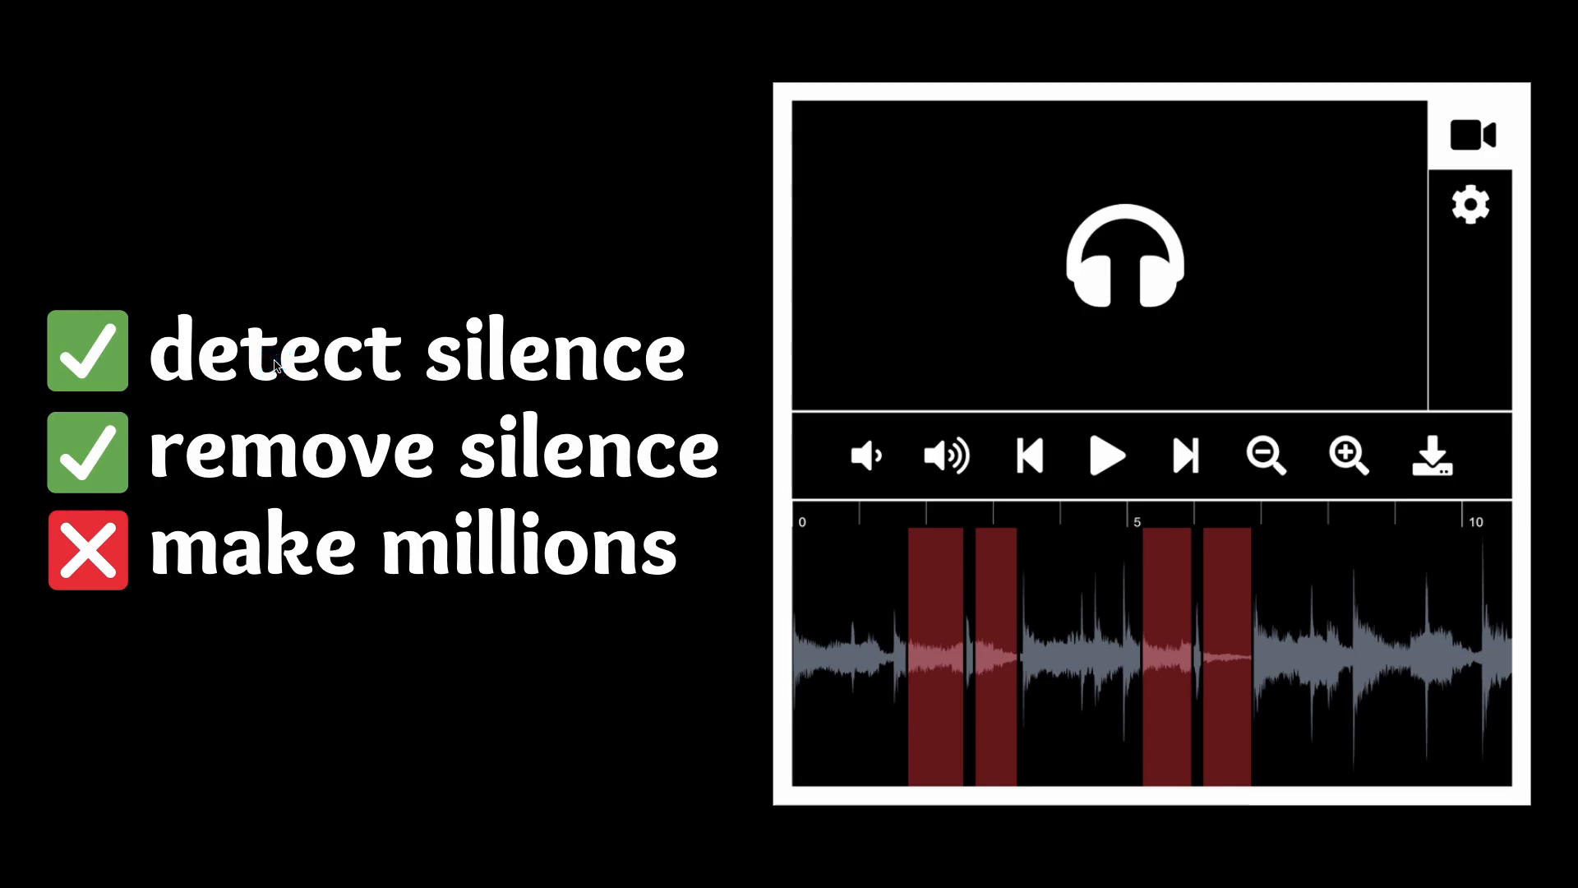
mouse_move(379, 449)
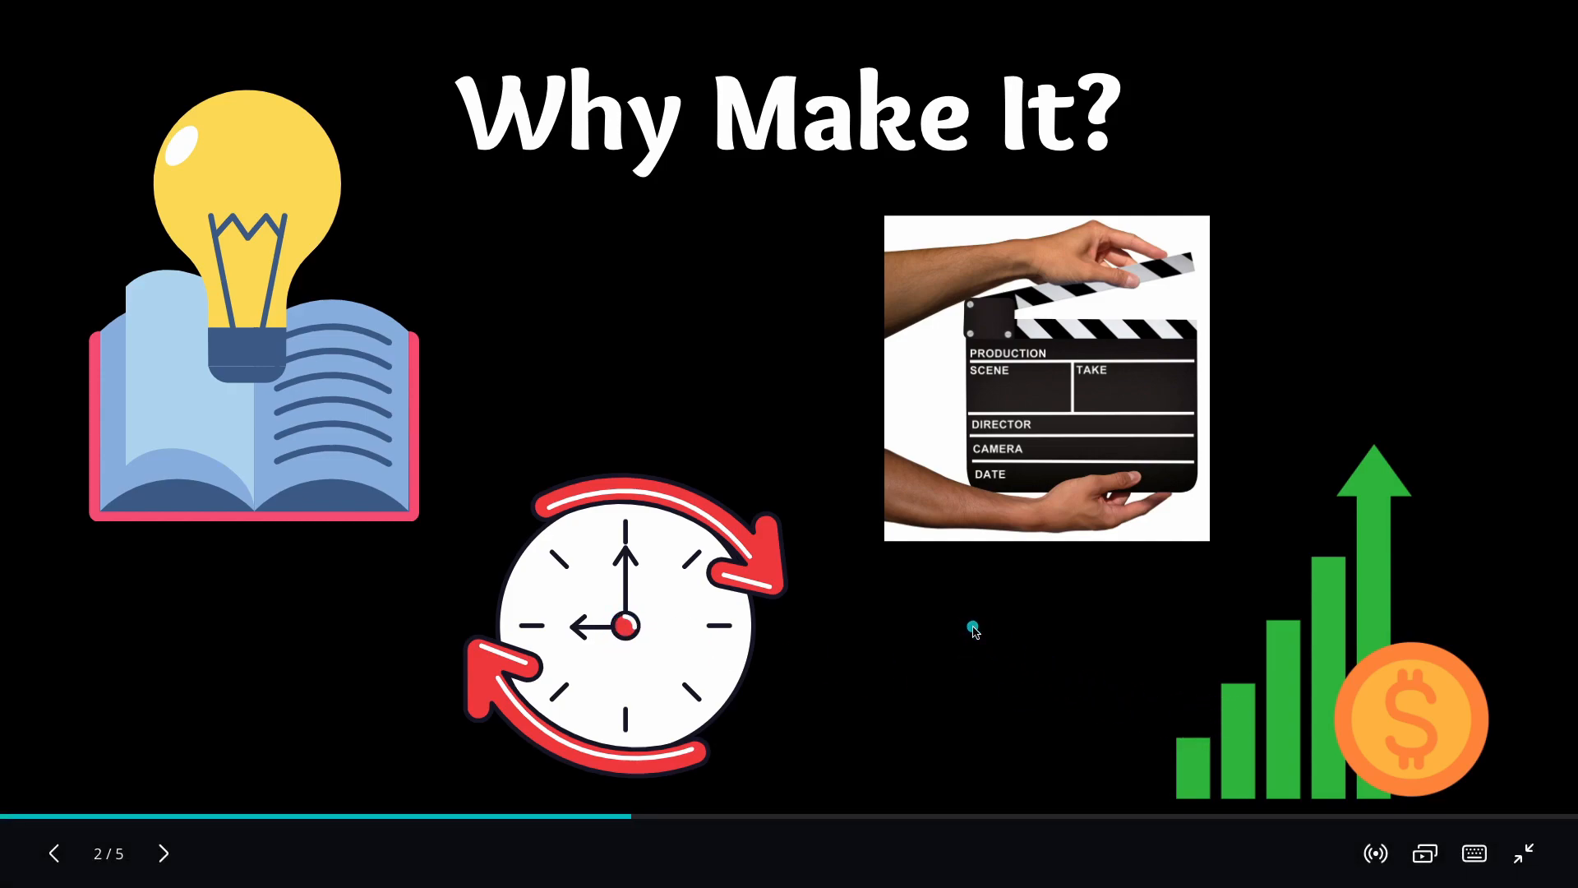
mouse_move(1286, 700)
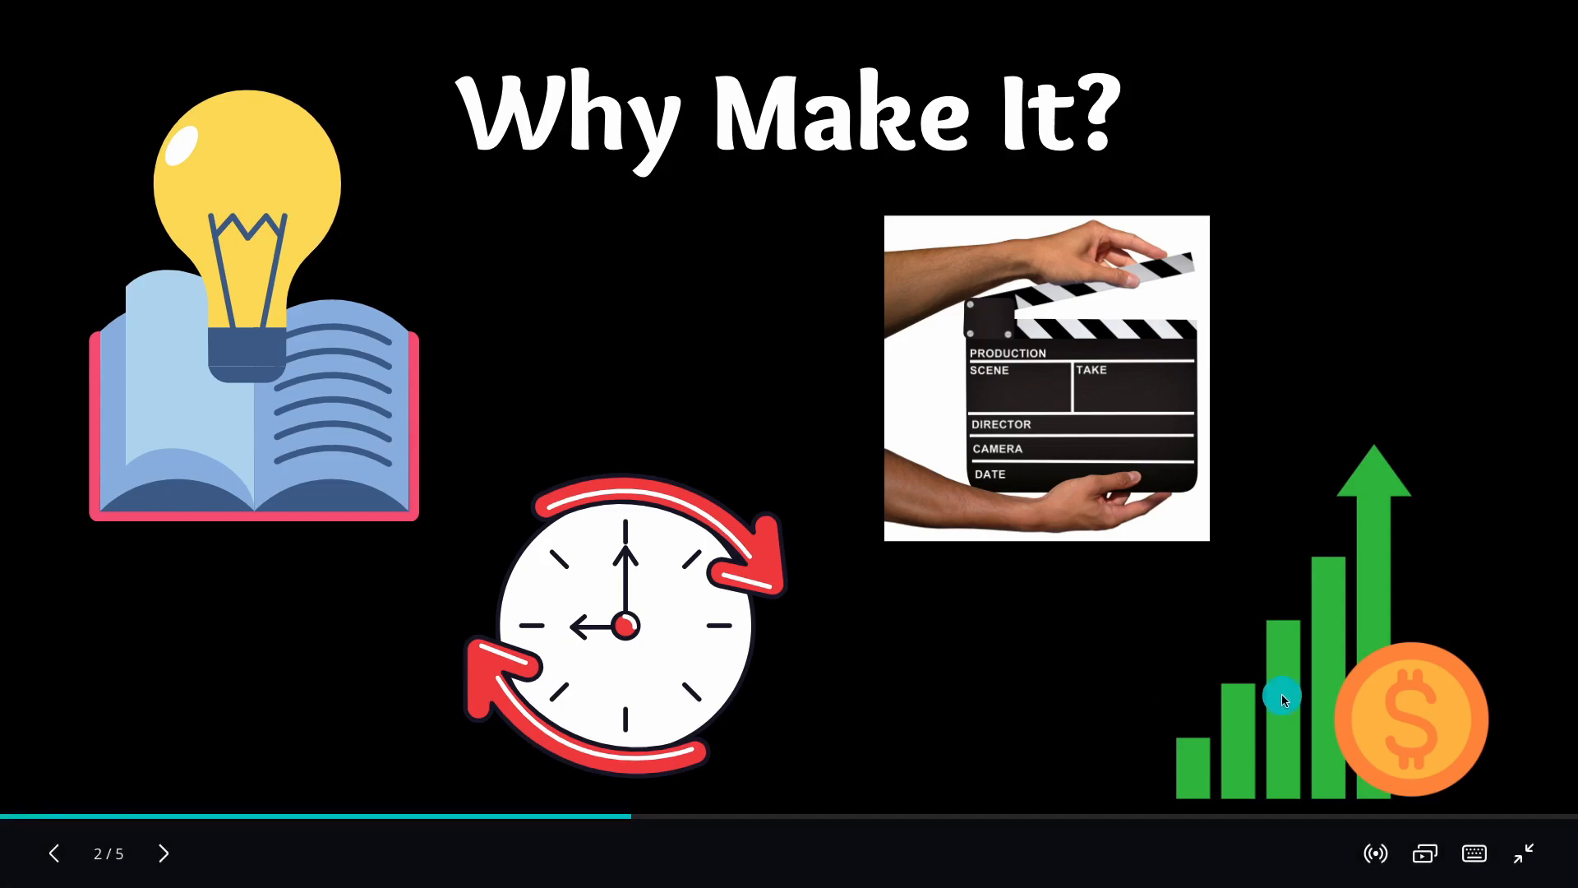
mouse_move(1284, 700)
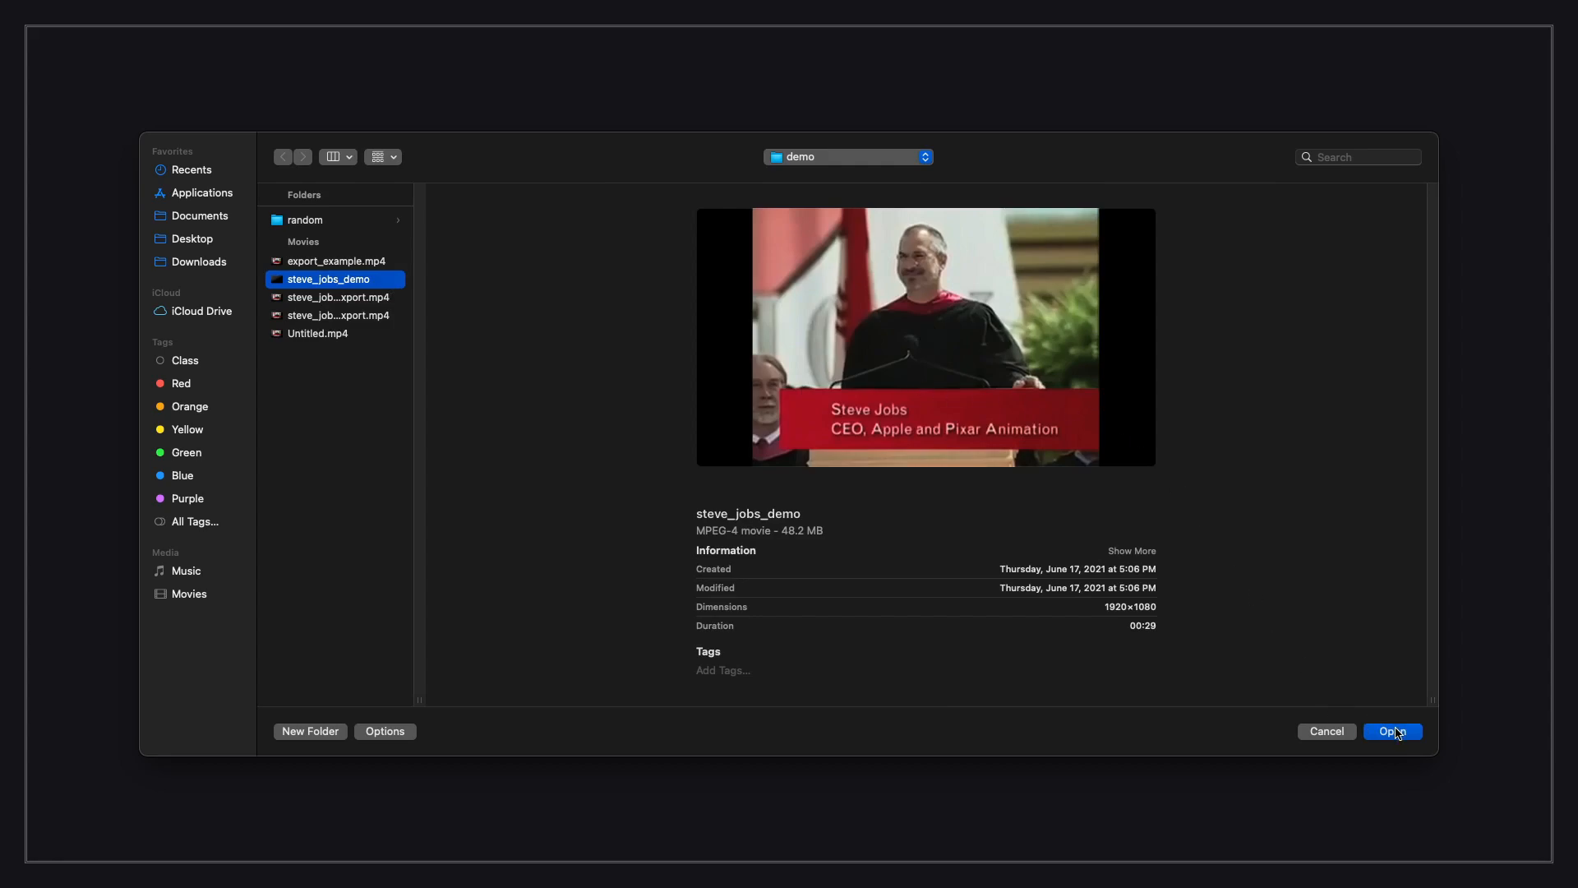
Step: Confirm the file dialog to load the steve_jobs_demo video into Atomic Edits
left_click(1393, 730)
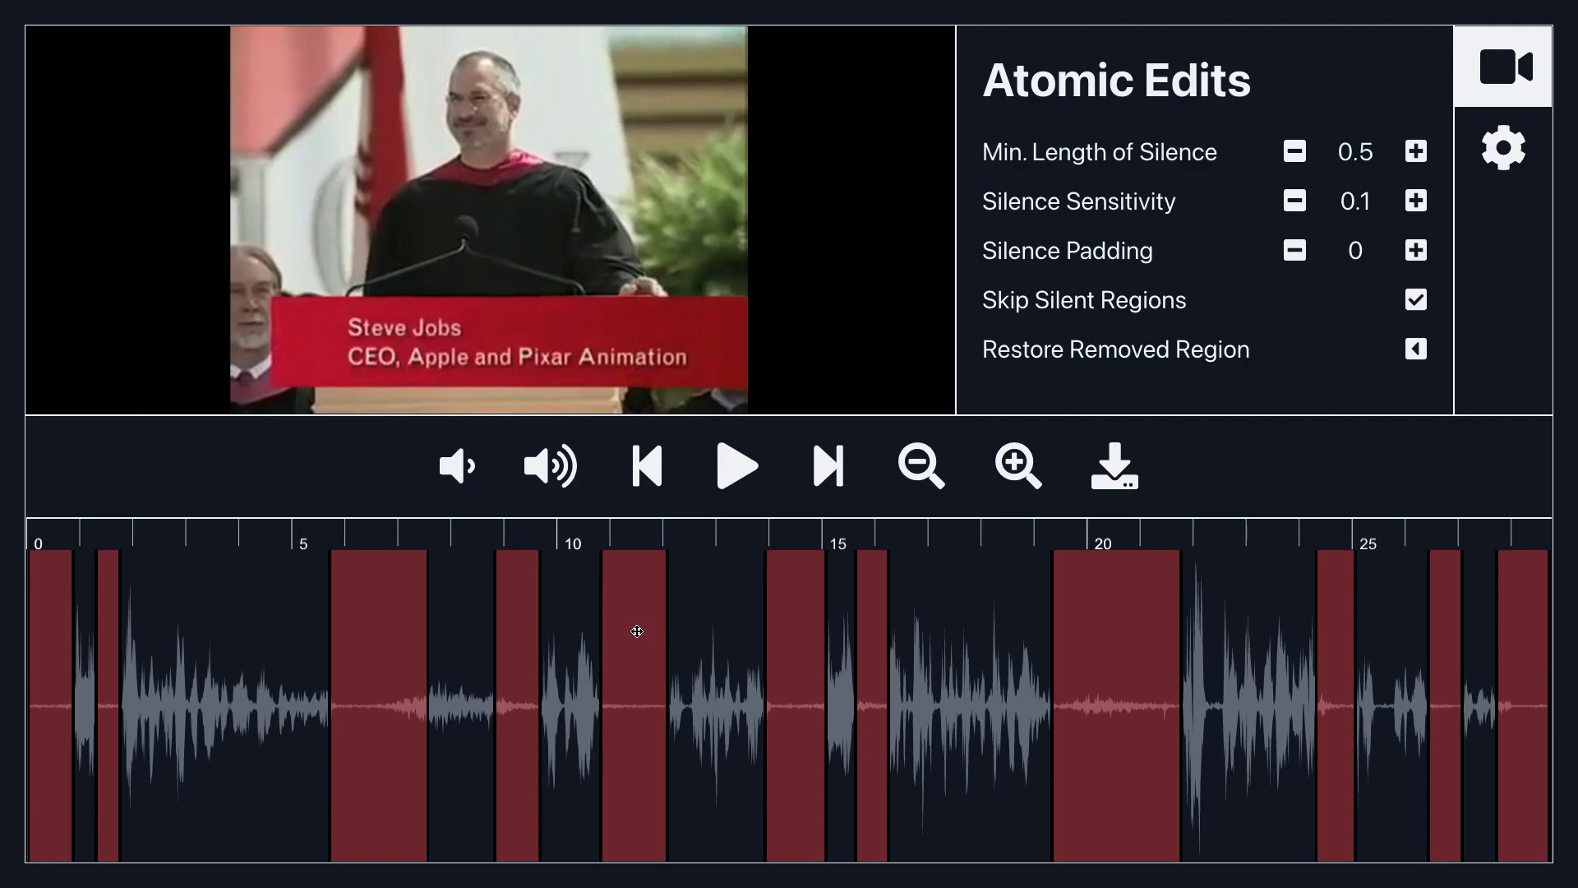
mouse_move(689, 684)
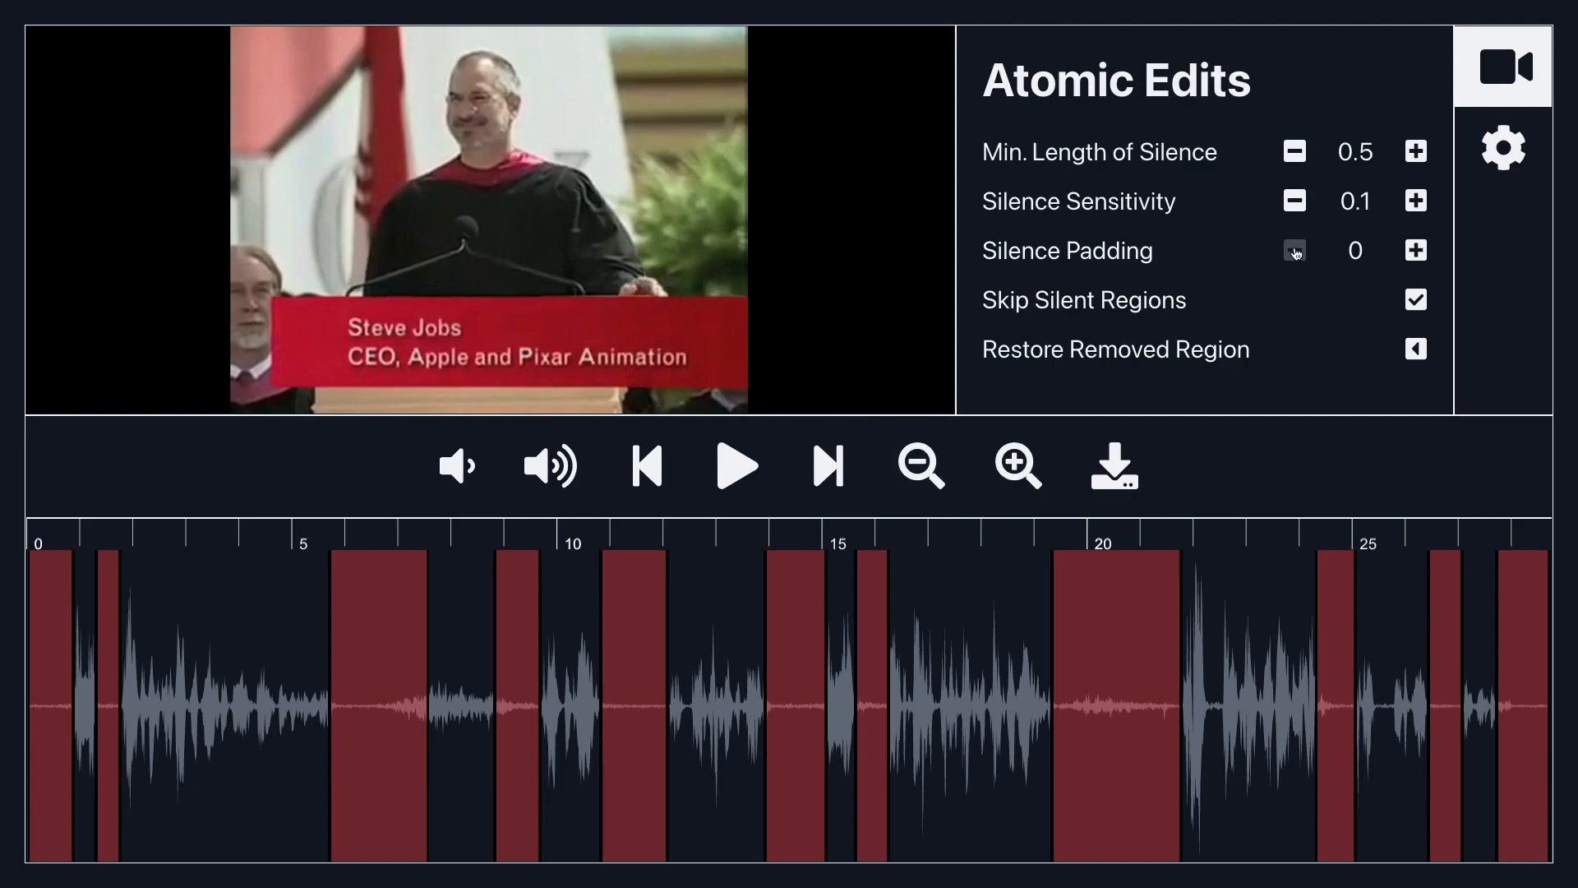
mouse_move(802, 648)
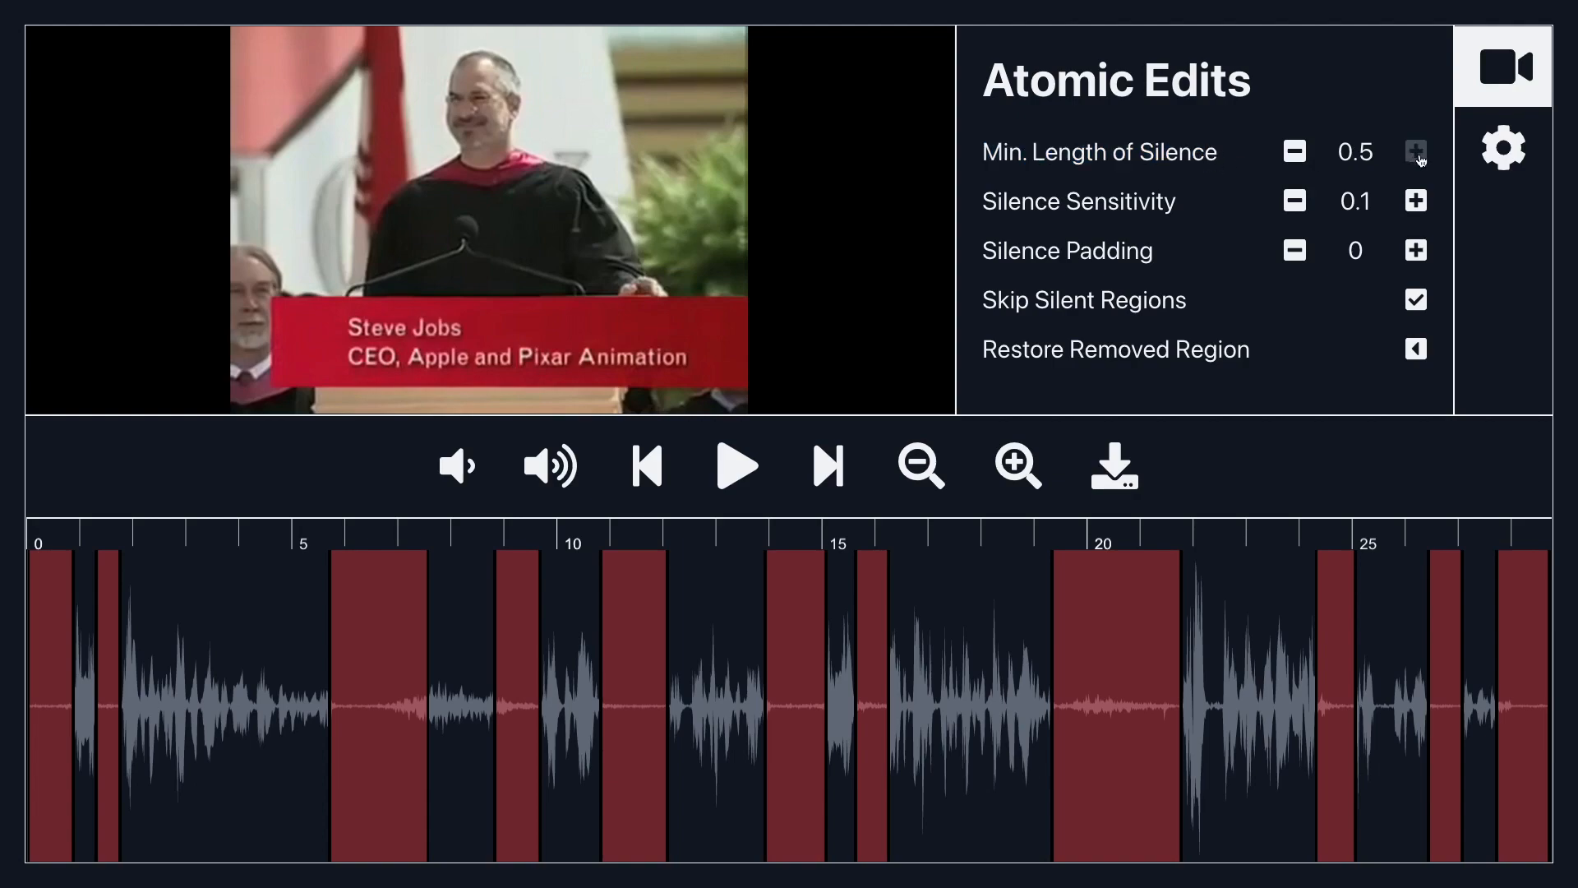
Step: Raise Min. Length of Silence from 0.5 up to about 1.2 so fewer regions stay marked
left_click(1414, 151)
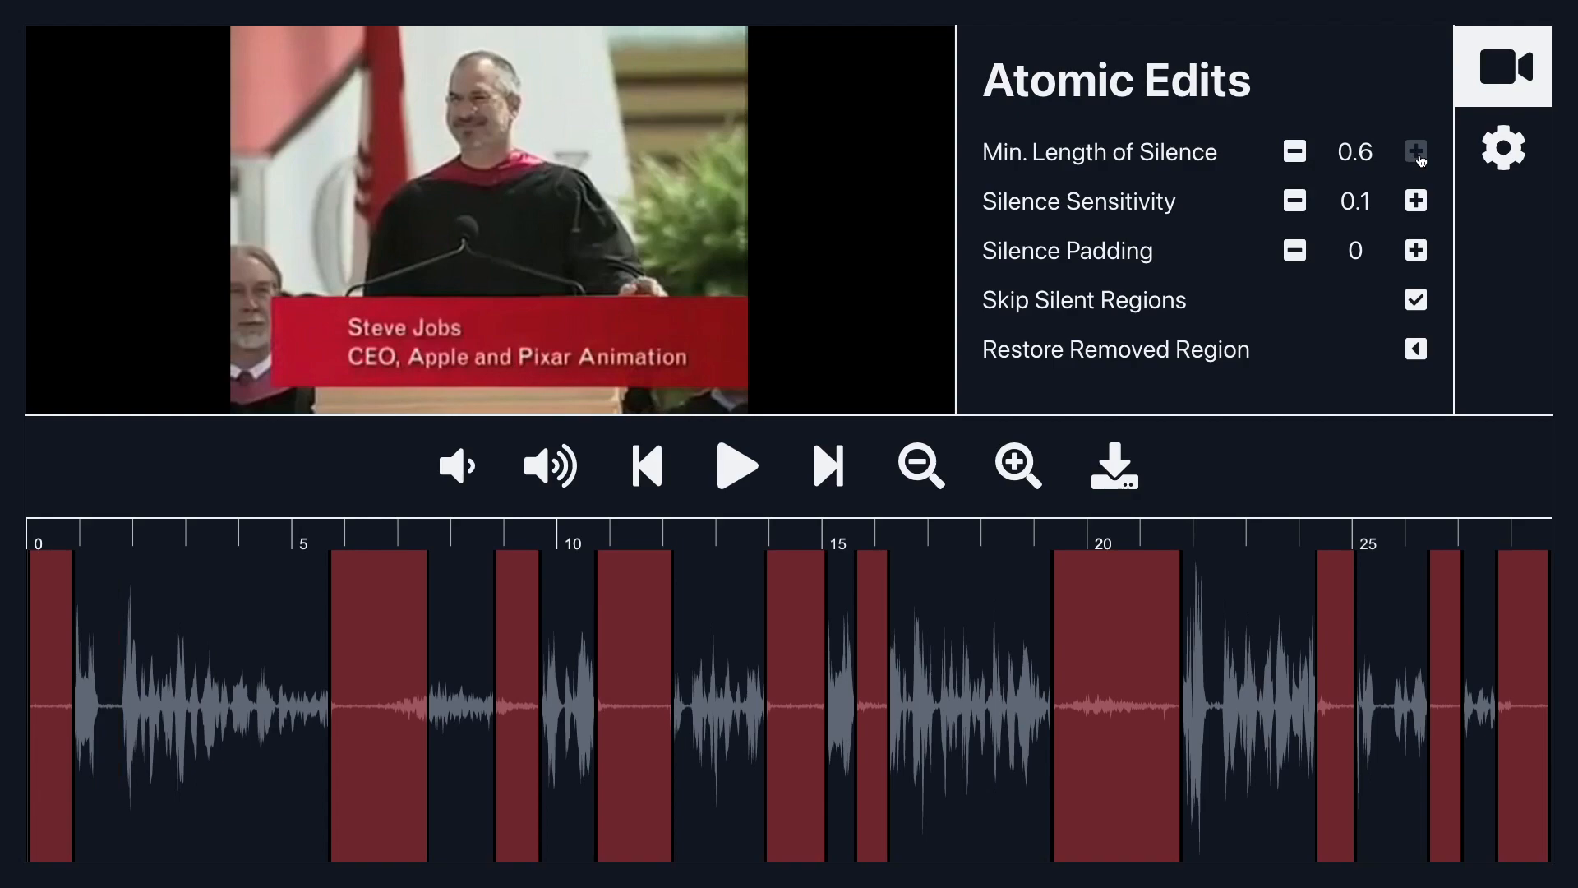
left_click(1415, 151)
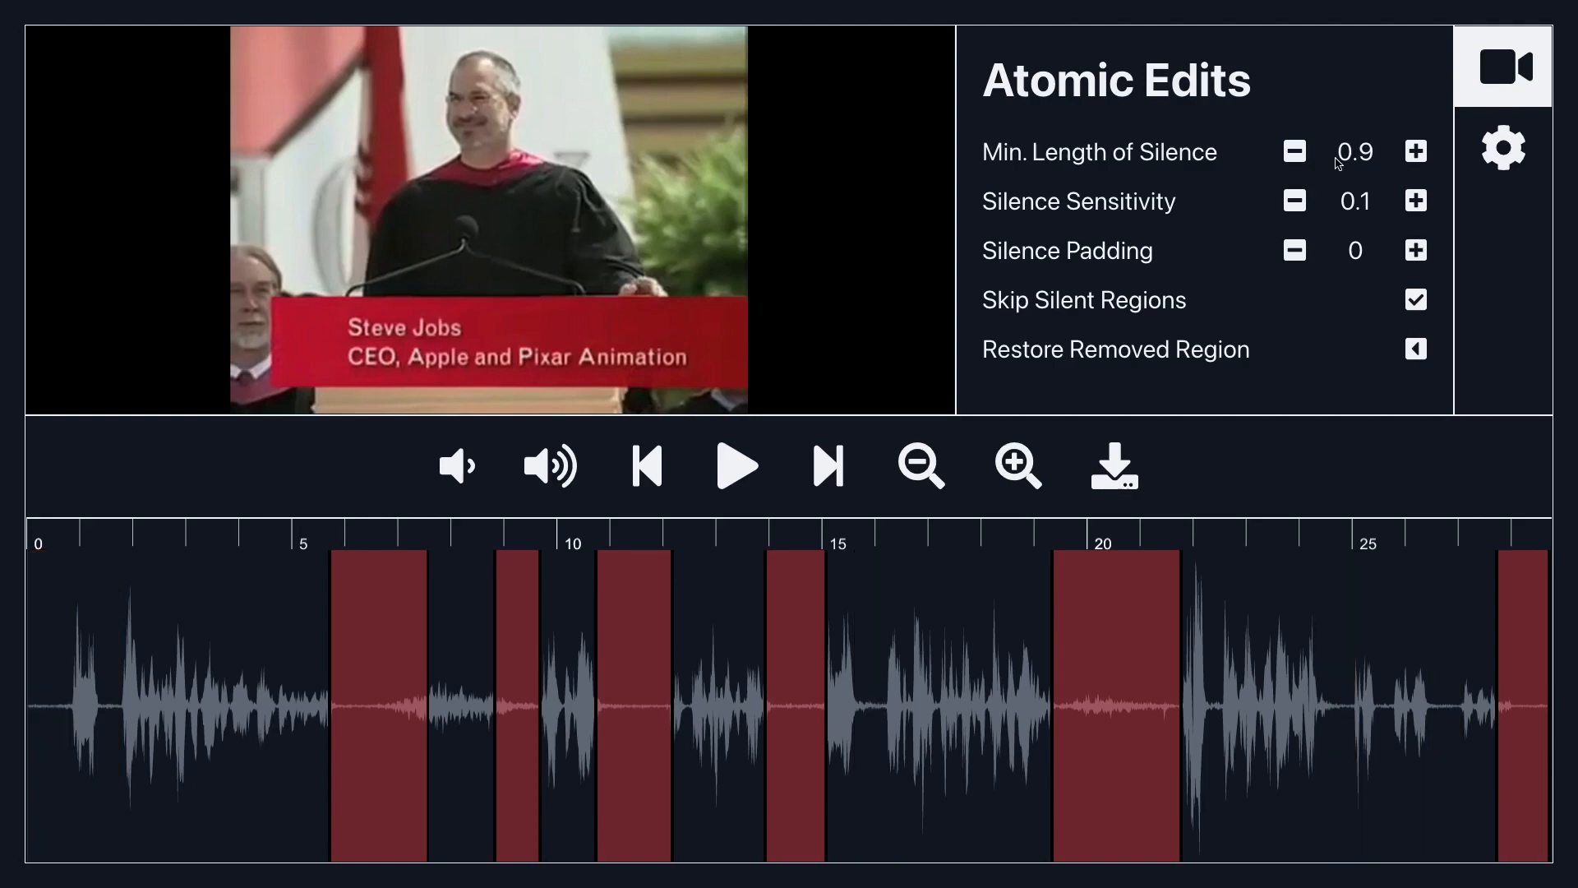
double_click(1354, 151)
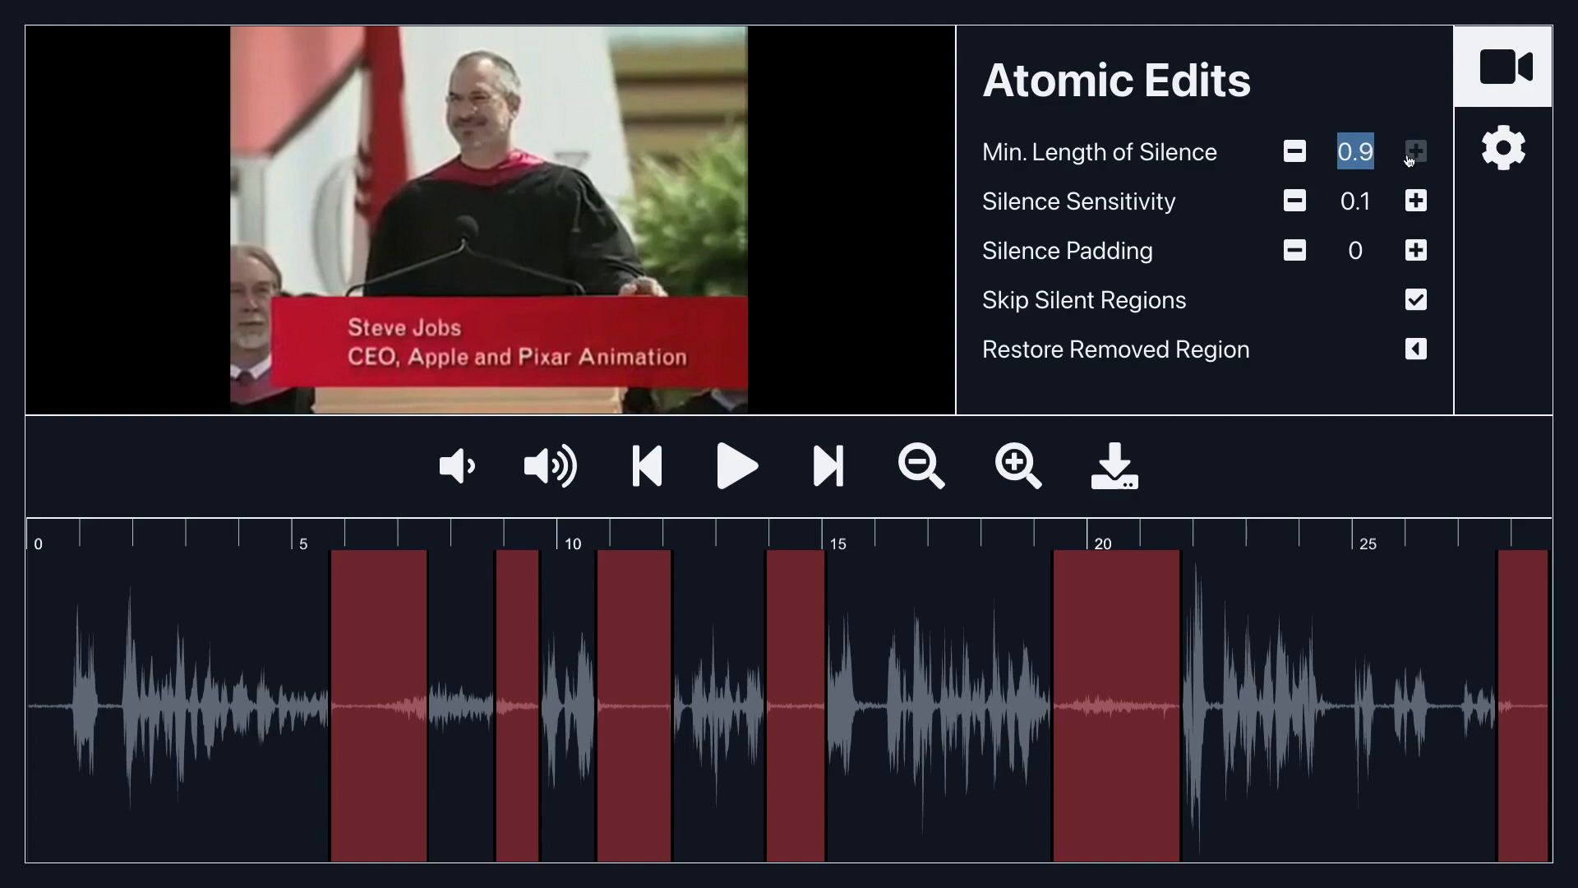
left_click(1414, 151)
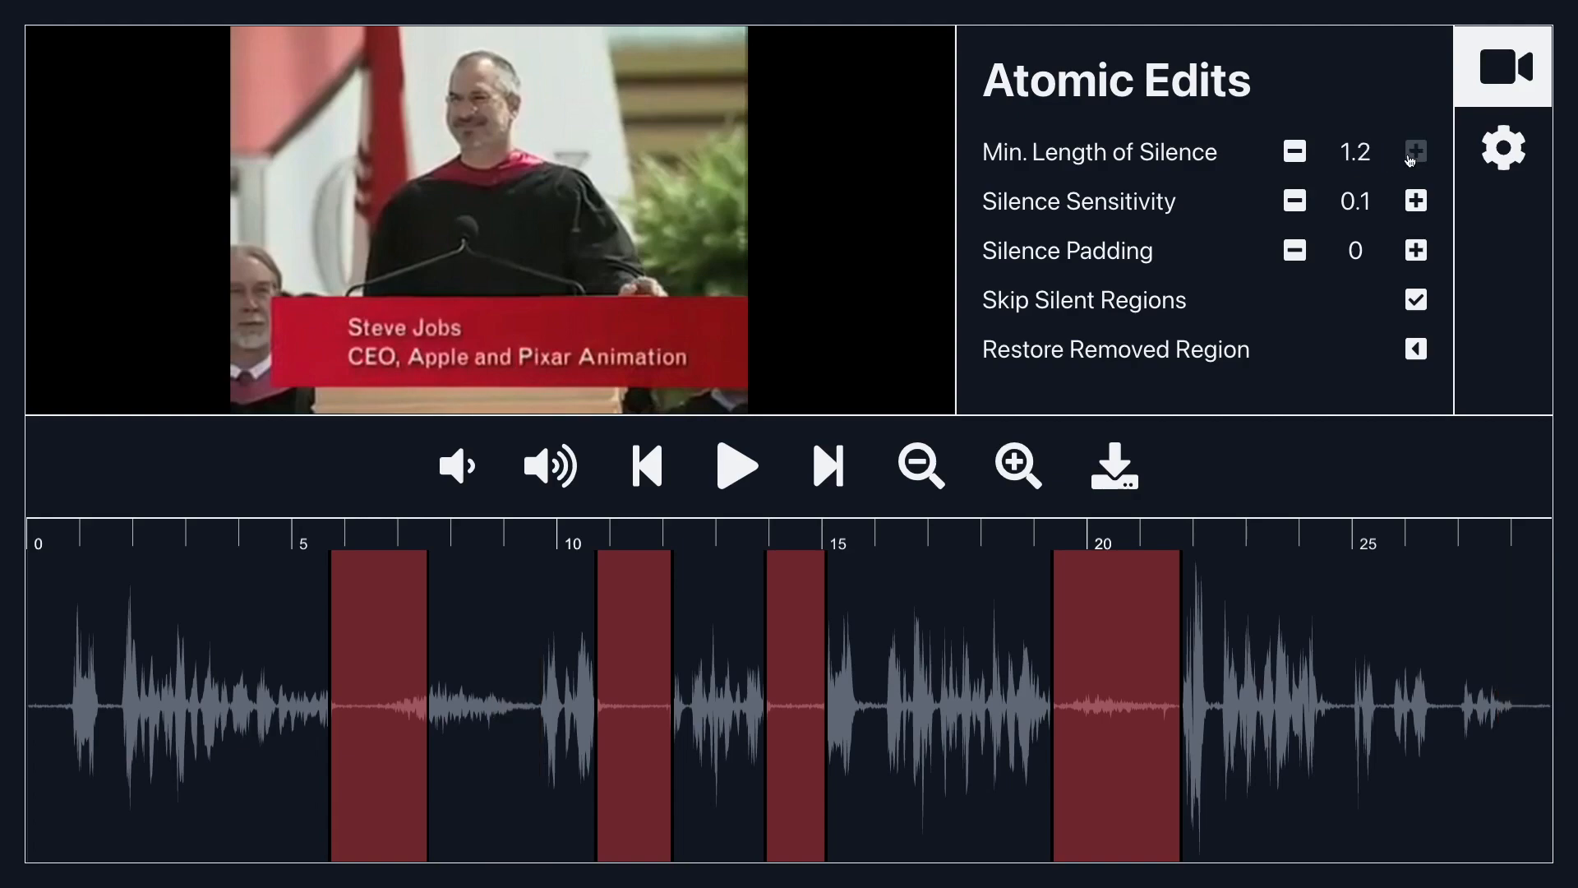
left_click(1414, 151)
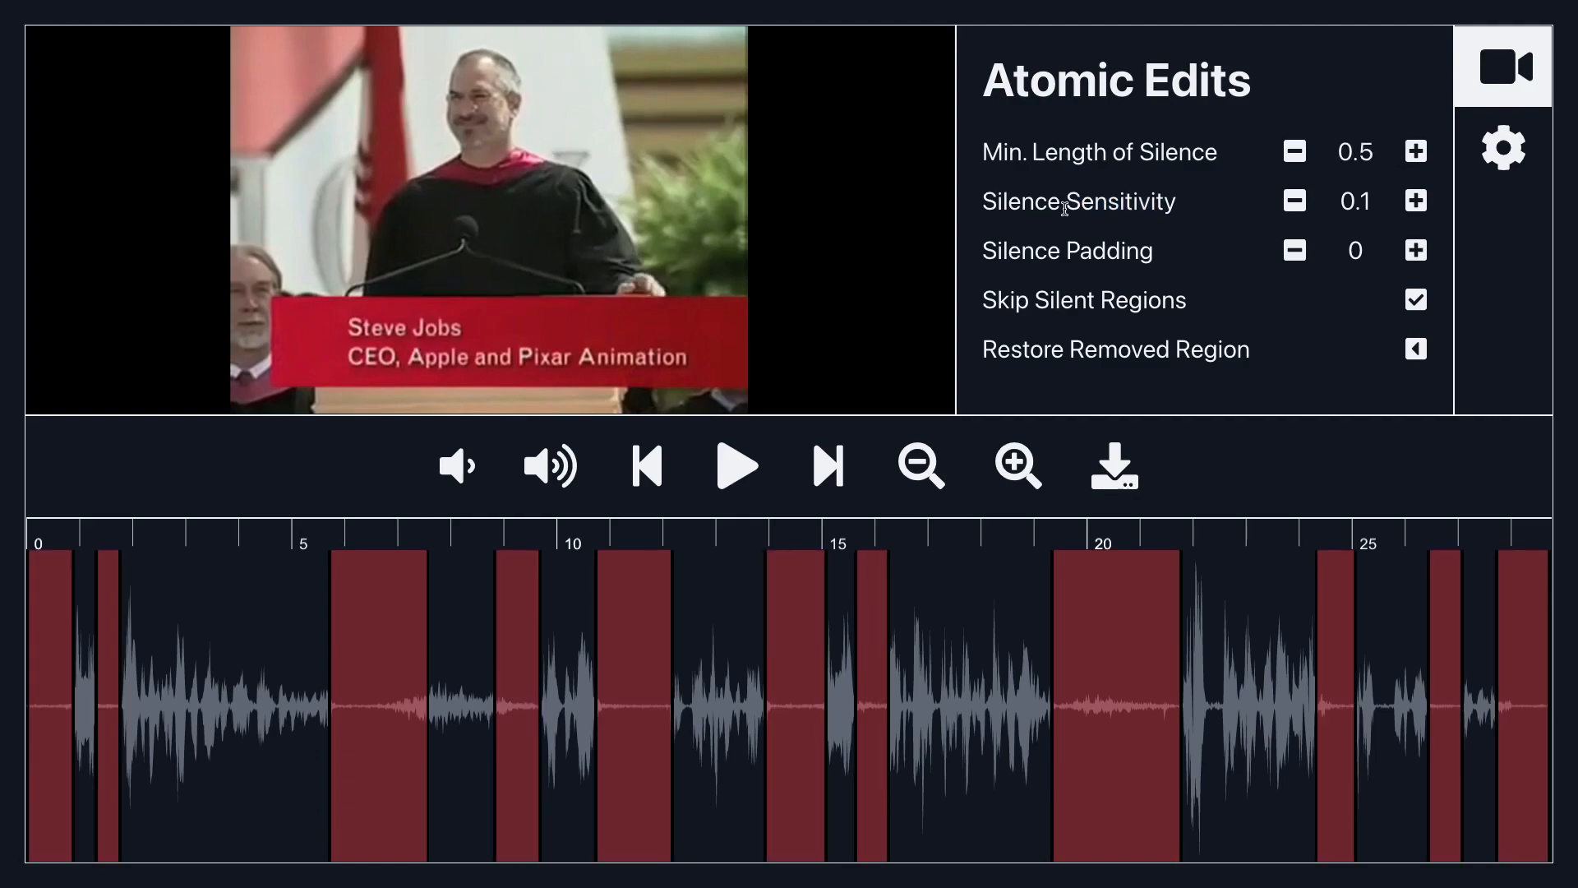
mouse_move(1414, 201)
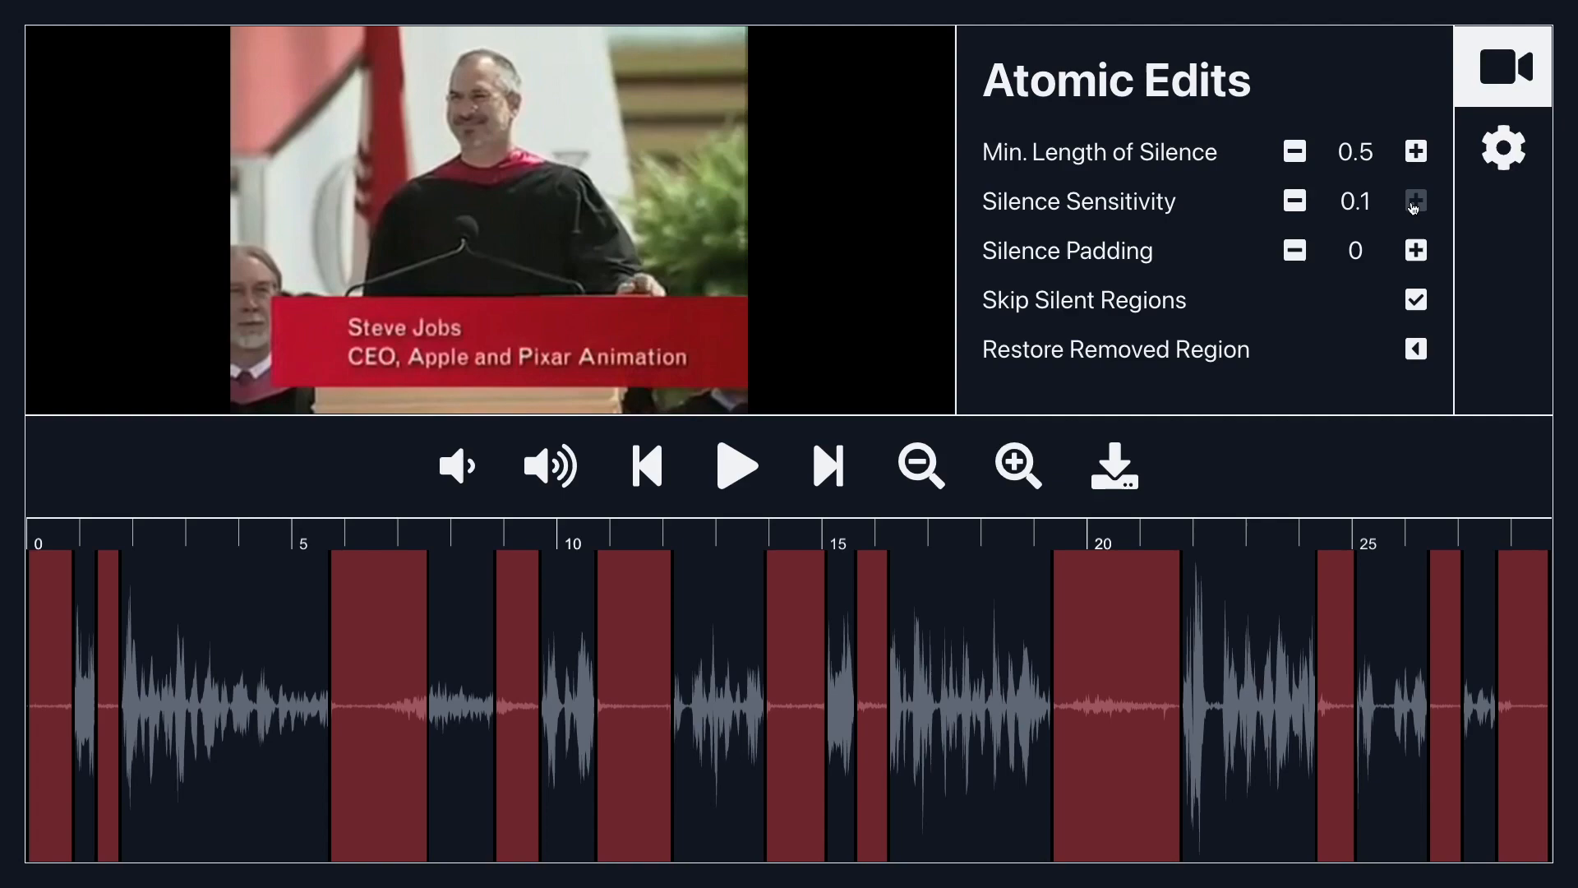
Step: Raise Silence Sensitivity from 0.1 to 0.4, then ease it back to 0.35
left_click(1413, 200)
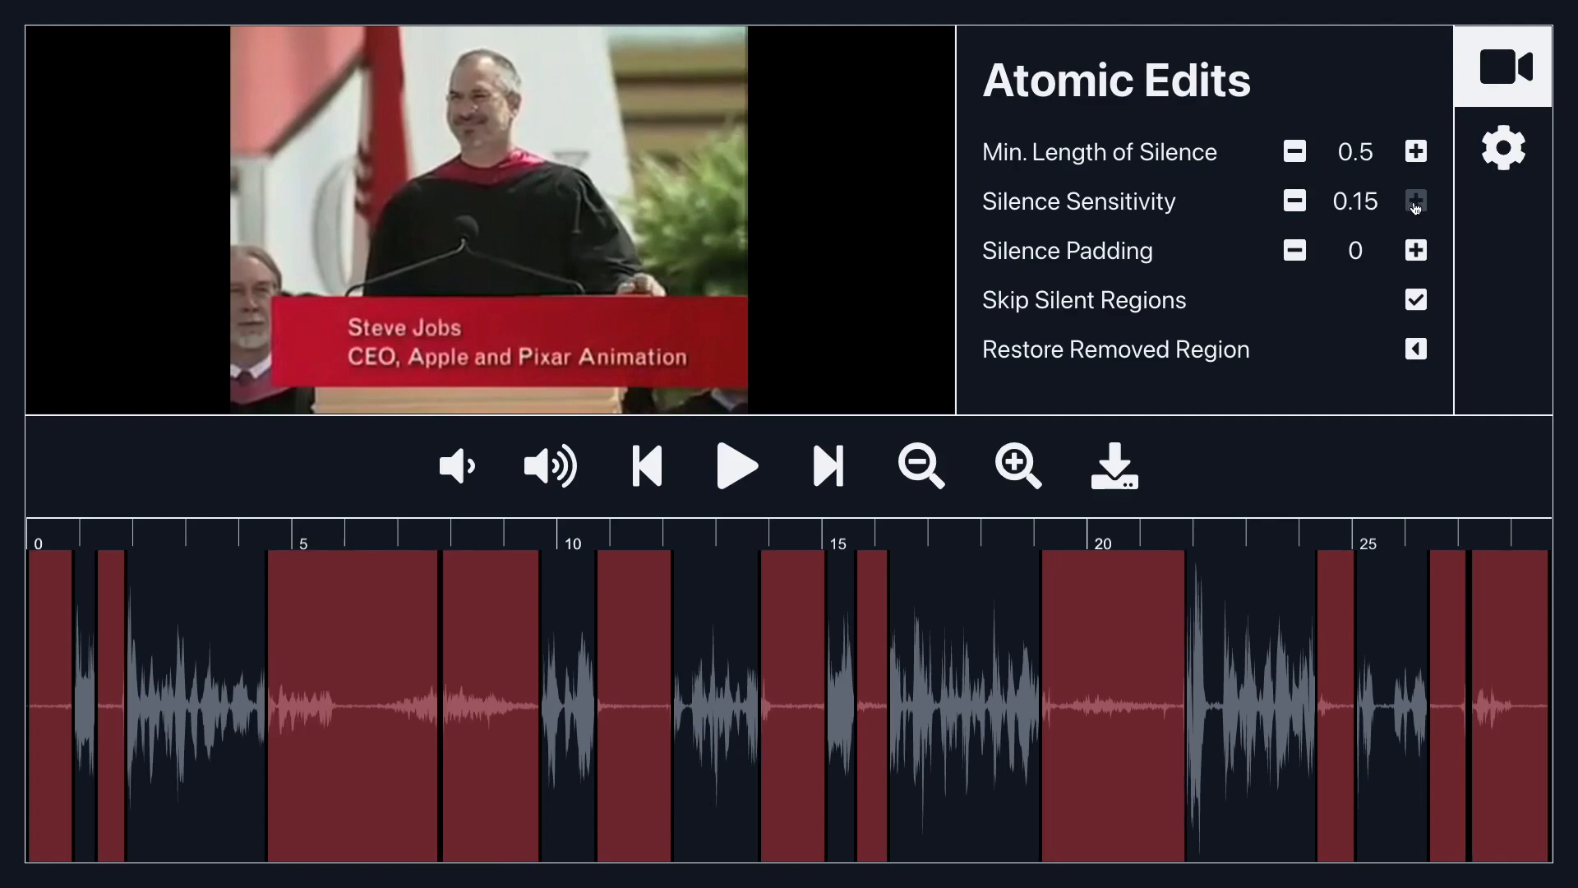
left_click(1414, 201)
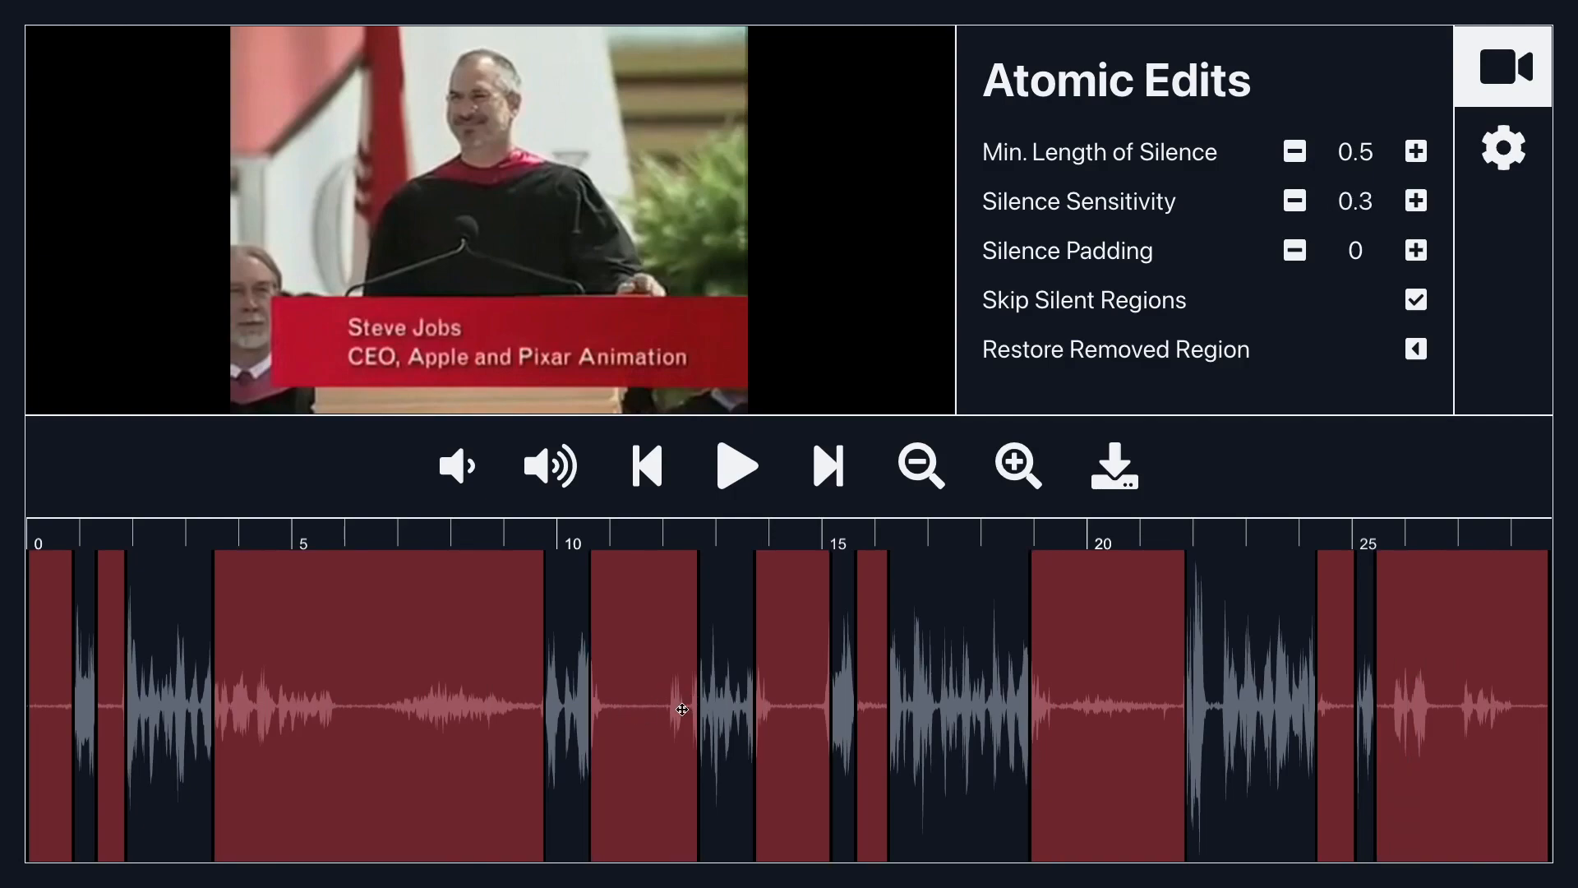
mouse_move(676, 701)
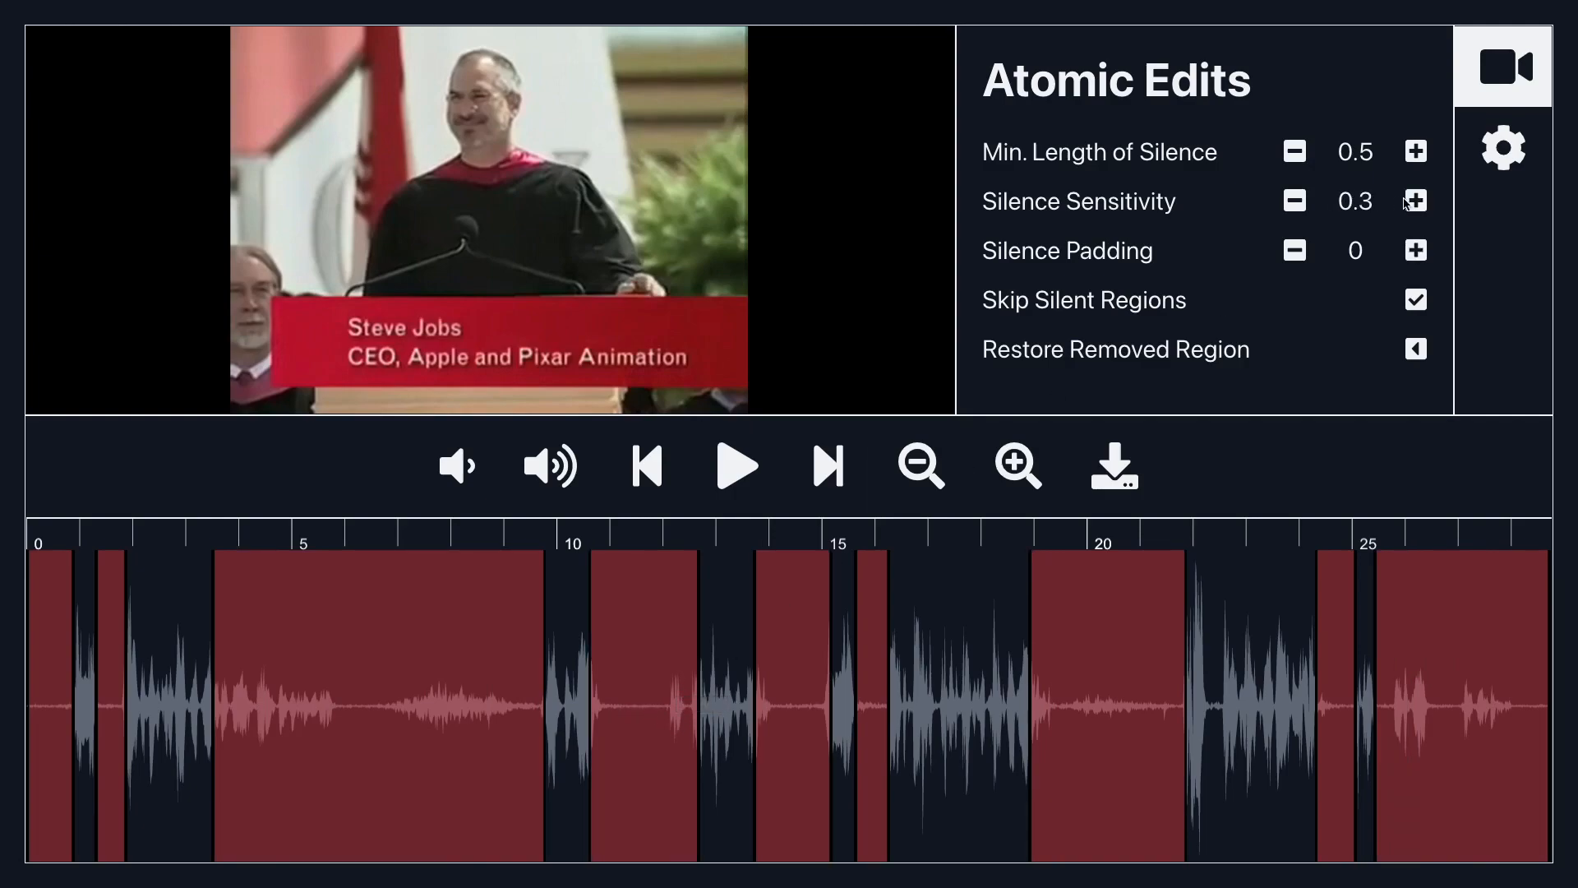
left_click(1414, 201)
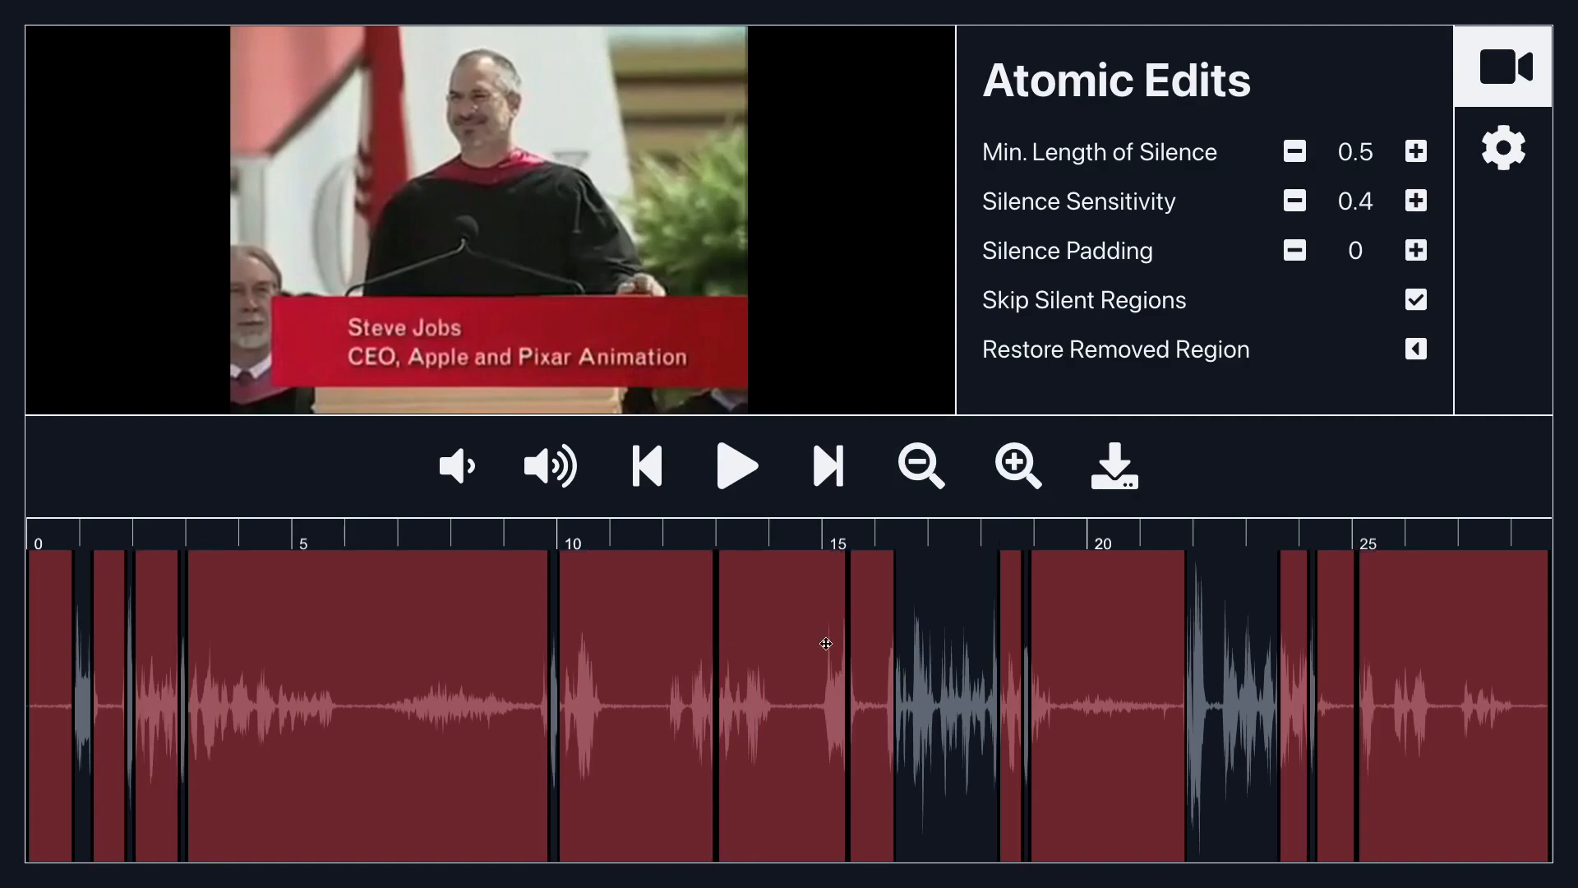
mouse_move(1380, 286)
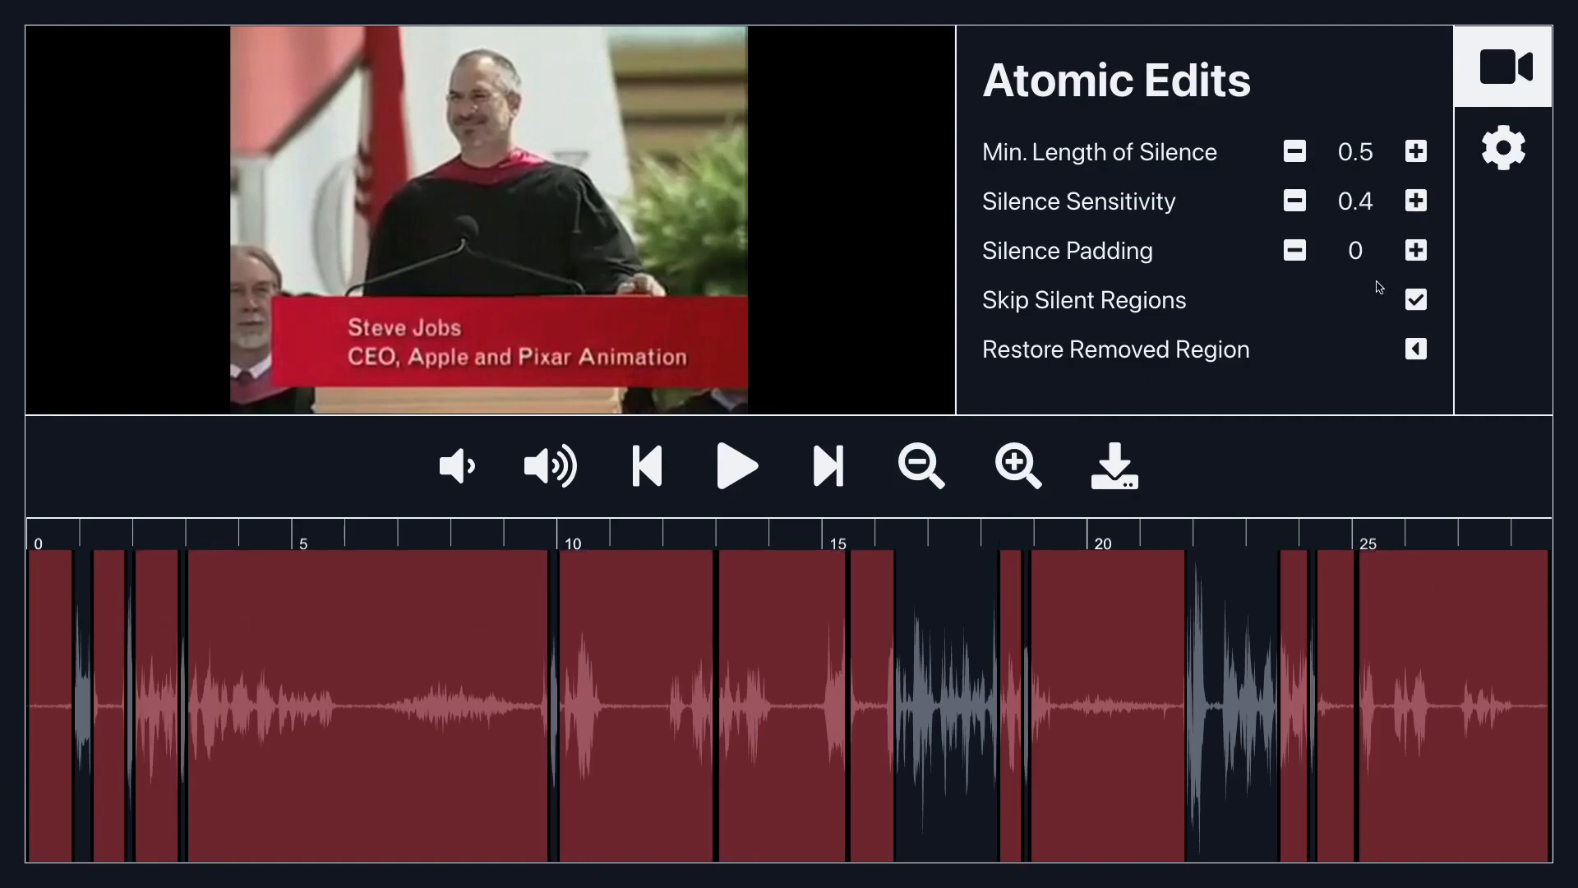
left_click(1294, 200)
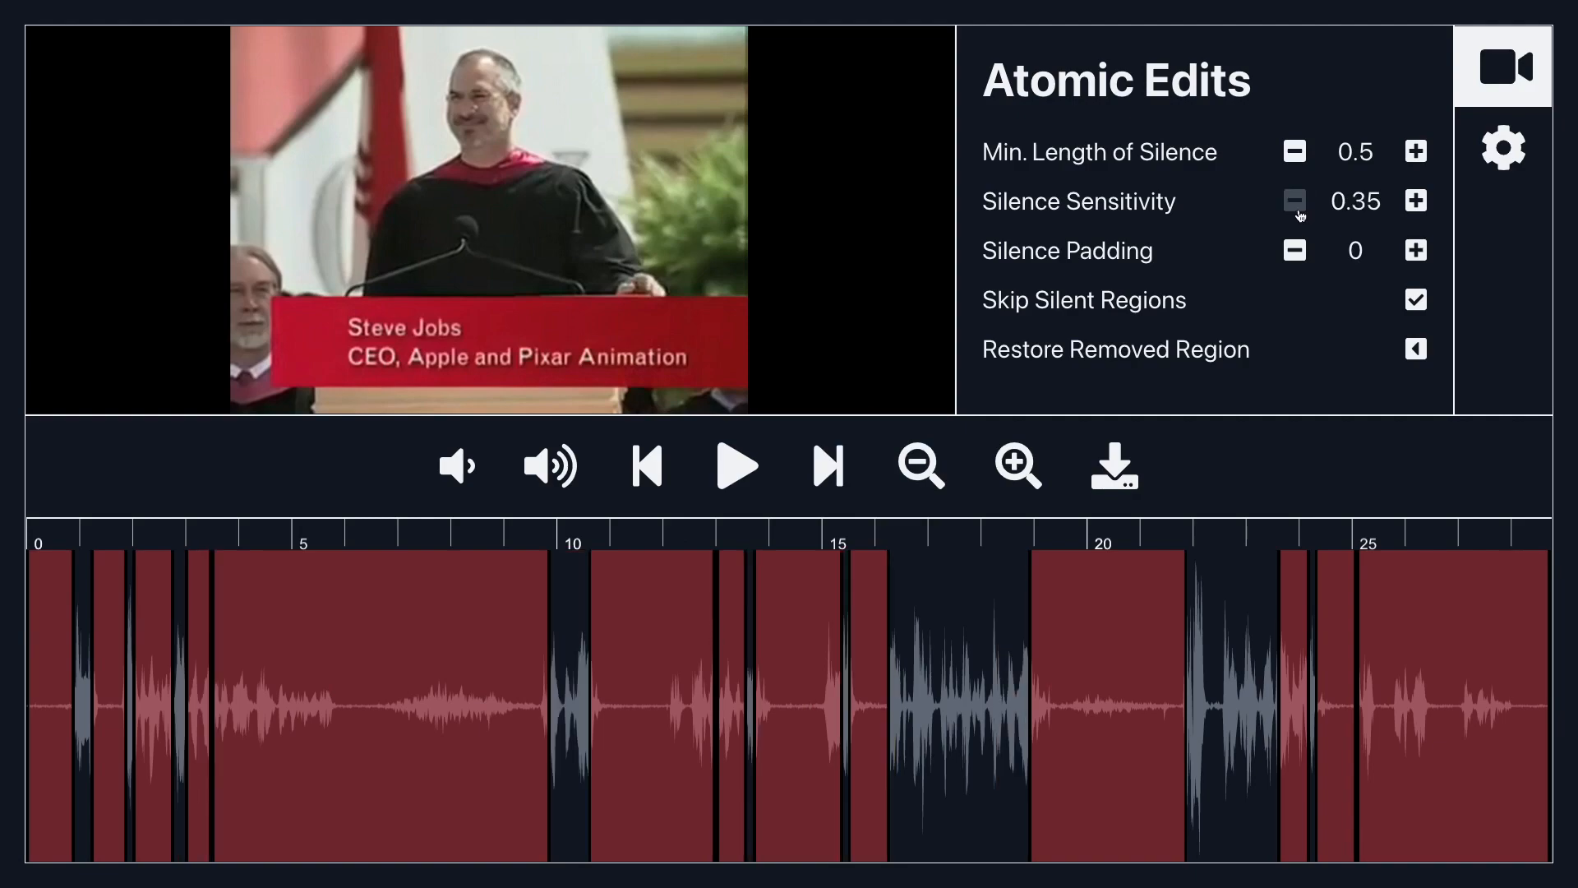
left_click(1294, 200)
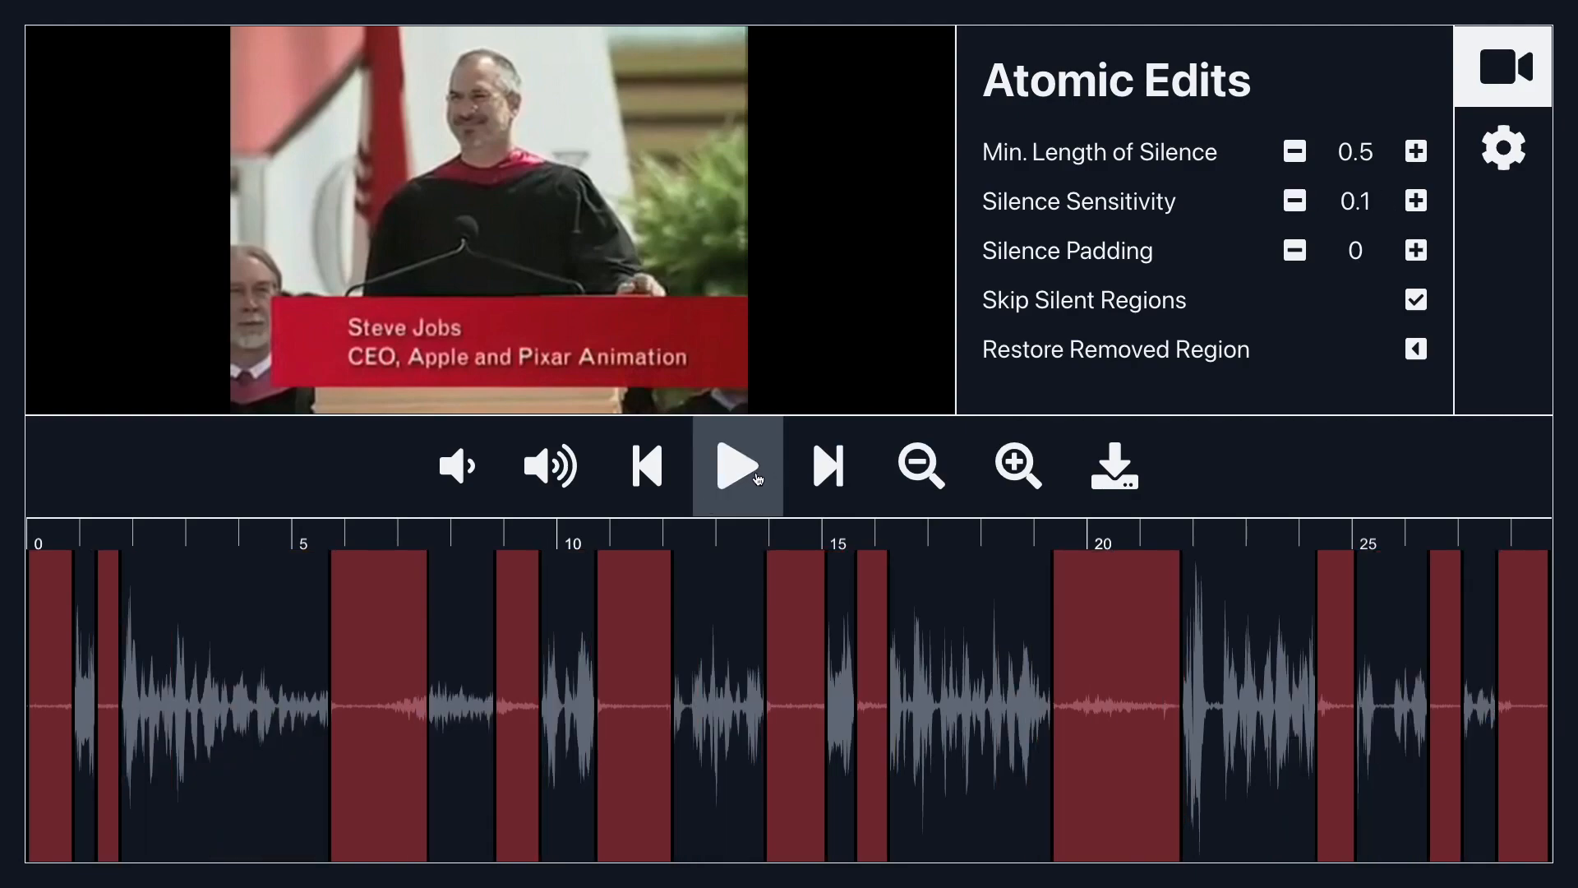
Step: Play the clip with silences skipped and pause it near the 12-second mark
left_click(736, 465)
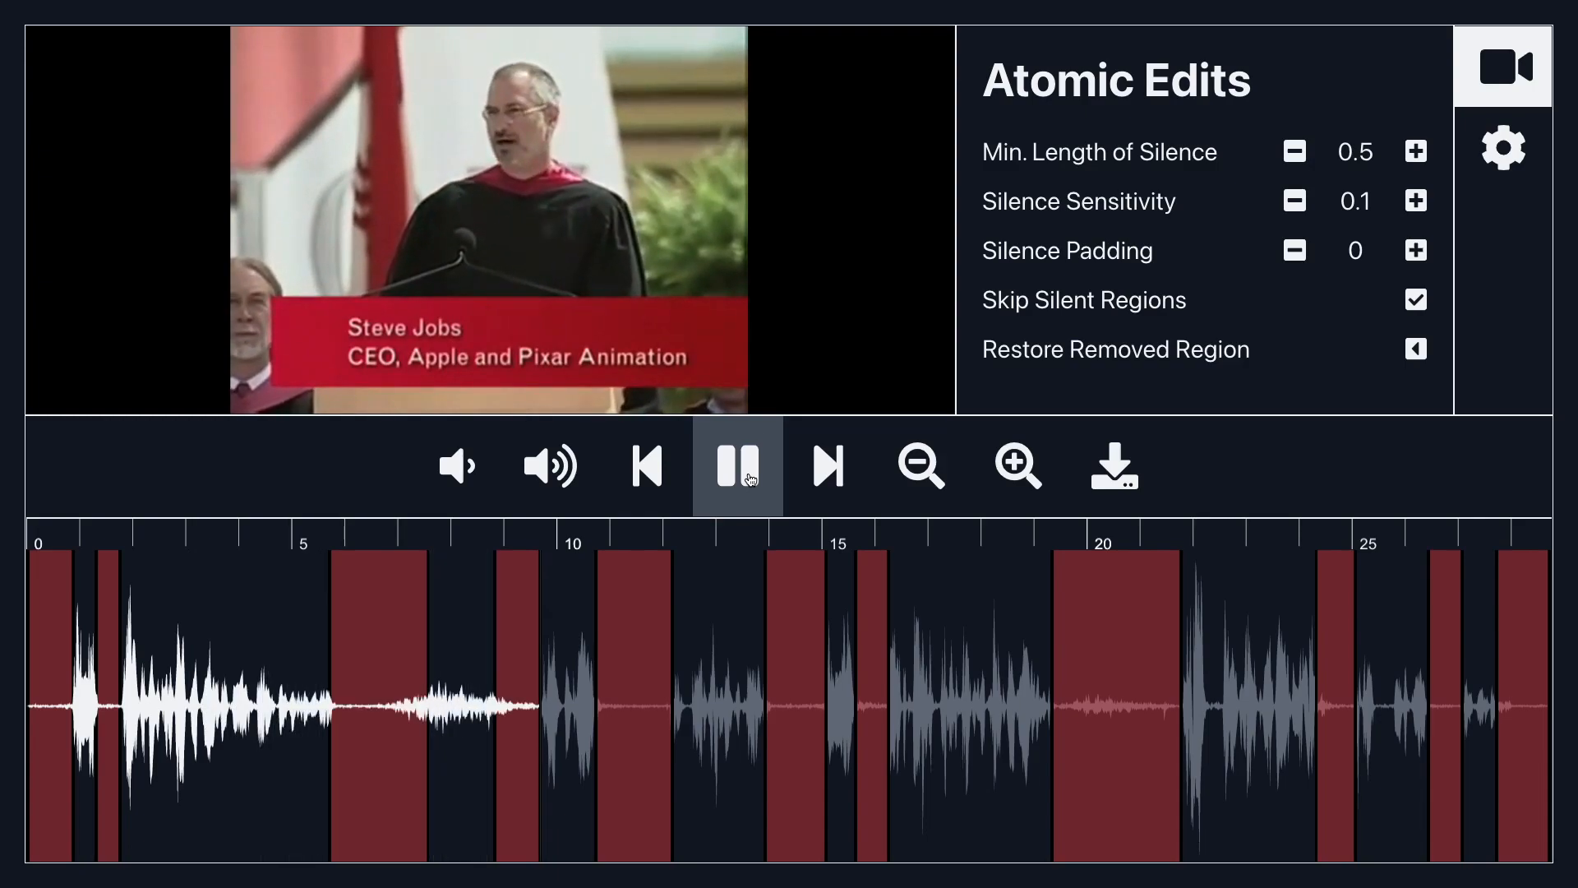
left_click(737, 465)
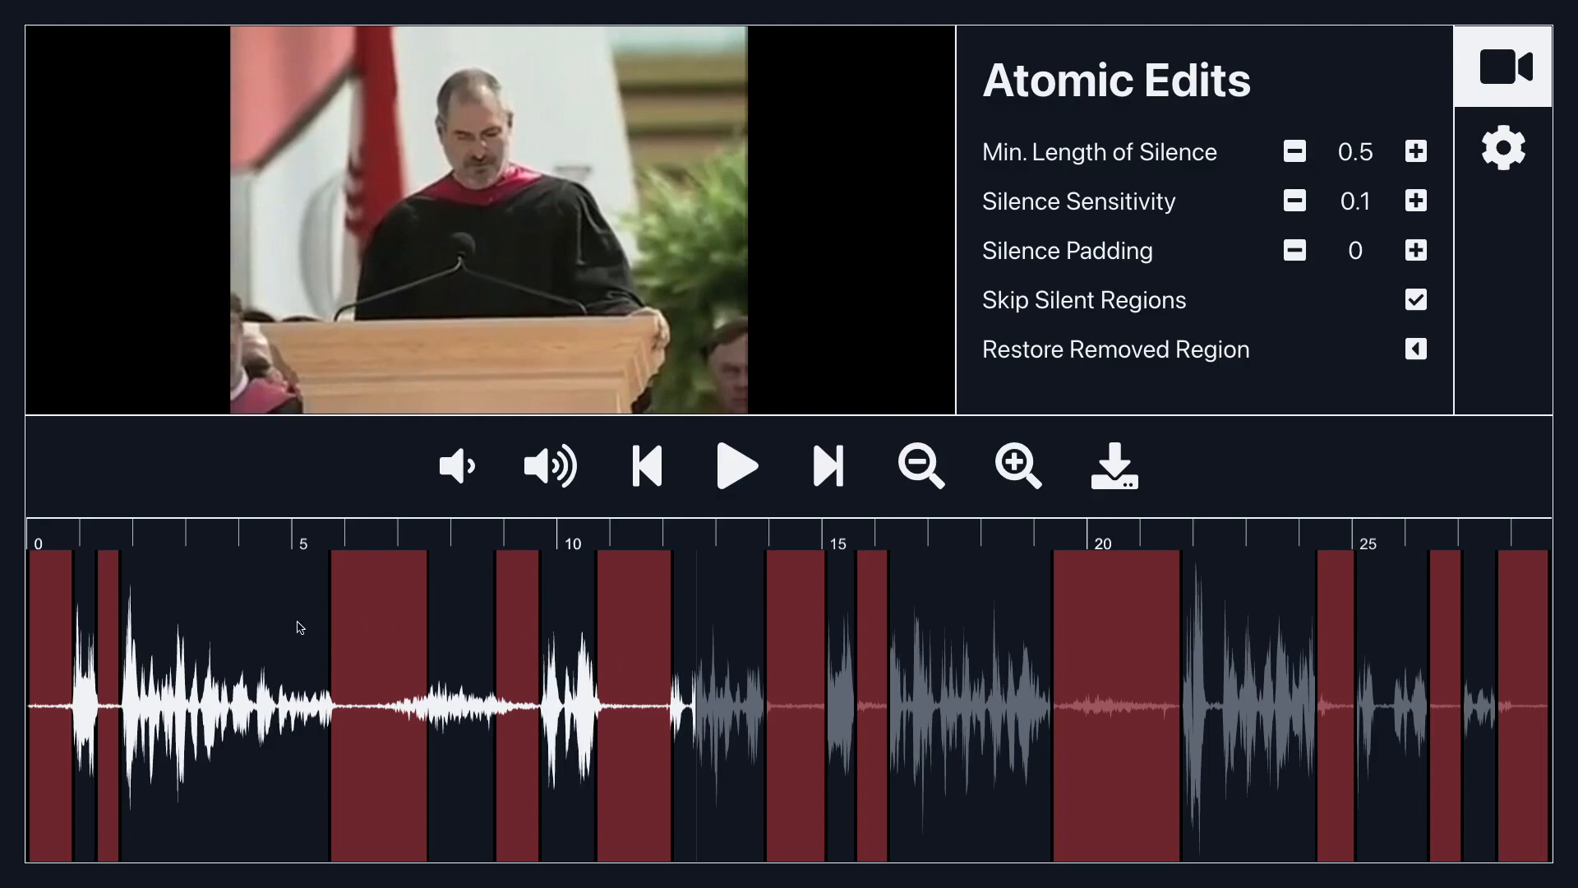
mouse_move(434, 638)
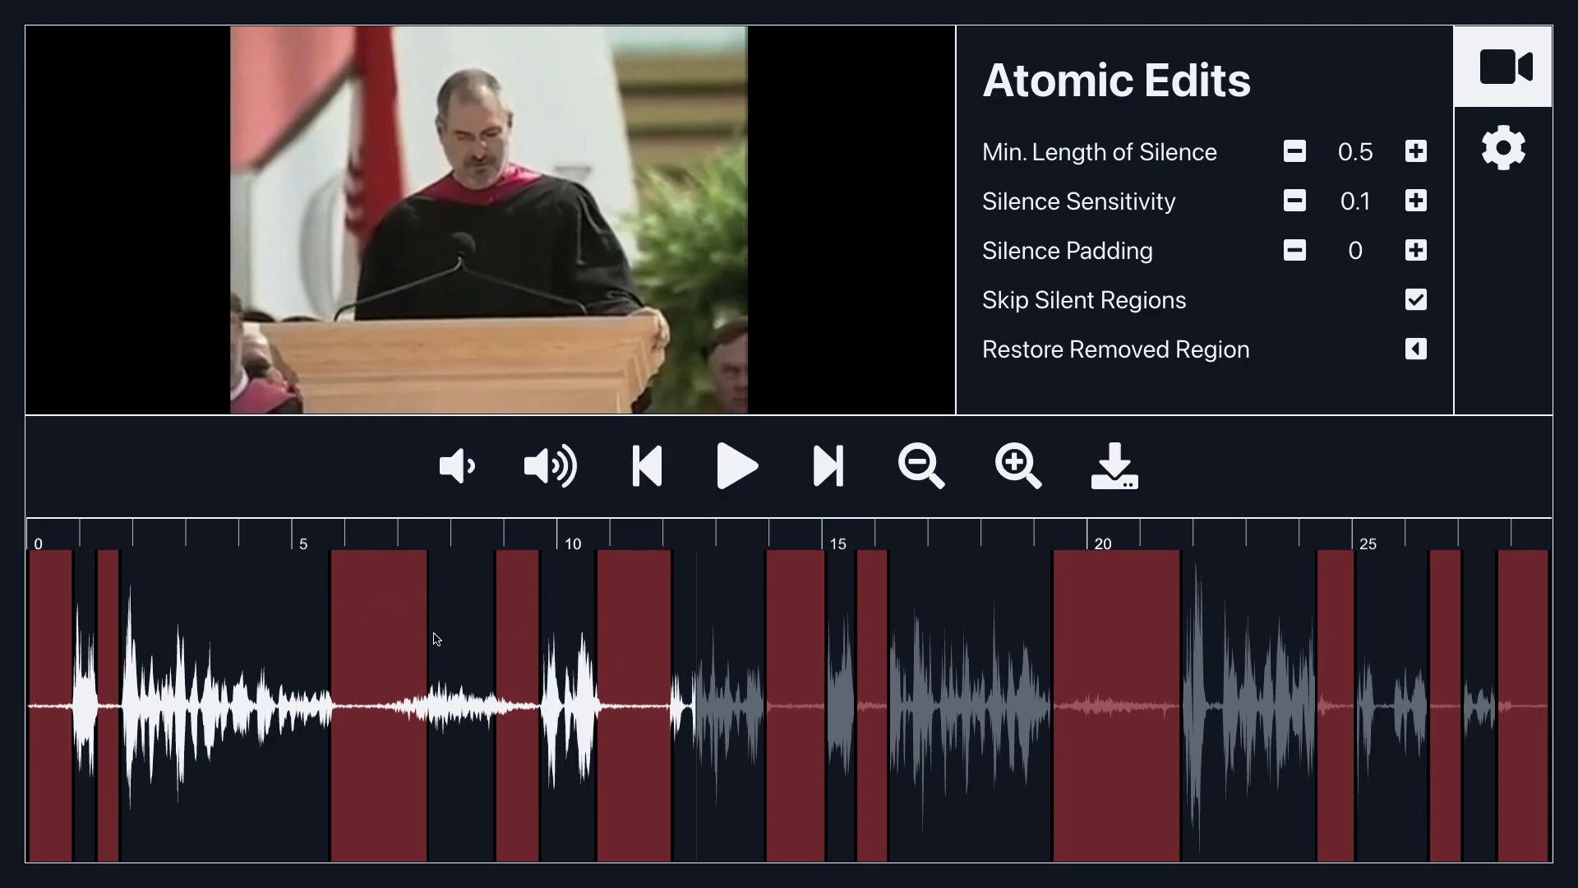
mouse_move(403, 592)
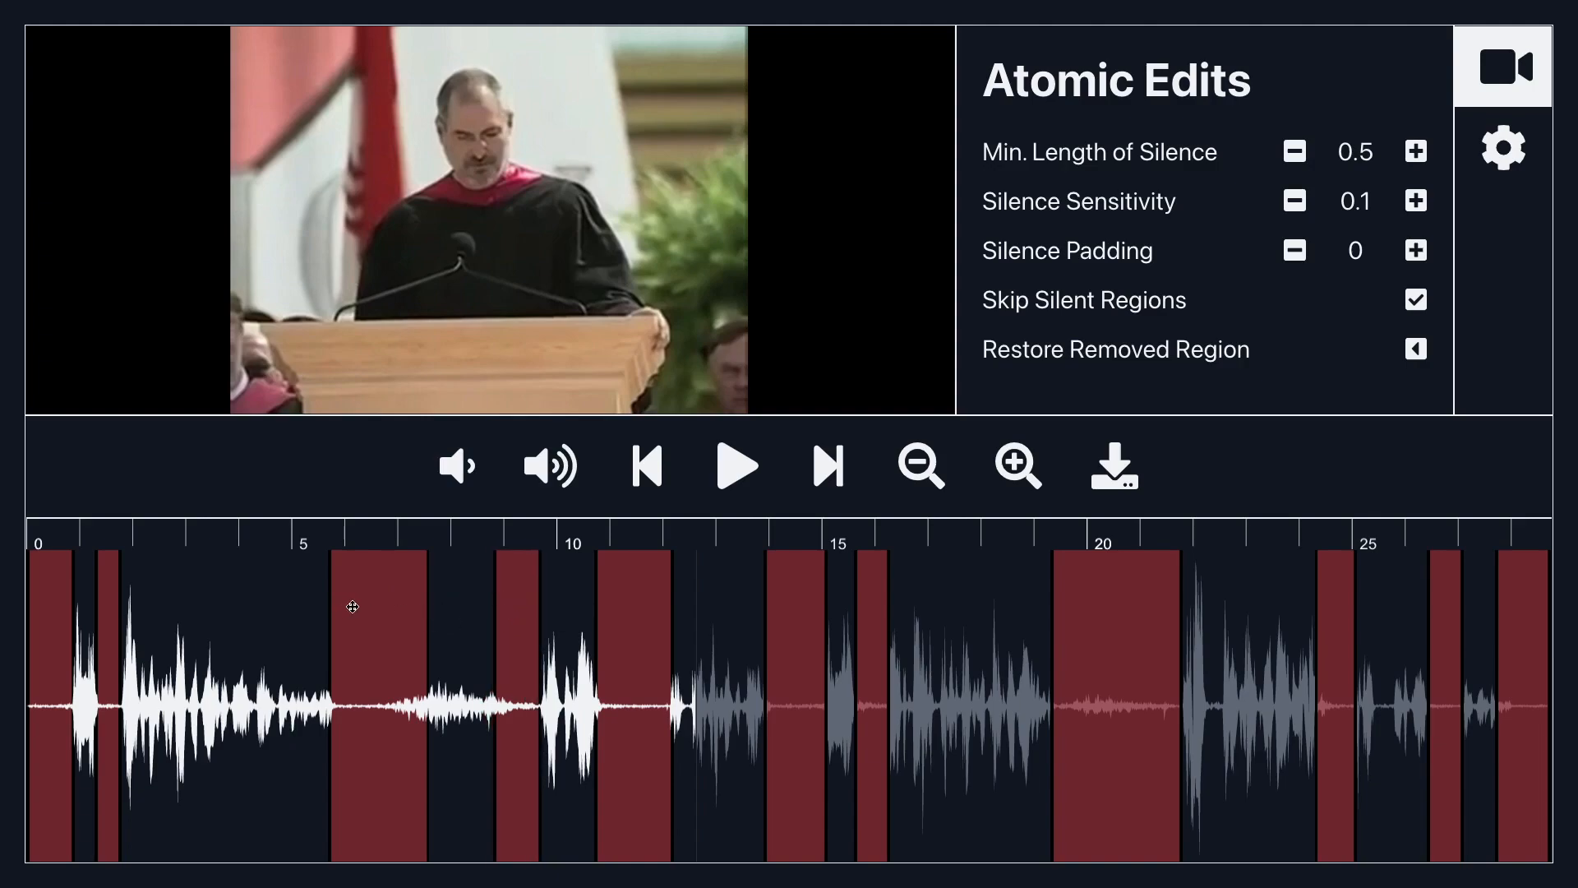
mouse_move(455, 605)
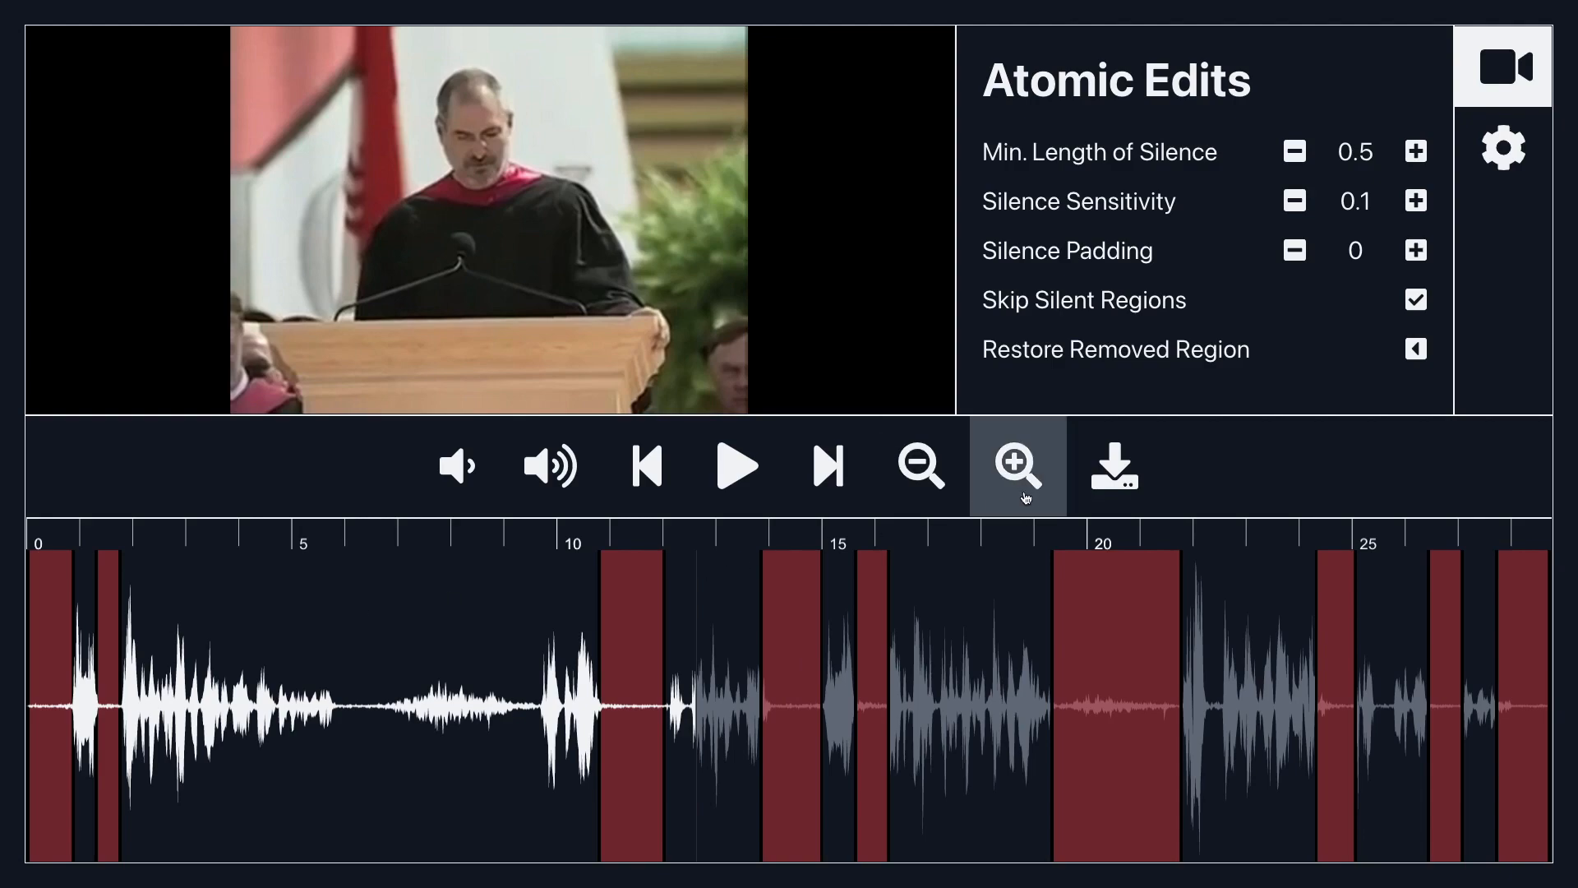
Step: Export the silence-free clip as a file named 'export' in the demo folder
left_click(1115, 465)
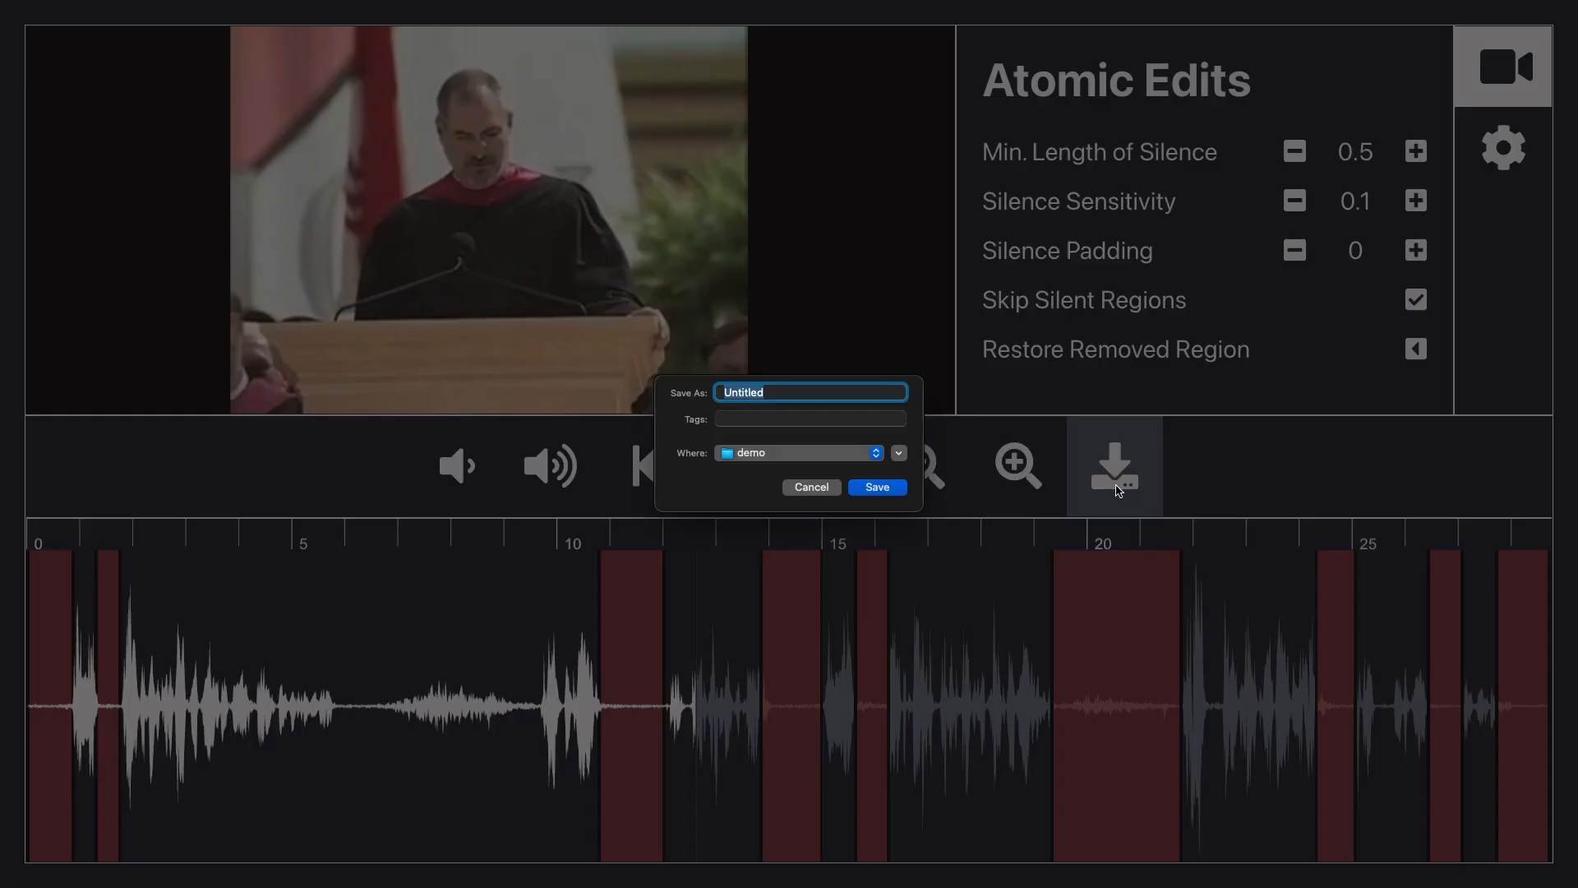
mouse_move(975, 509)
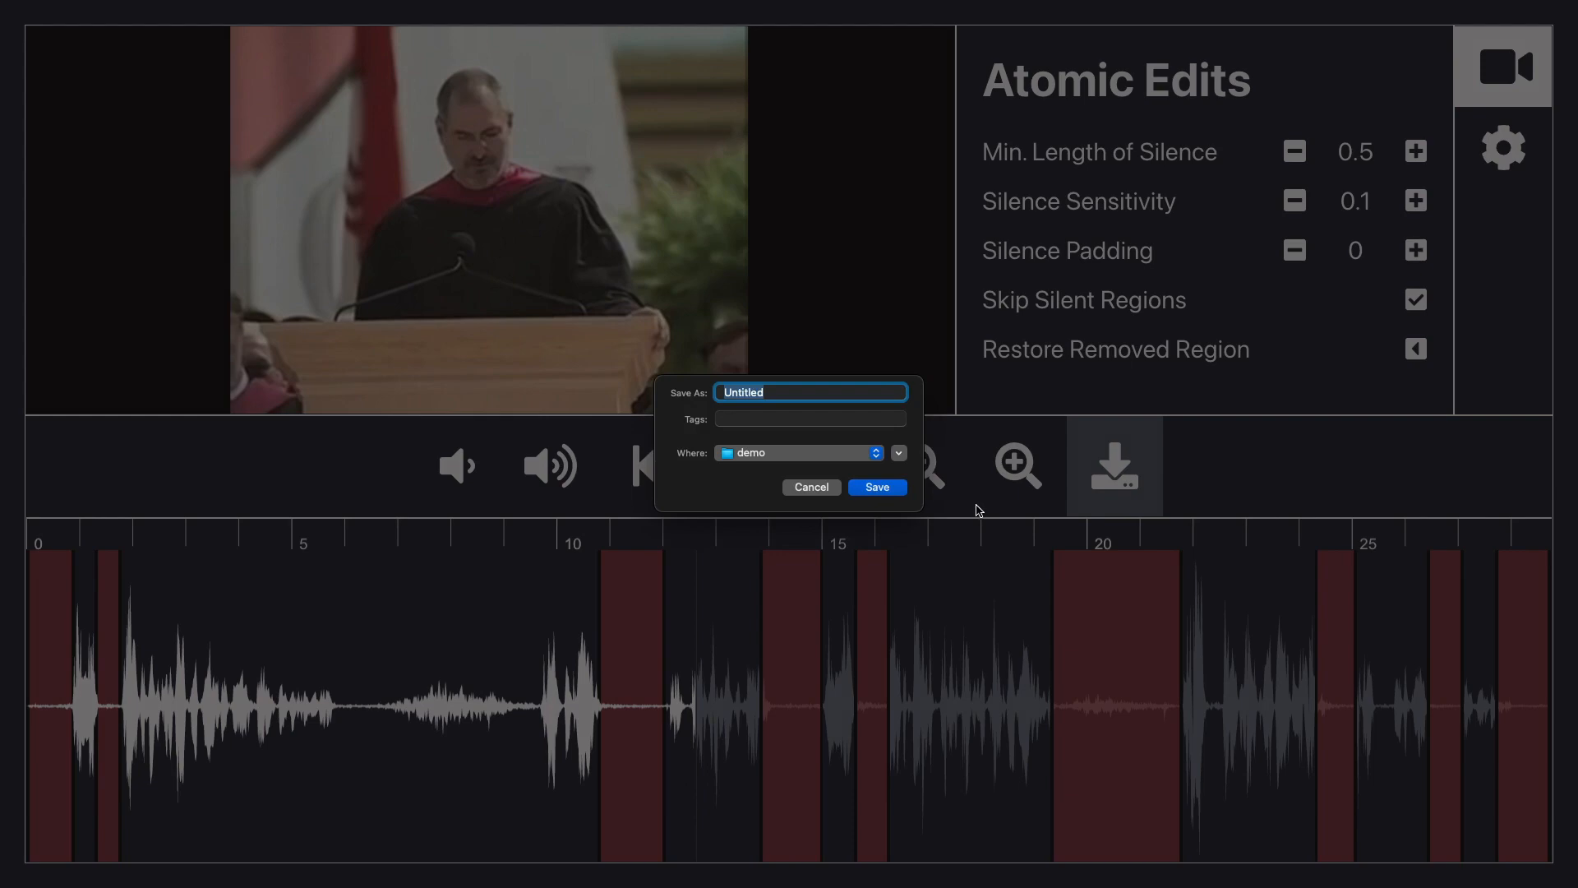
type("export")
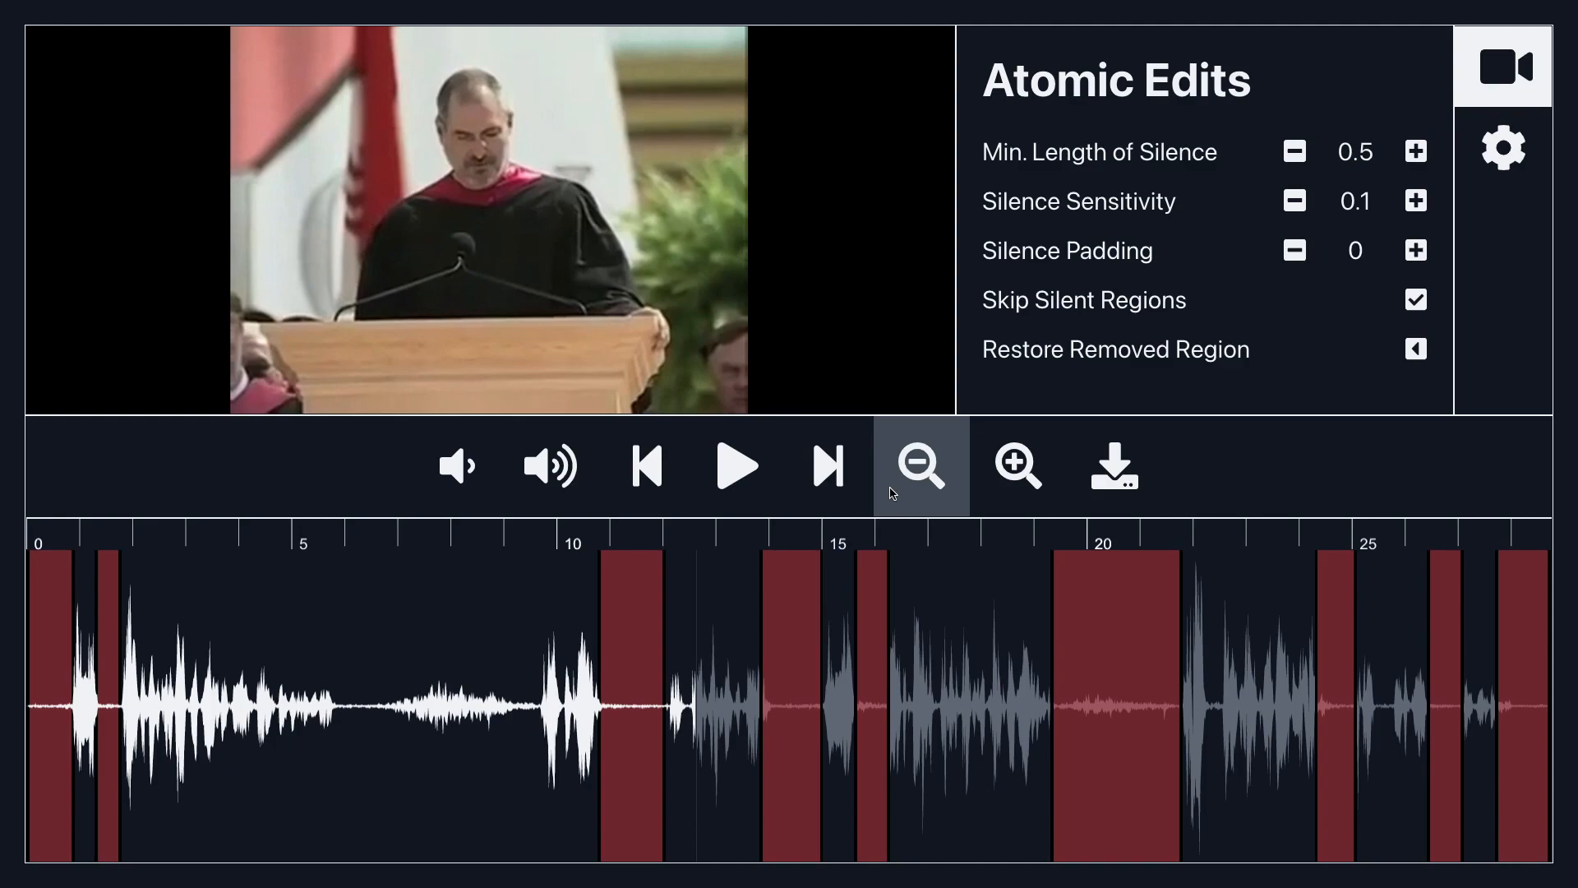
Step: Dismiss the export control so the waveform again shows silent regions at 0.5 minimum length
left_click(1113, 465)
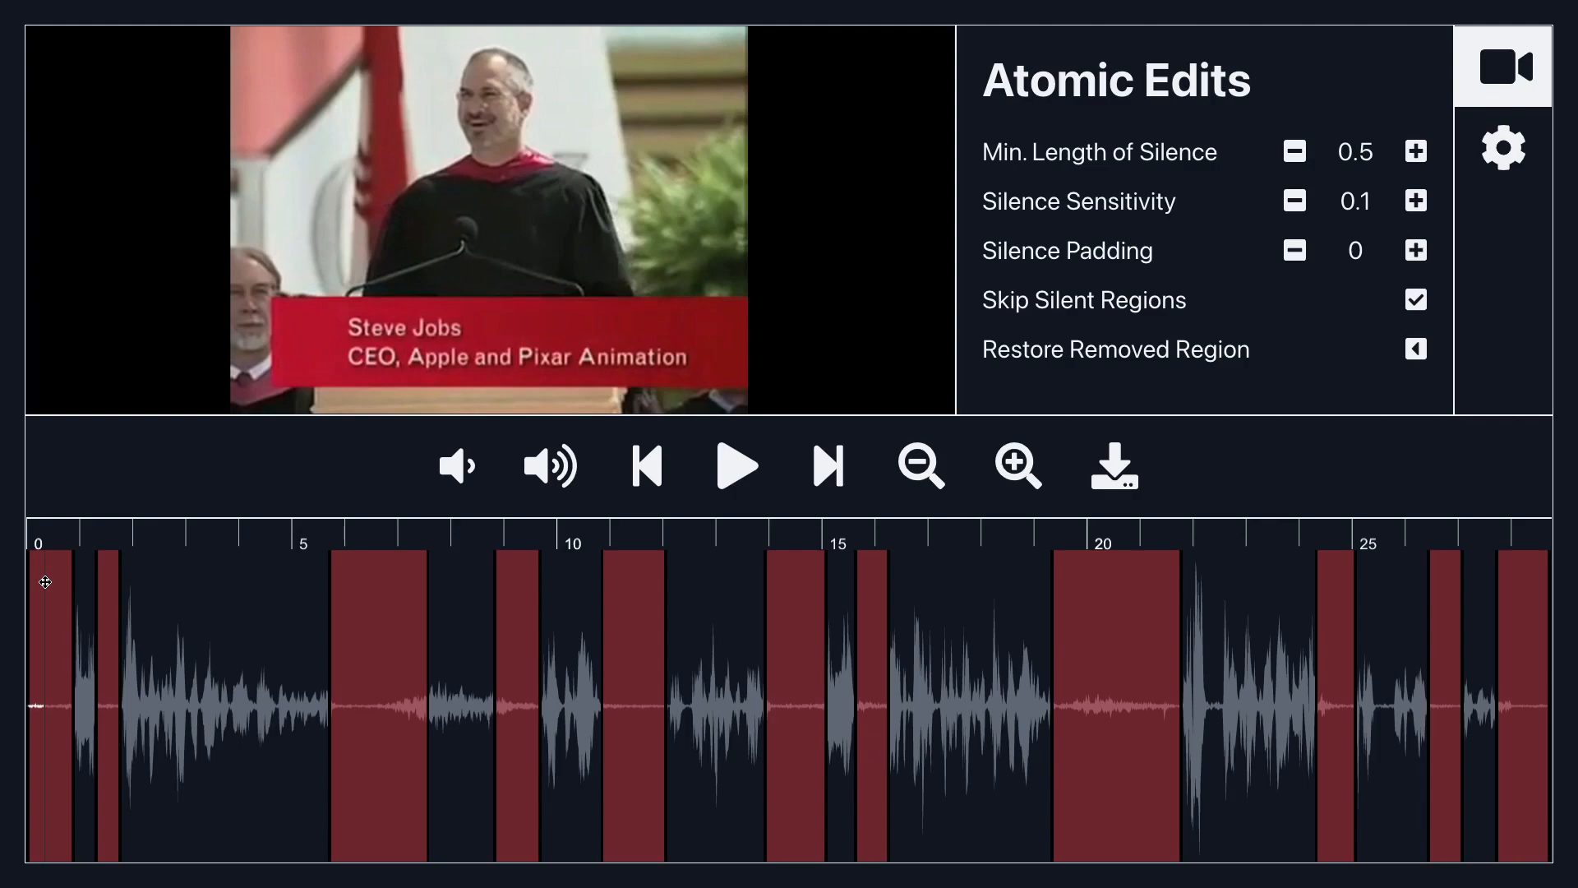
mouse_move(495, 653)
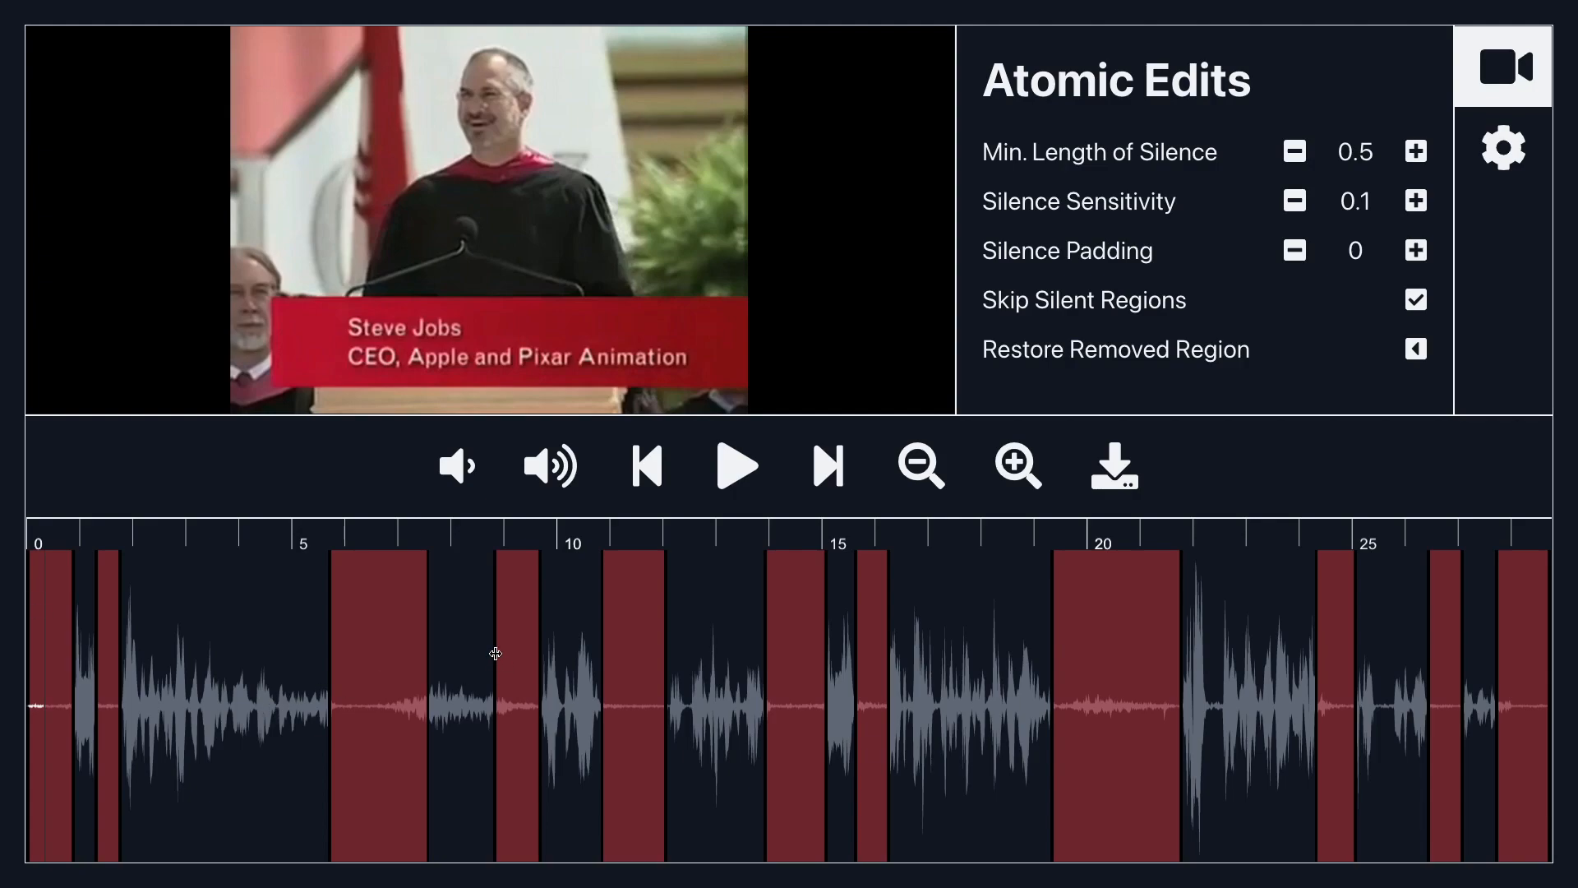
mouse_move(493, 653)
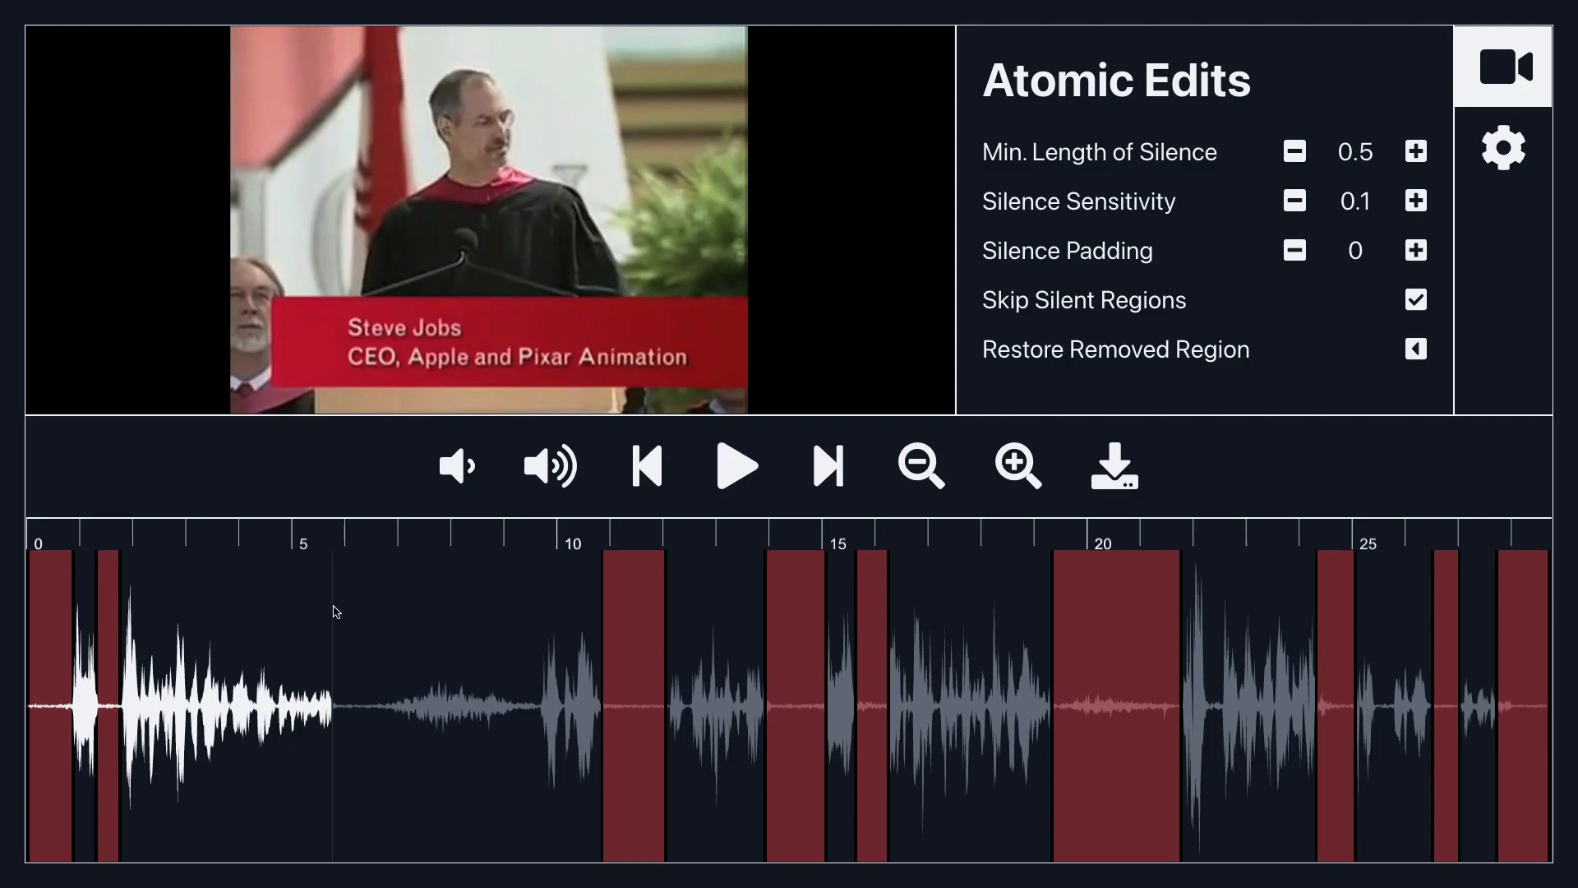
mouse_move(483, 853)
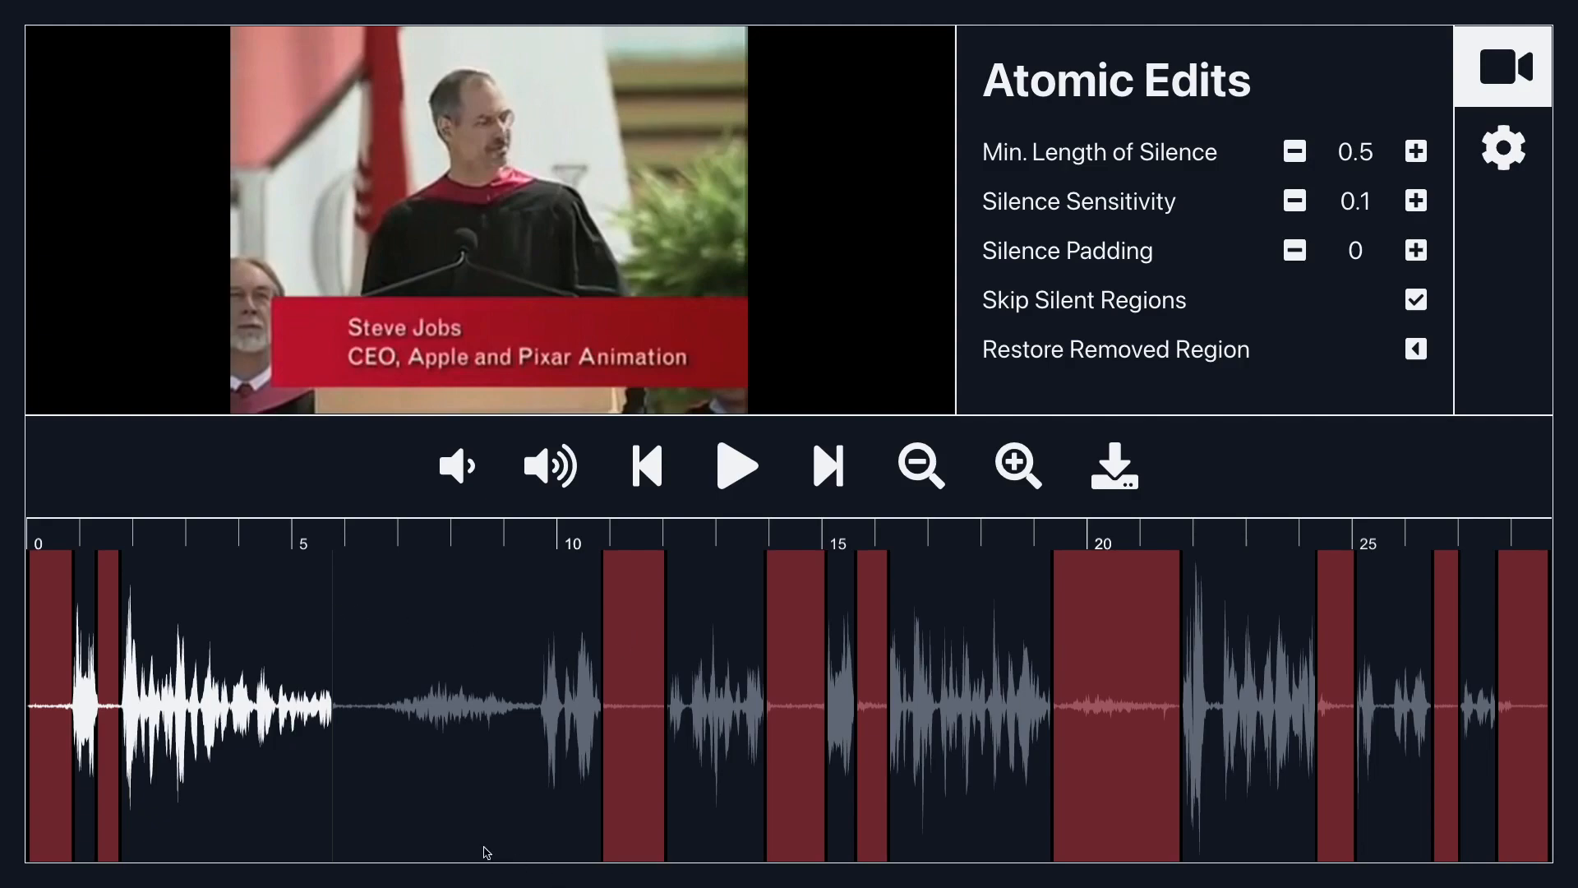
mouse_move(608, 643)
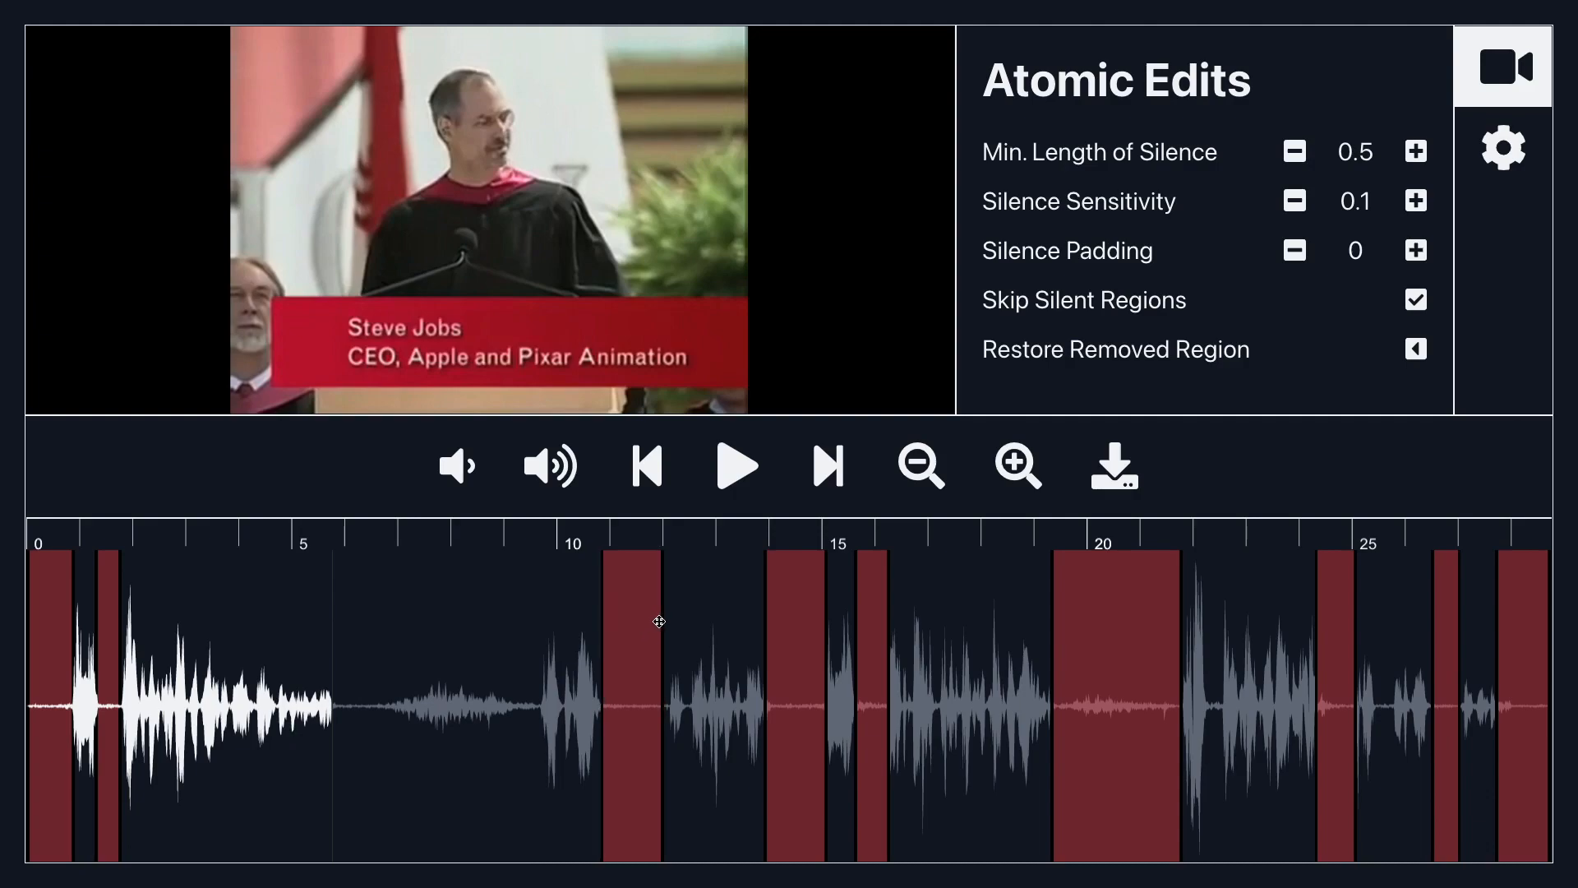
mouse_move(1114, 465)
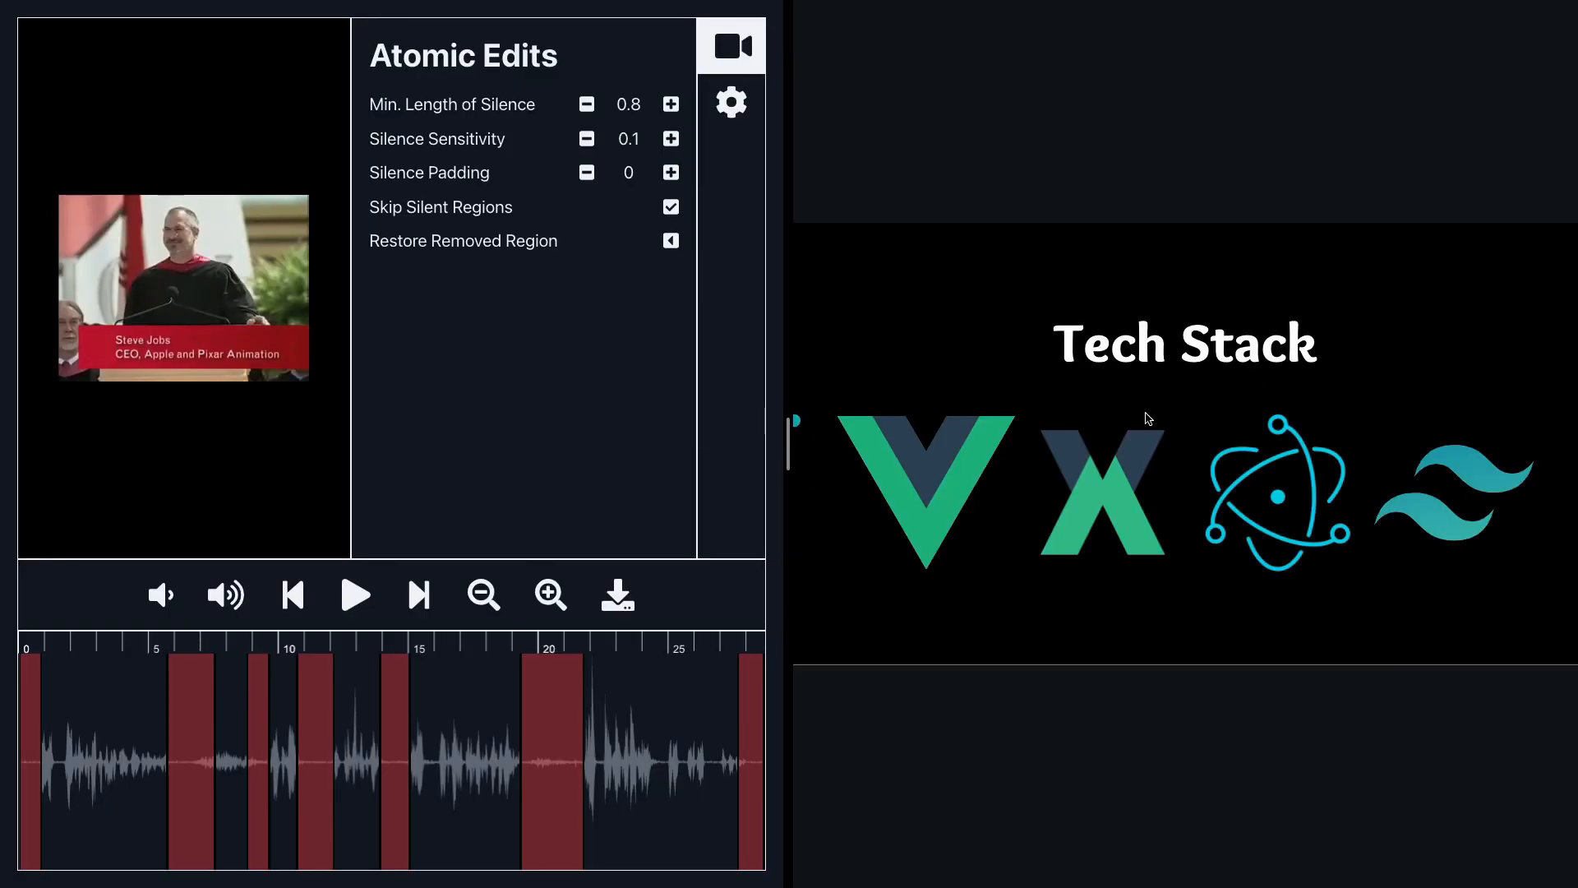
mouse_move(362, 503)
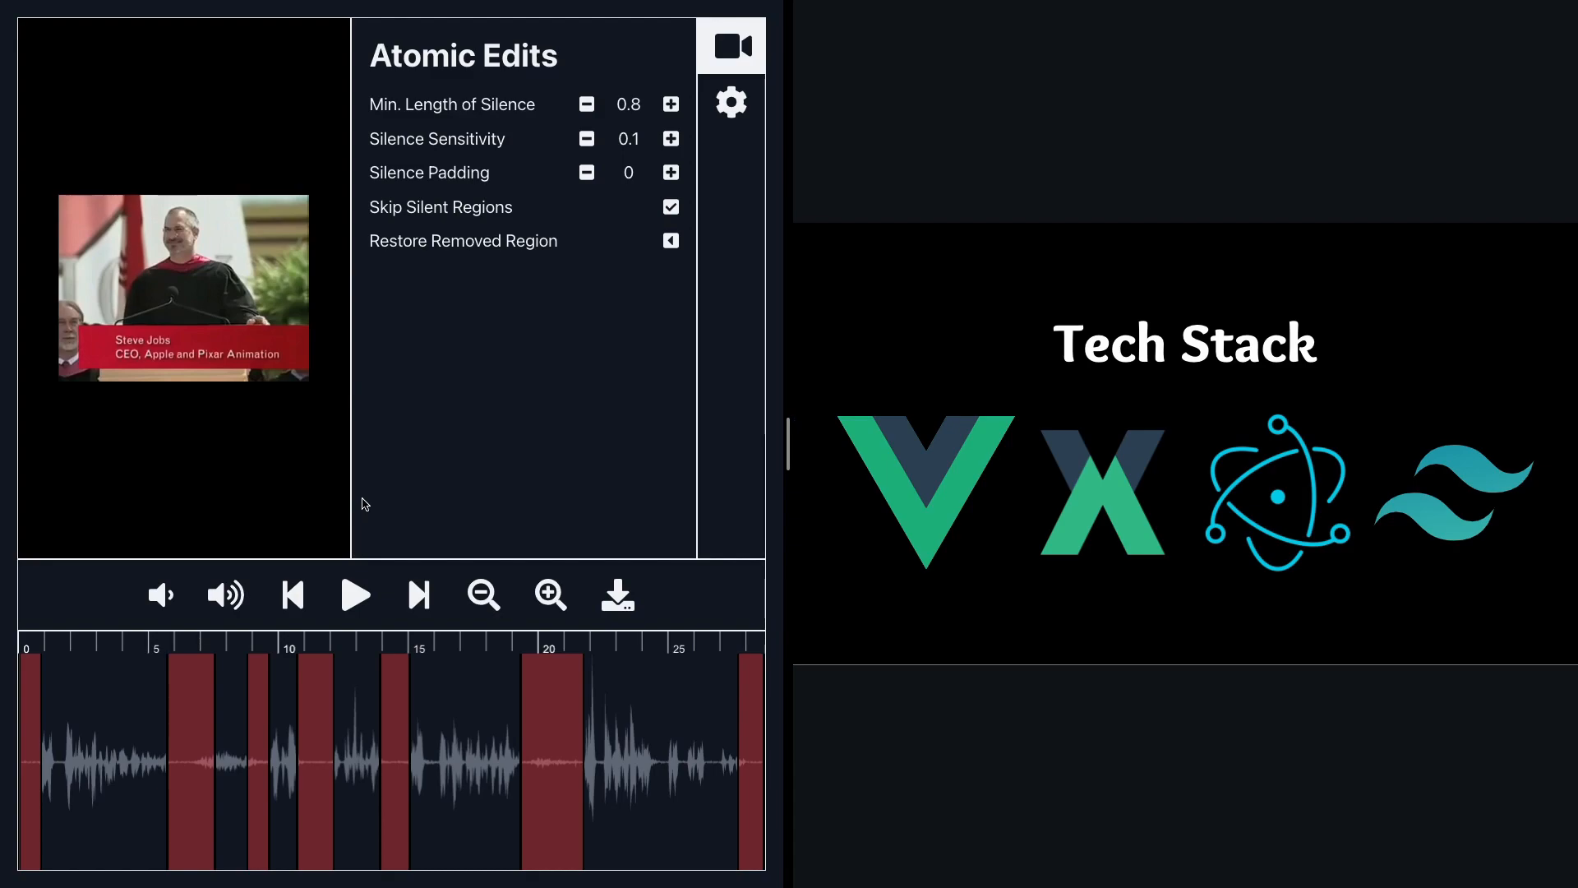
mouse_move(358, 483)
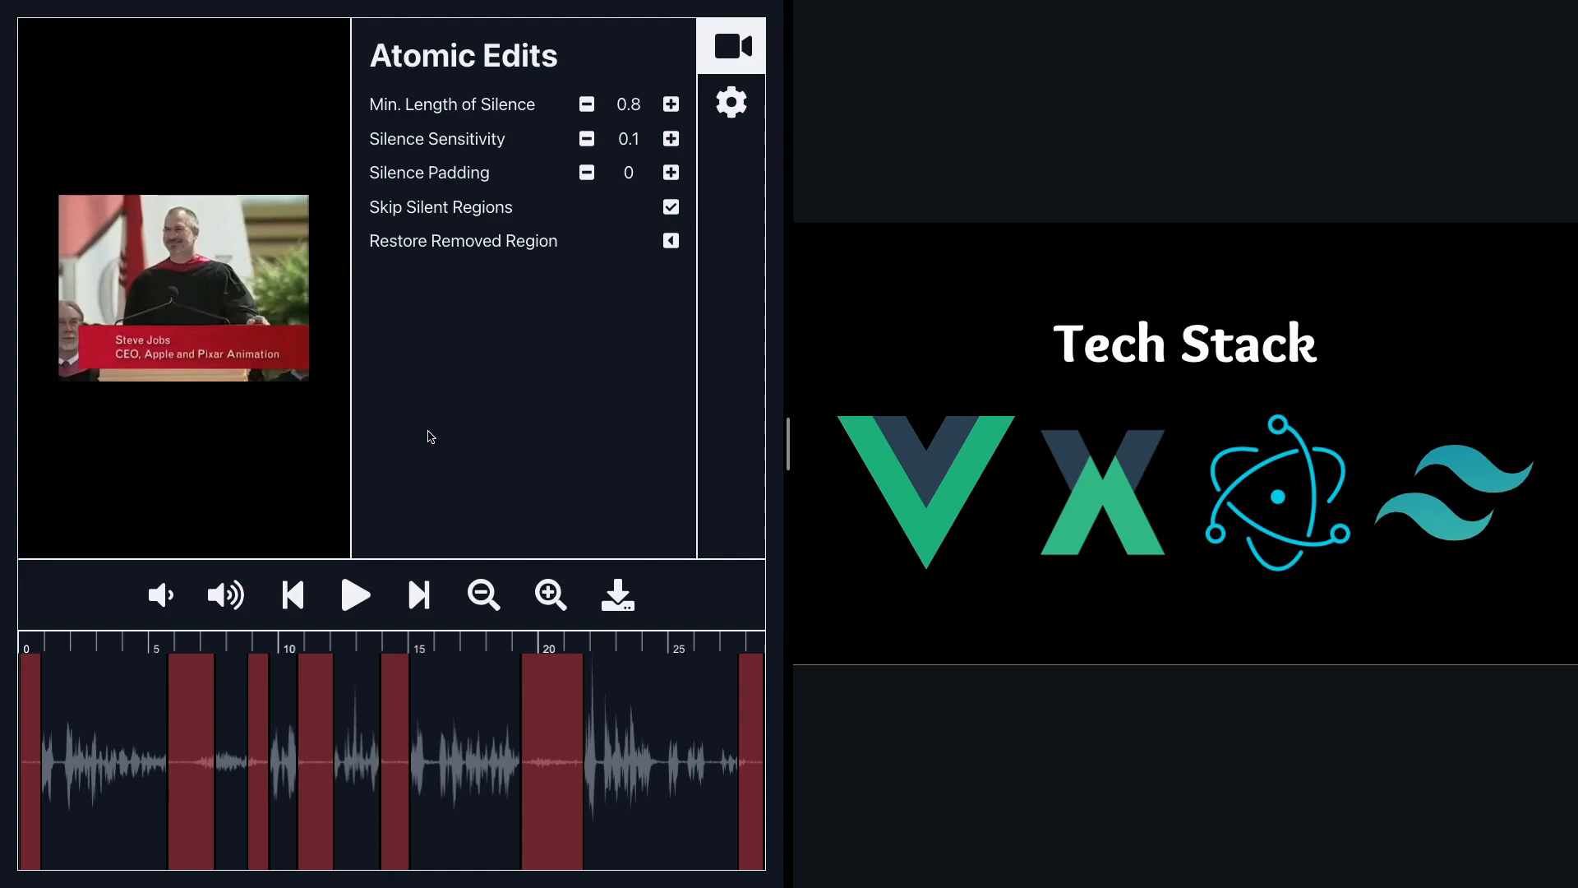
mouse_move(589, 350)
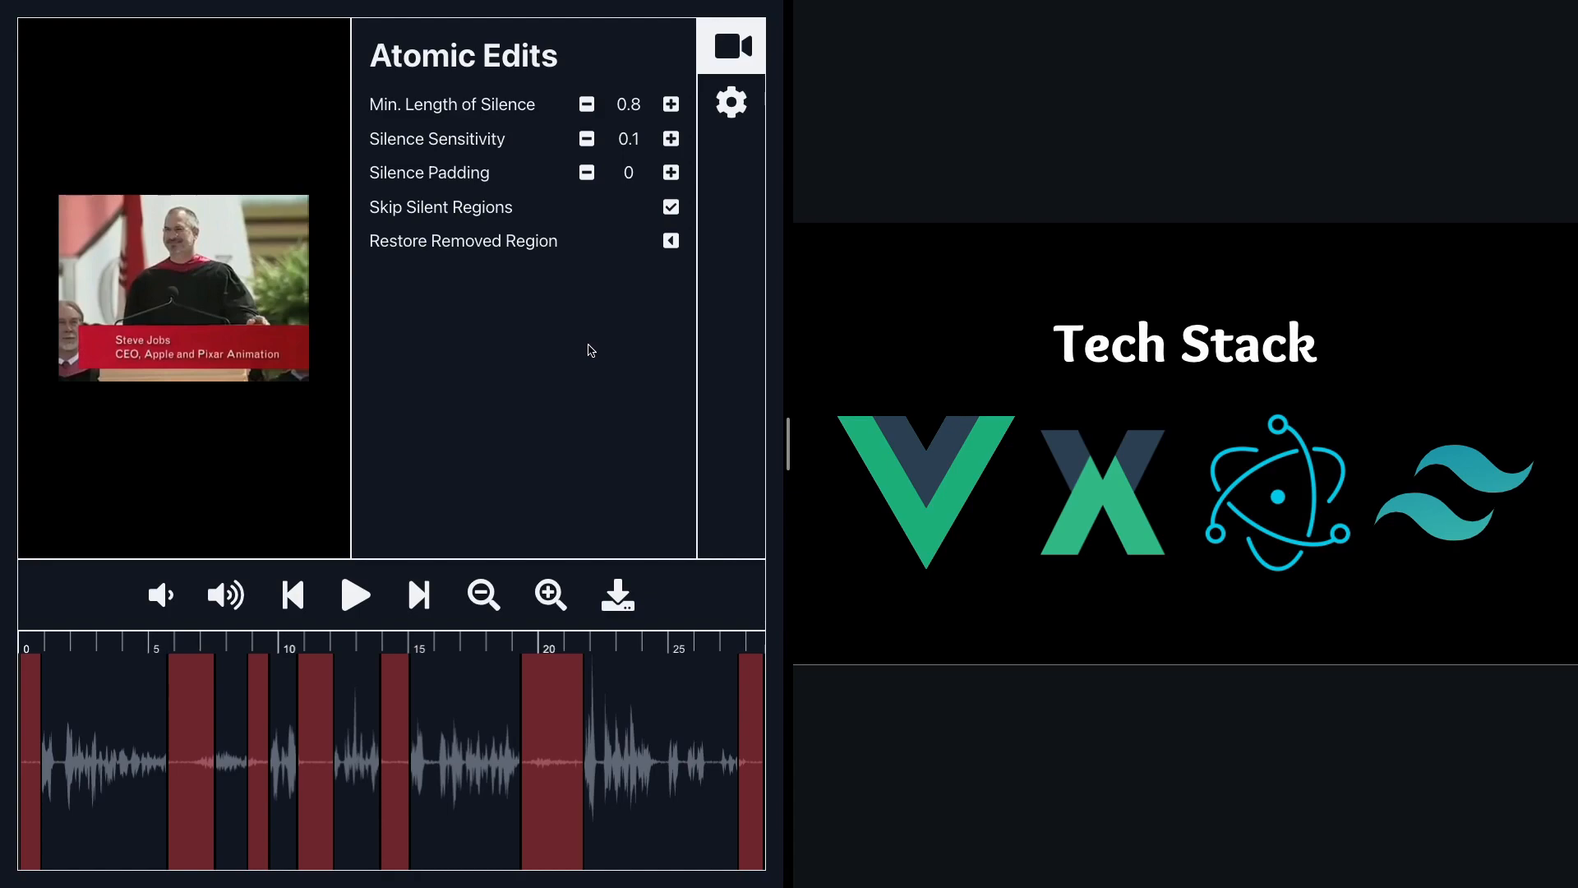
mouse_move(497, 432)
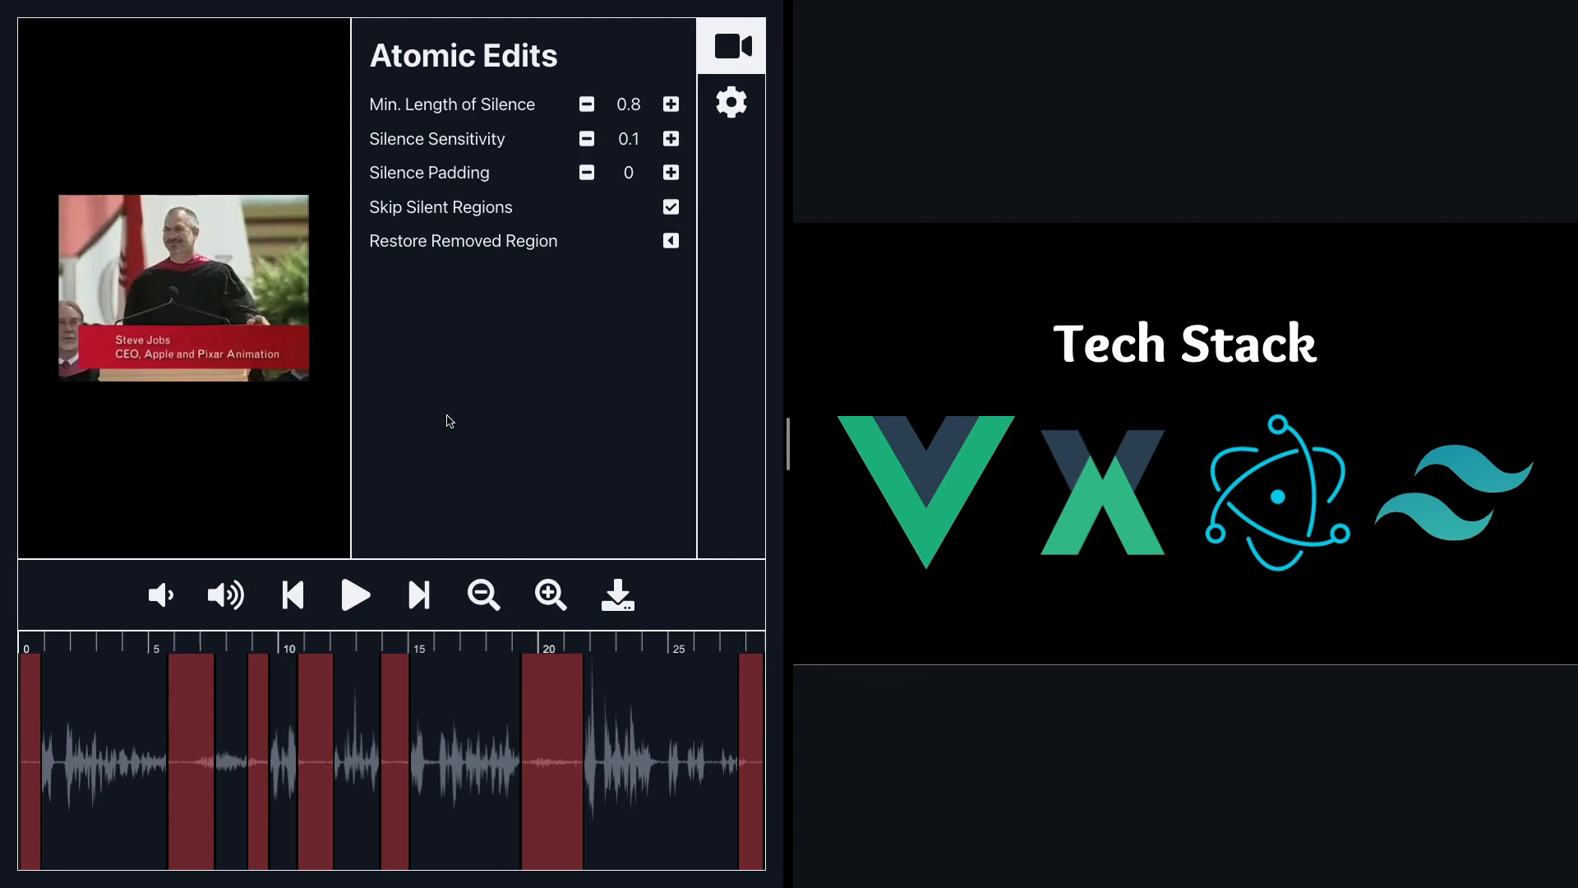
mouse_move(516, 136)
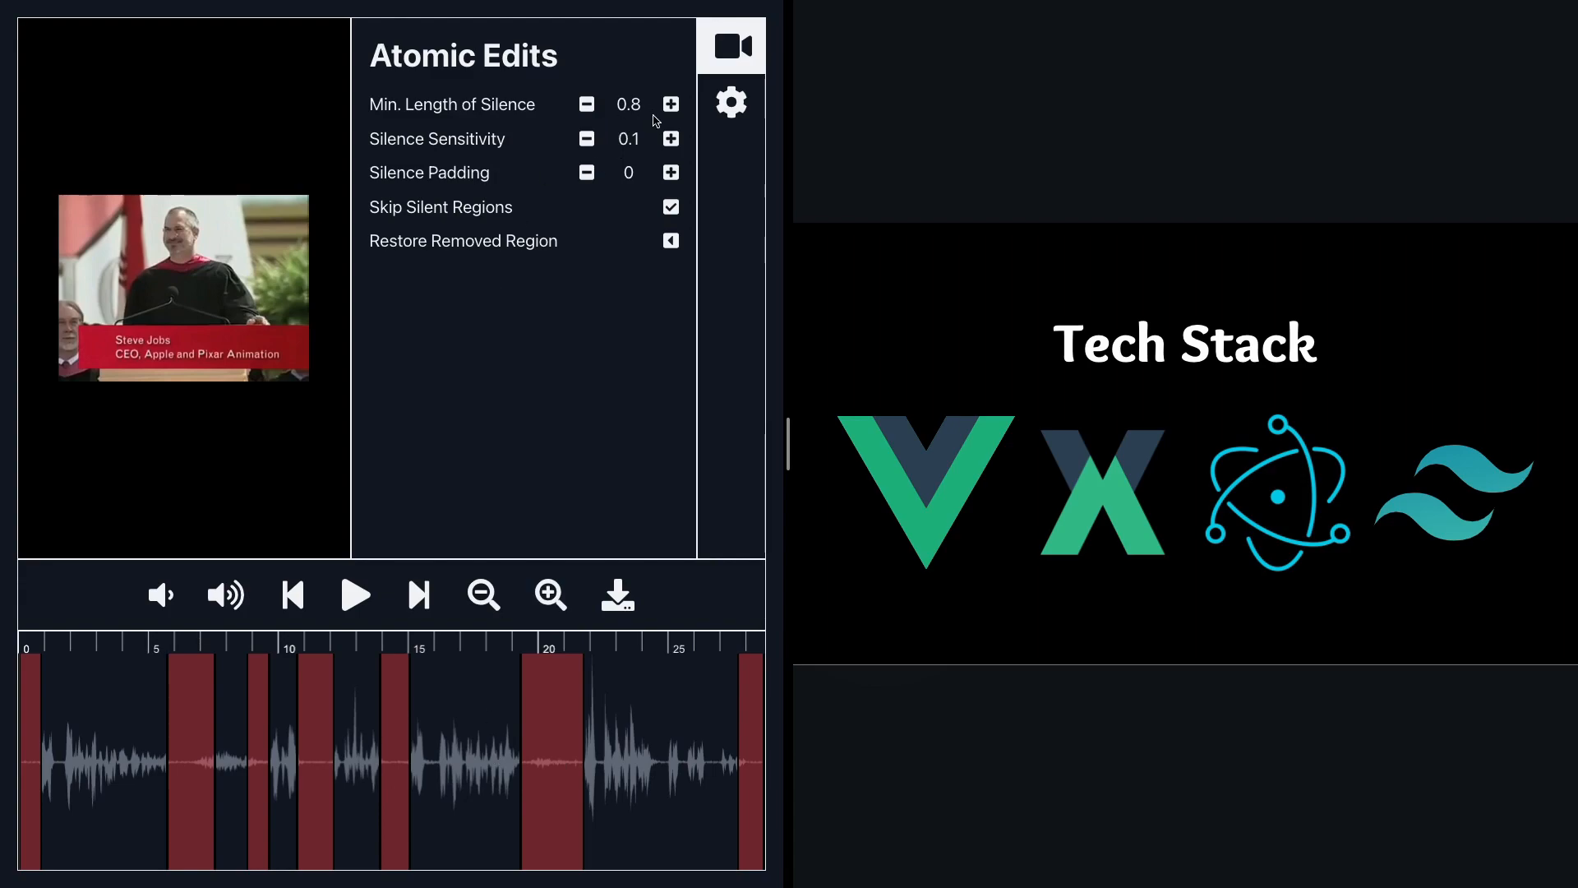
Step: Increase Min. Length of Silence toward 1.4, leaving three silent regions
left_click(671, 104)
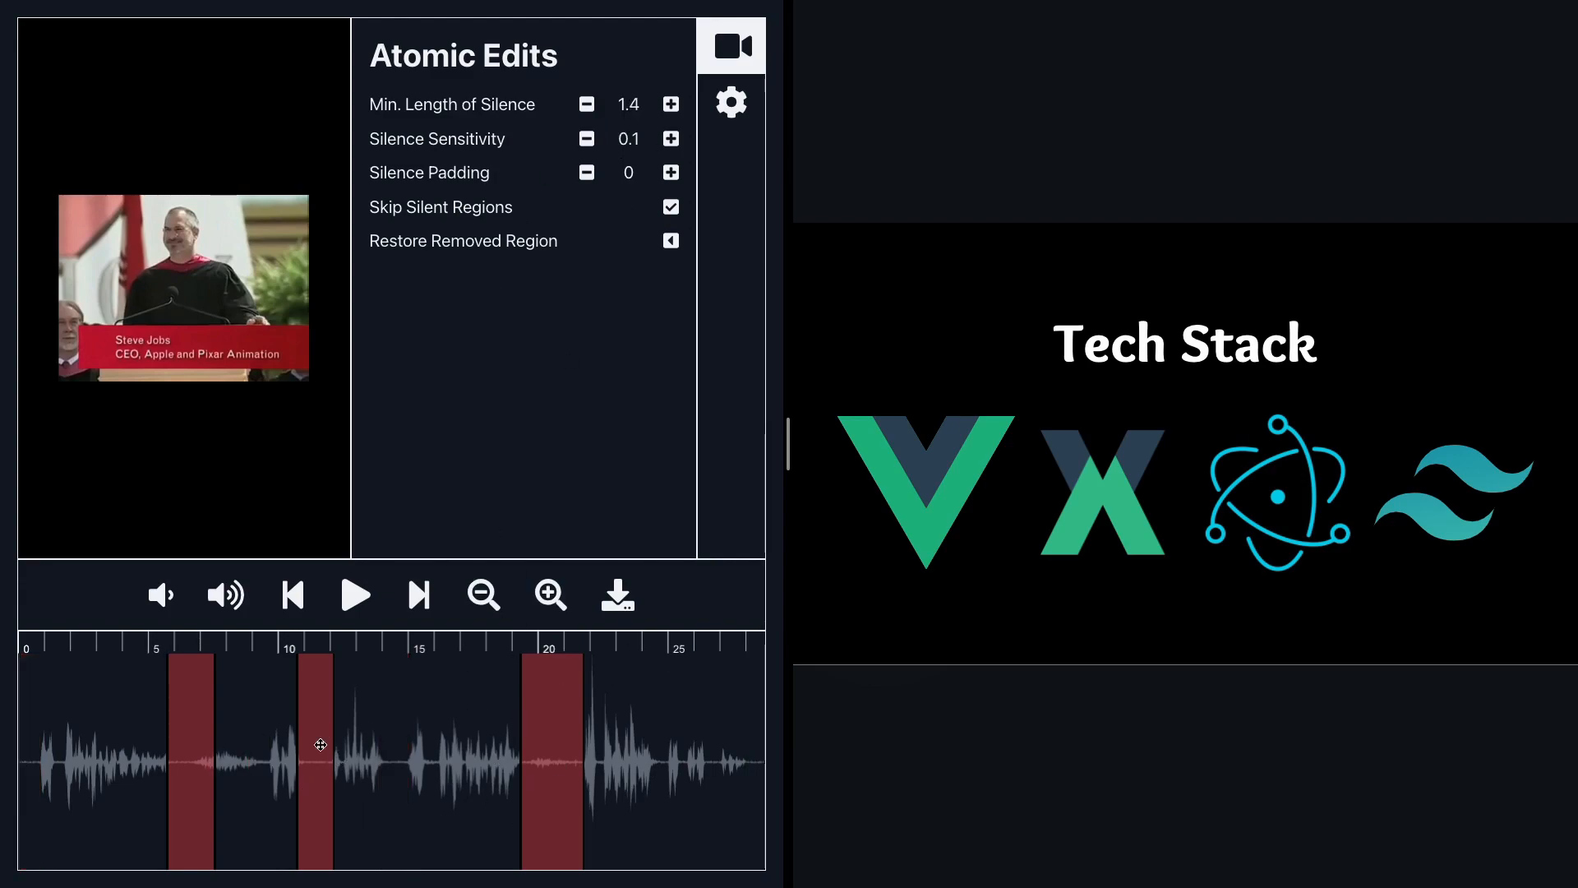
mouse_move(465, 768)
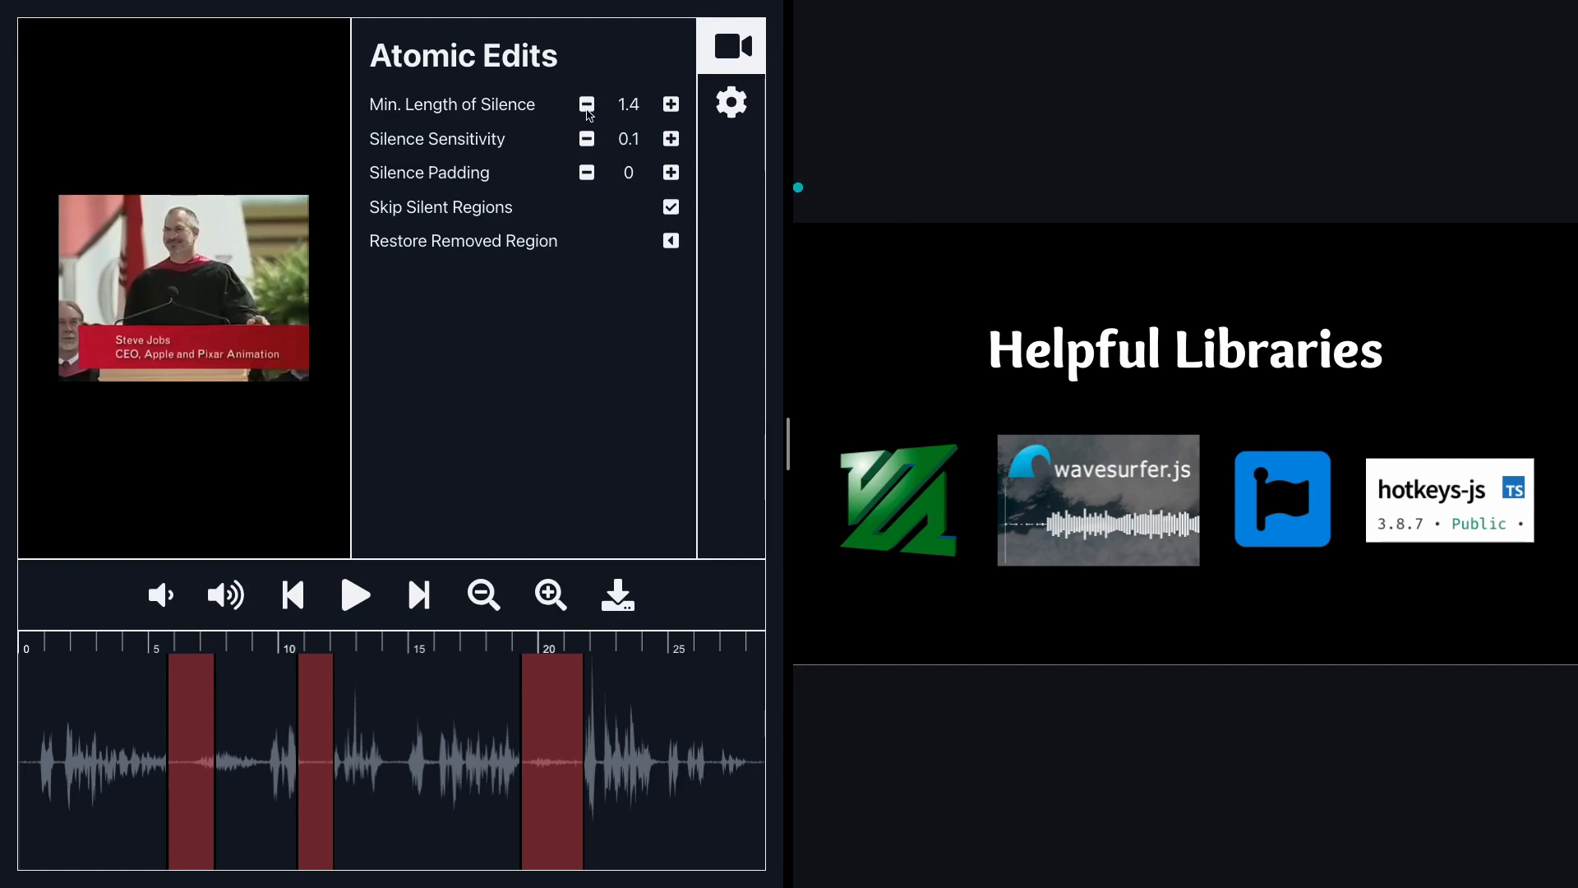
mouse_move(1274, 468)
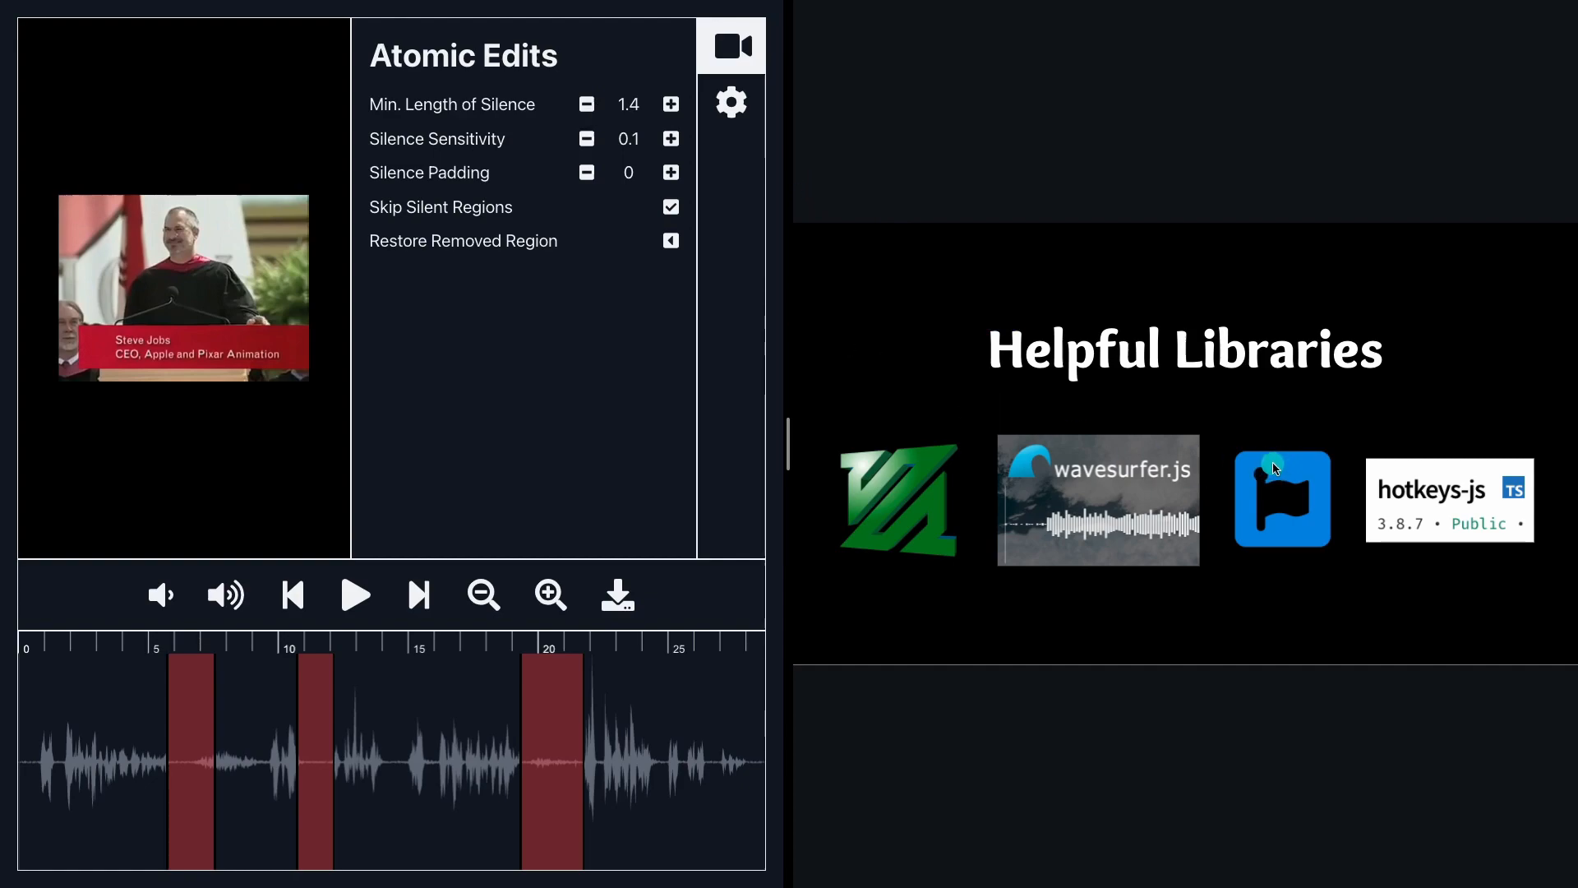
mouse_move(1299, 473)
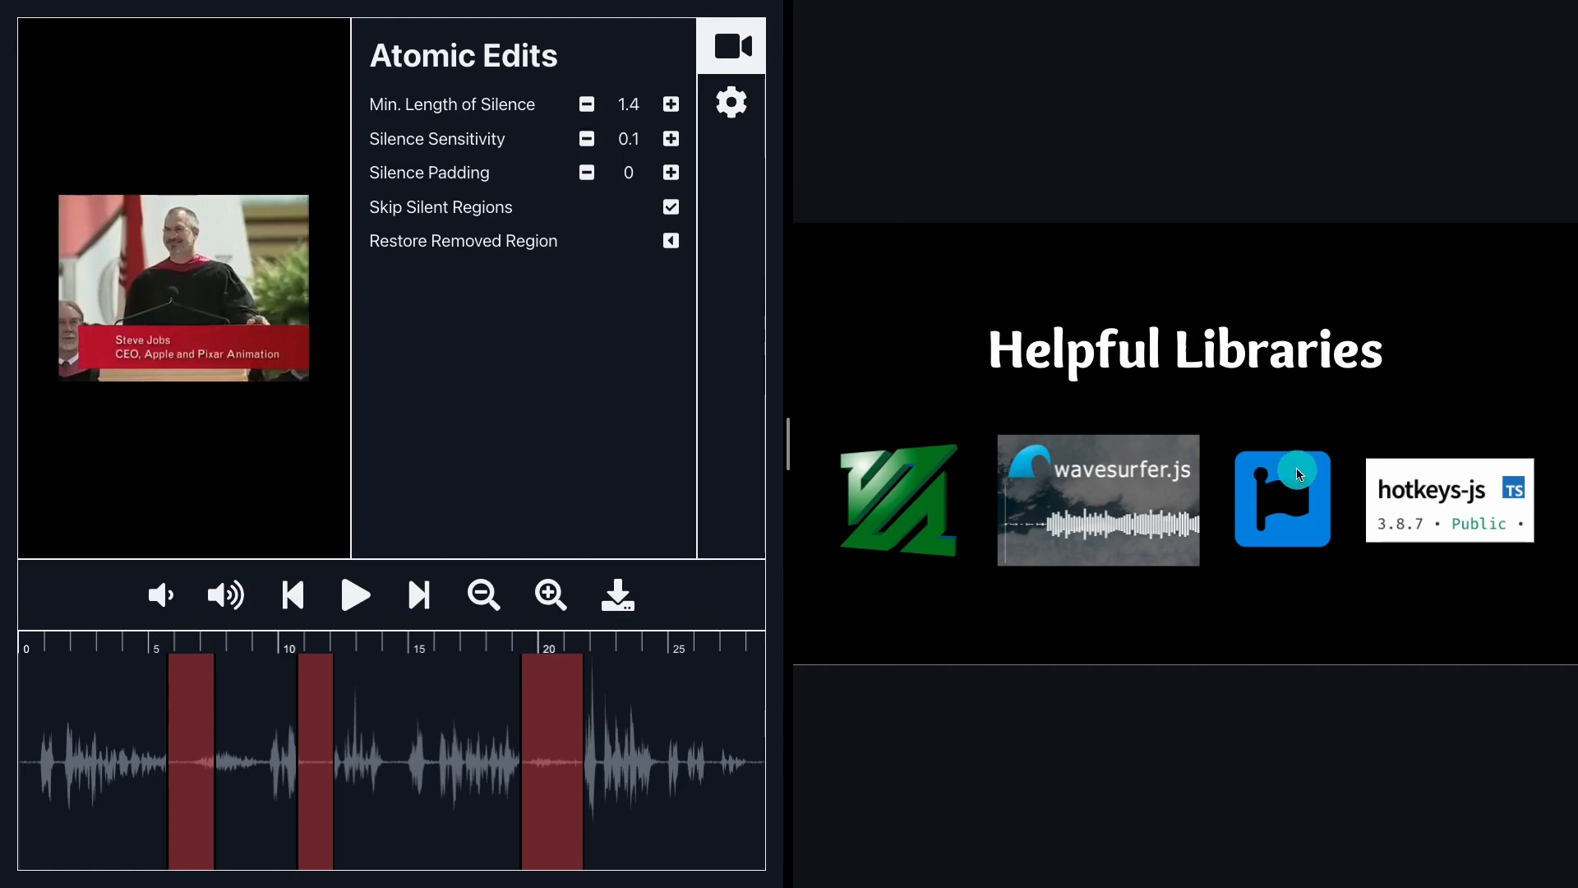
Step: Show the App Settings with playback shortcuts and skip playback backward once
left_click(730, 102)
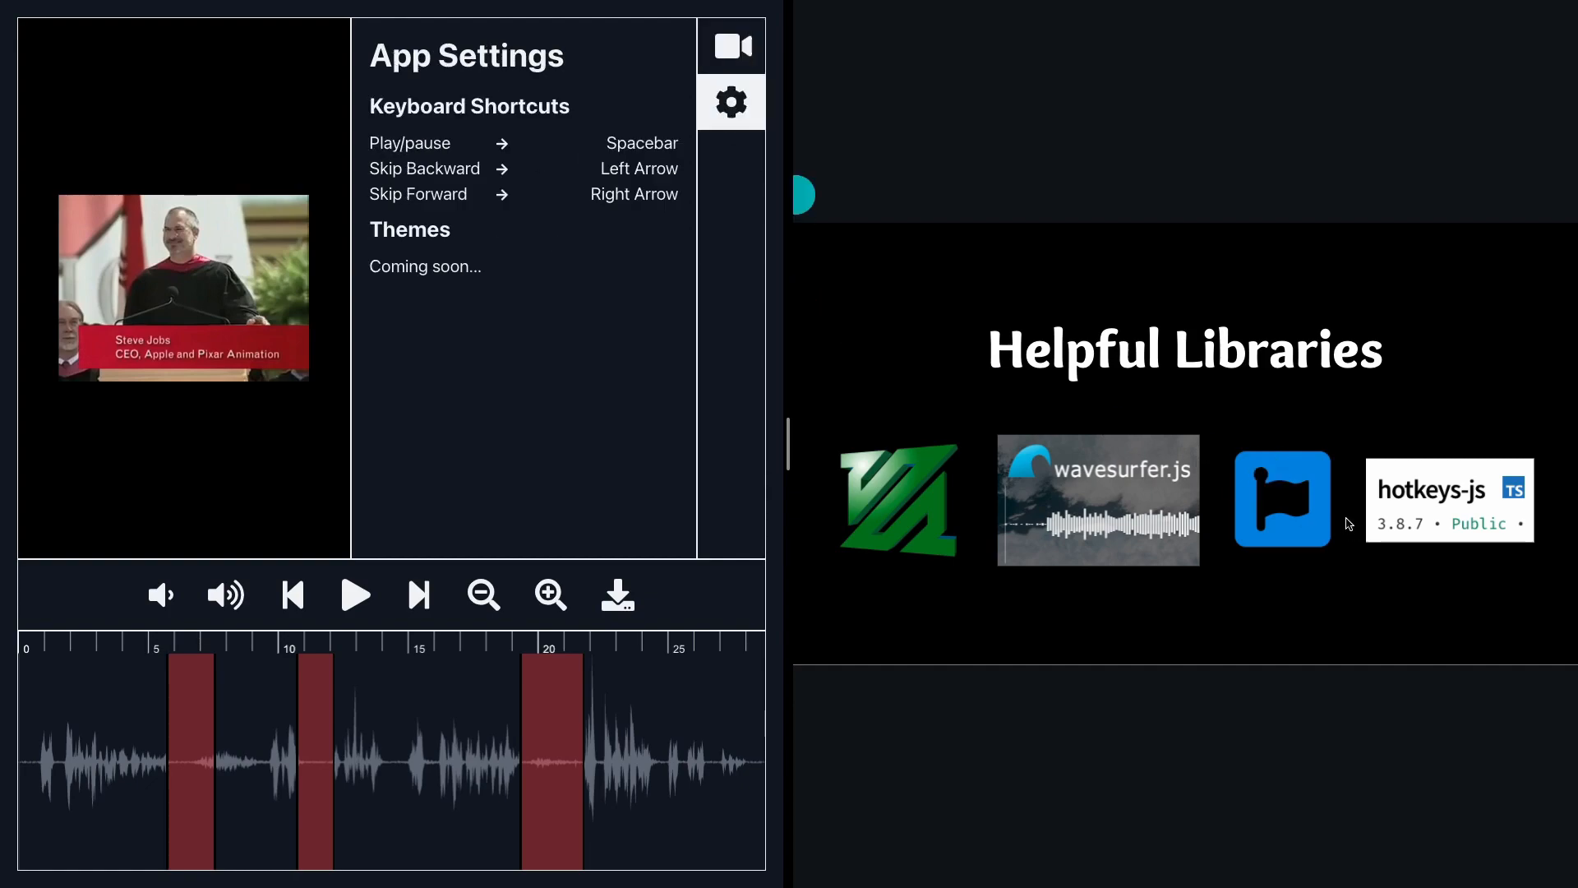
left_click(293, 595)
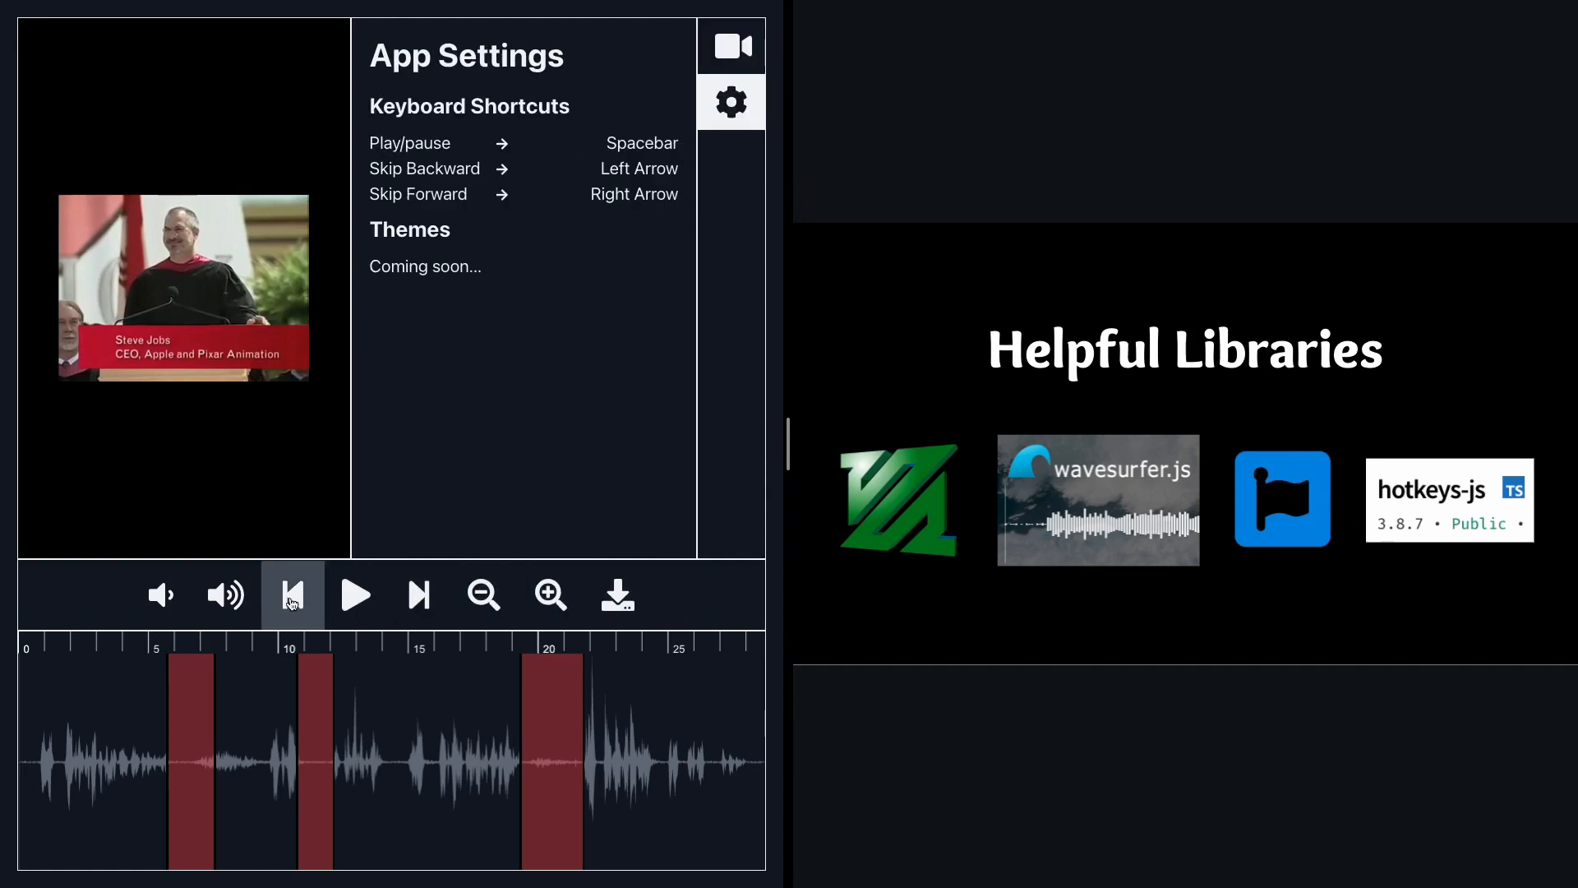
mouse_move(1032, 540)
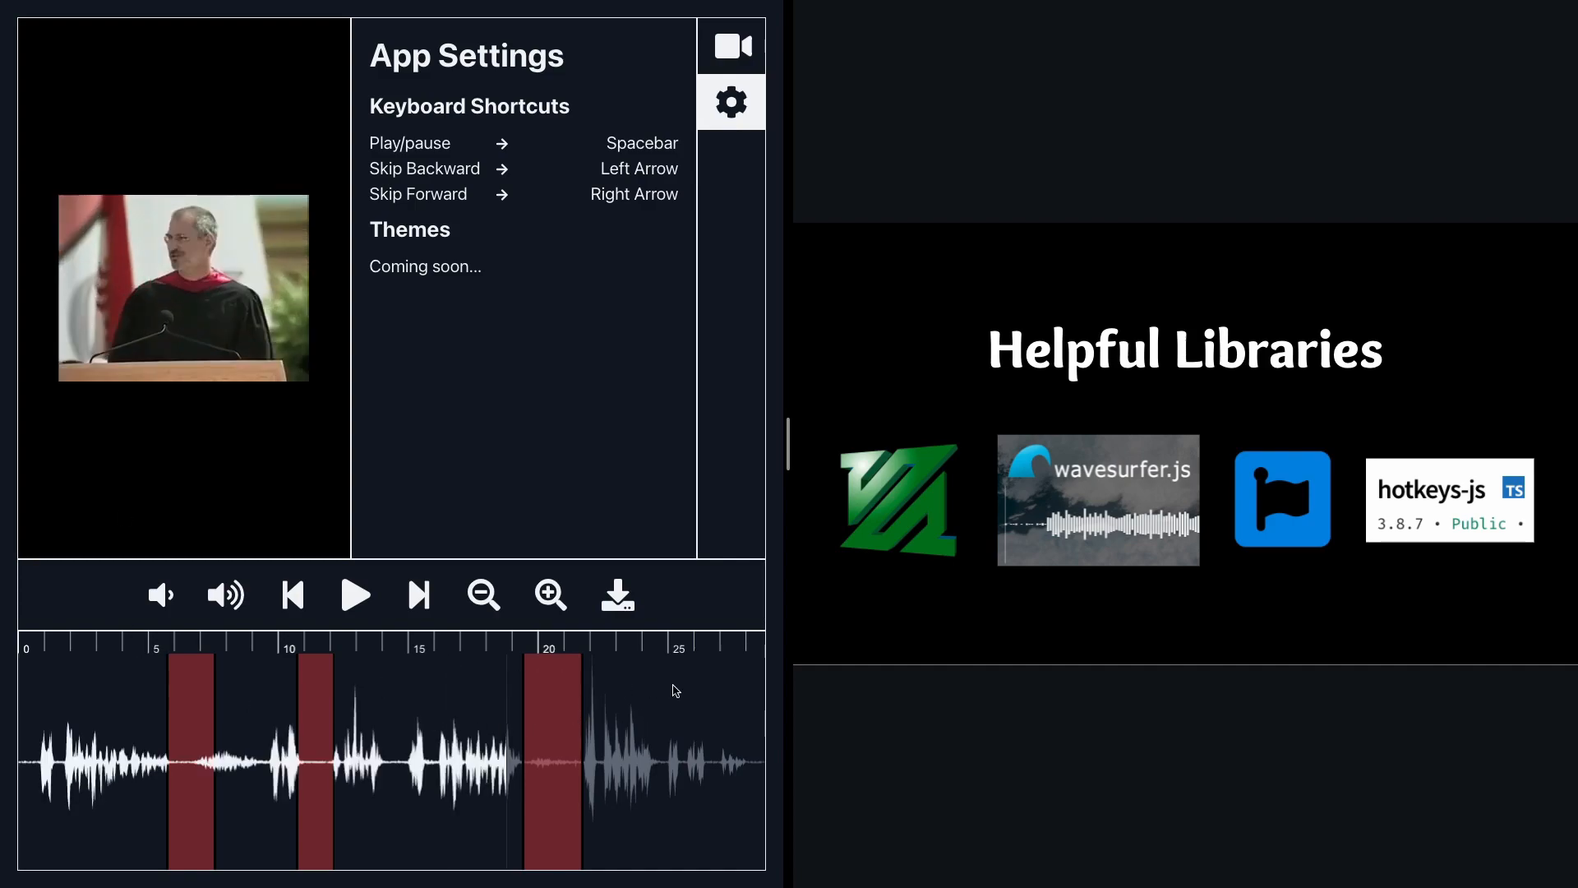
Step: Skip playback backward twice until the clip returns to its opening frame
left_click(293, 594)
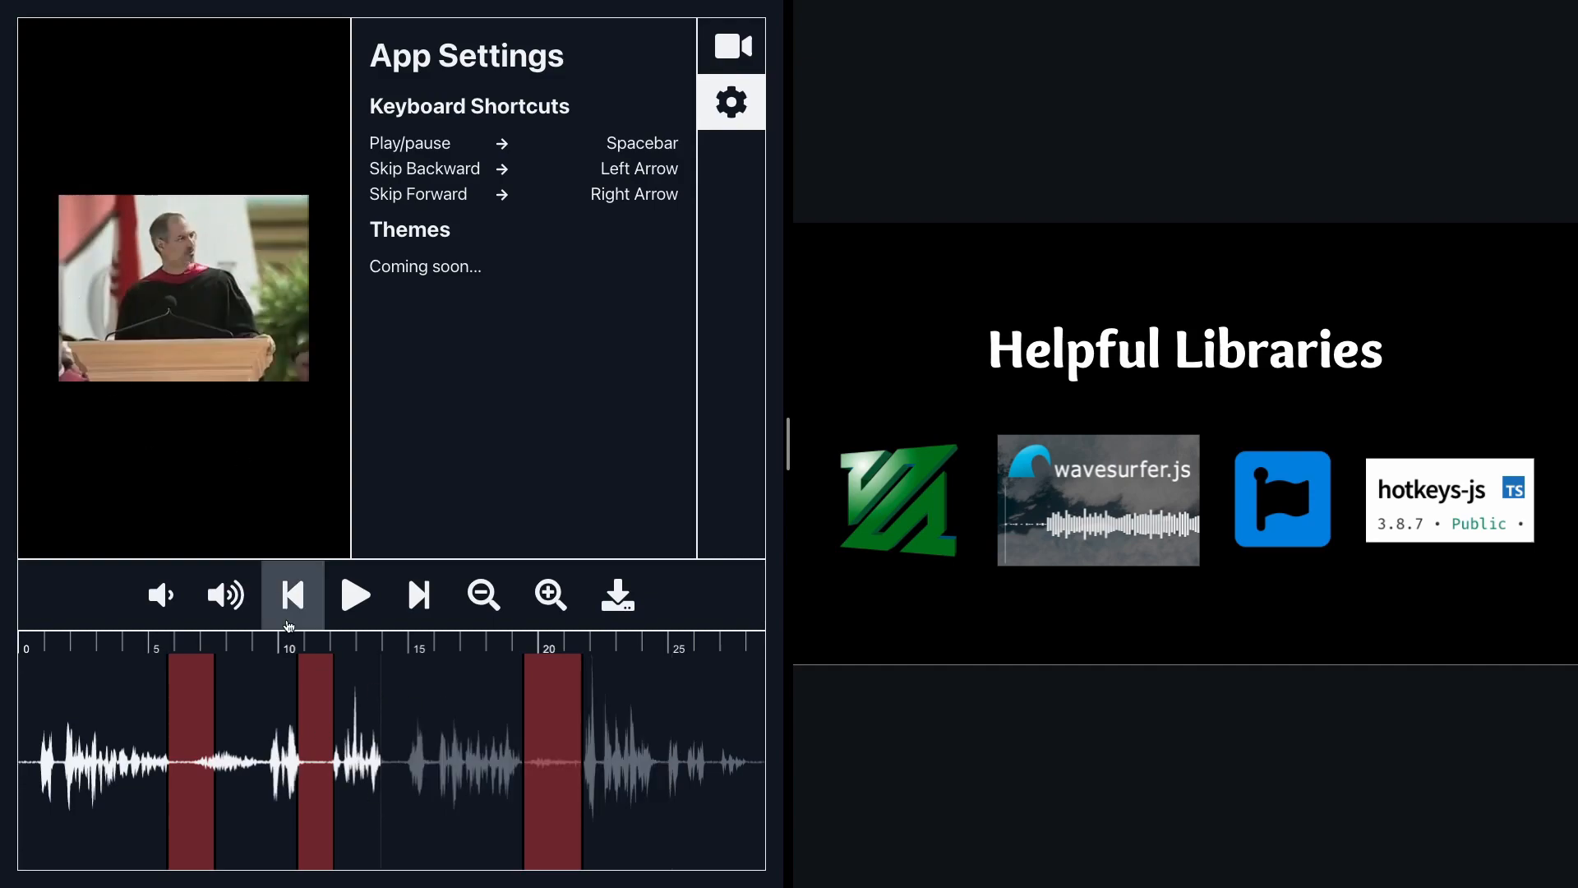
left_click(292, 595)
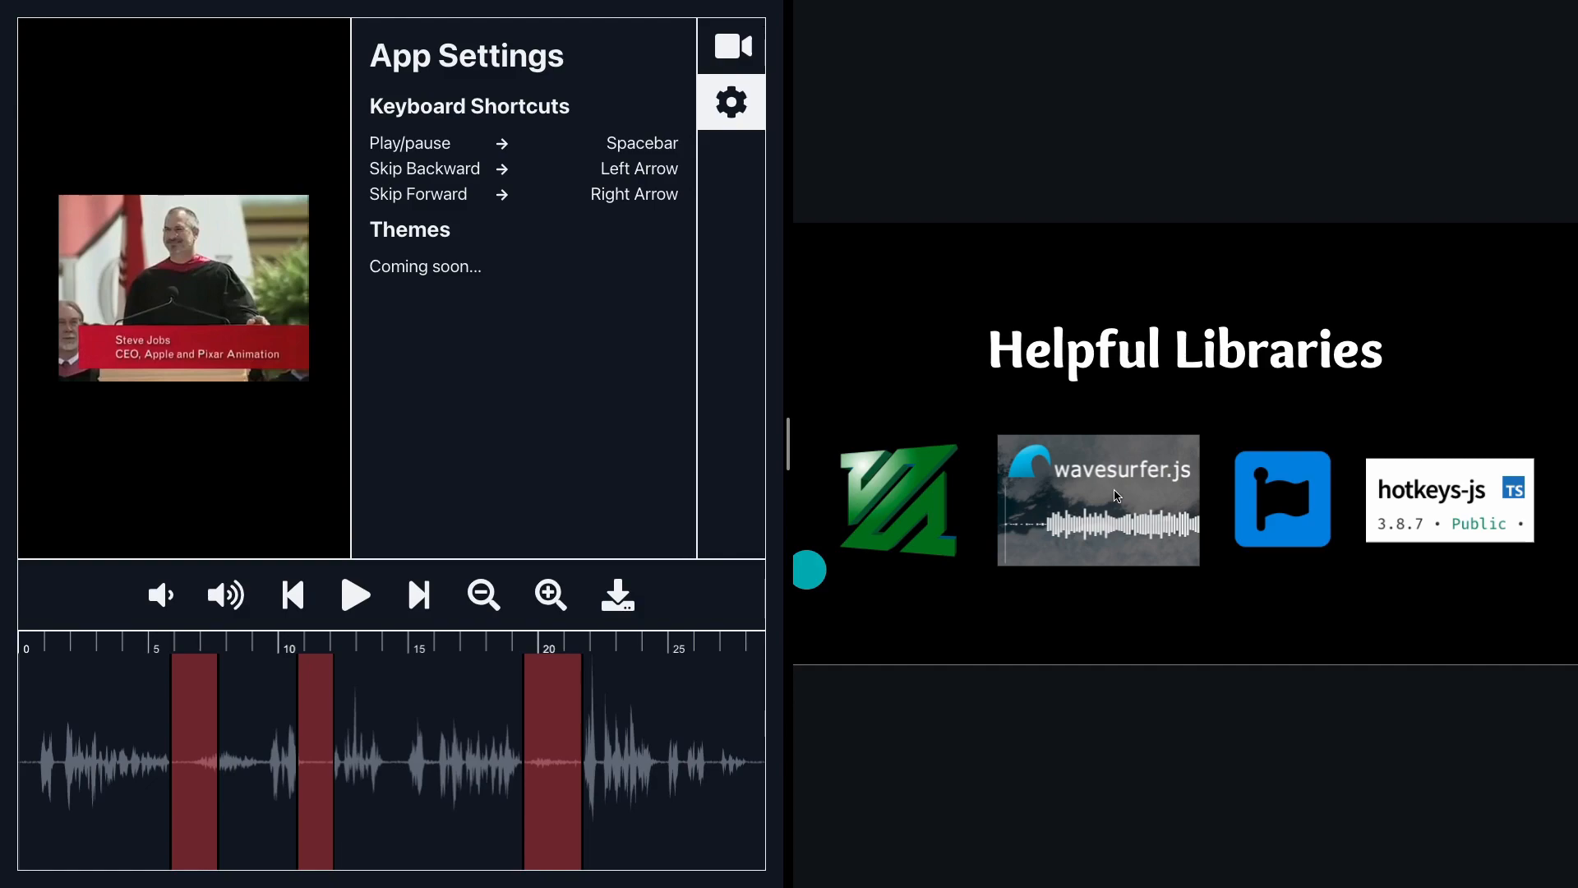
mouse_move(1276, 500)
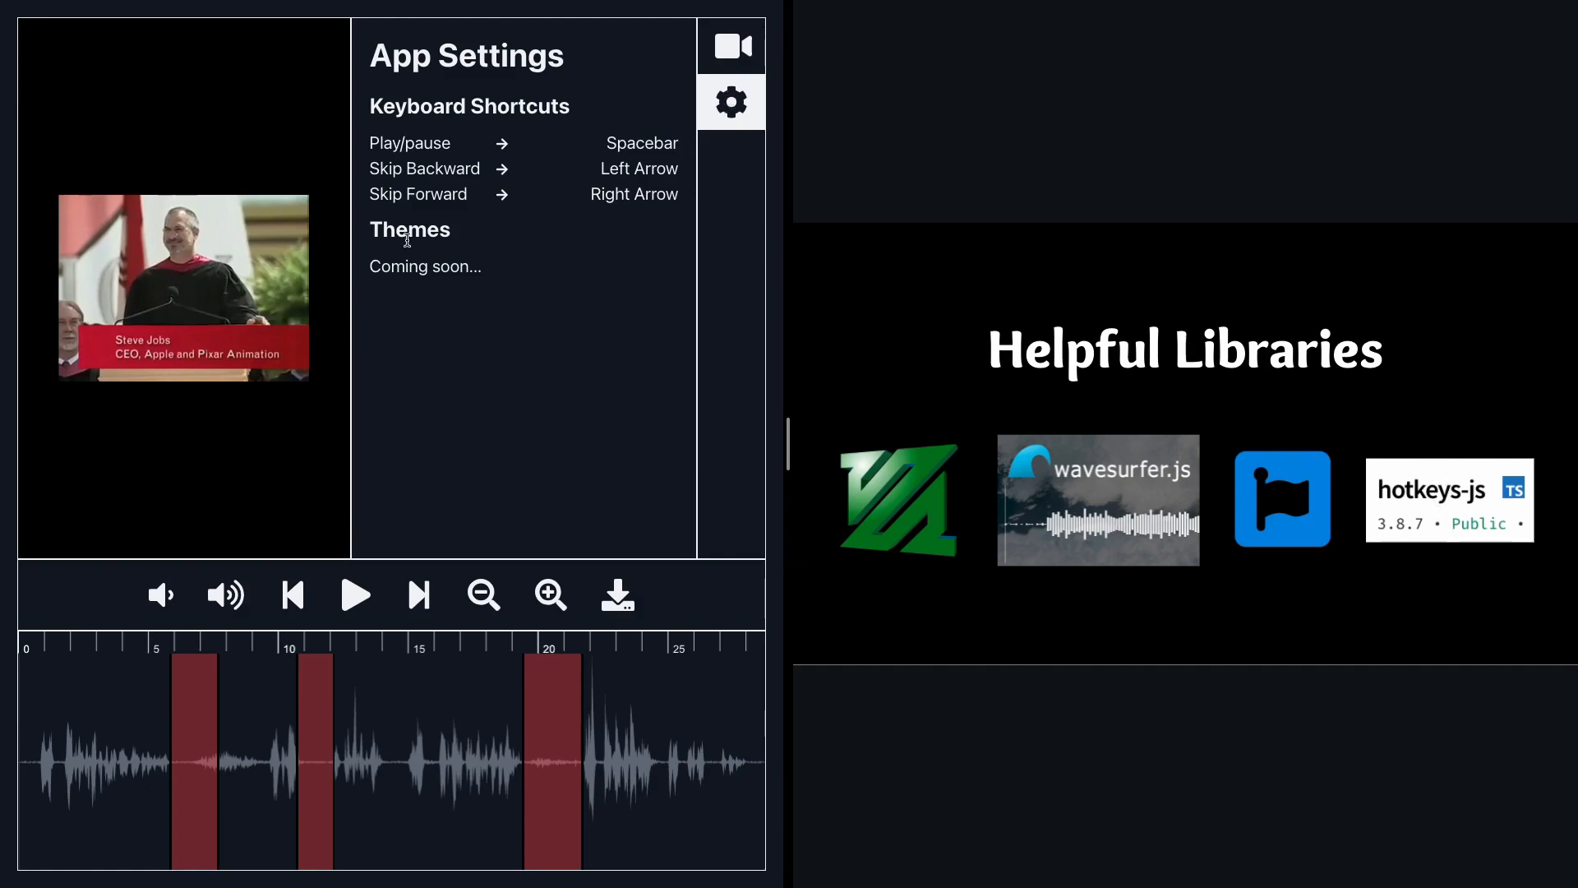
mouse_move(523, 162)
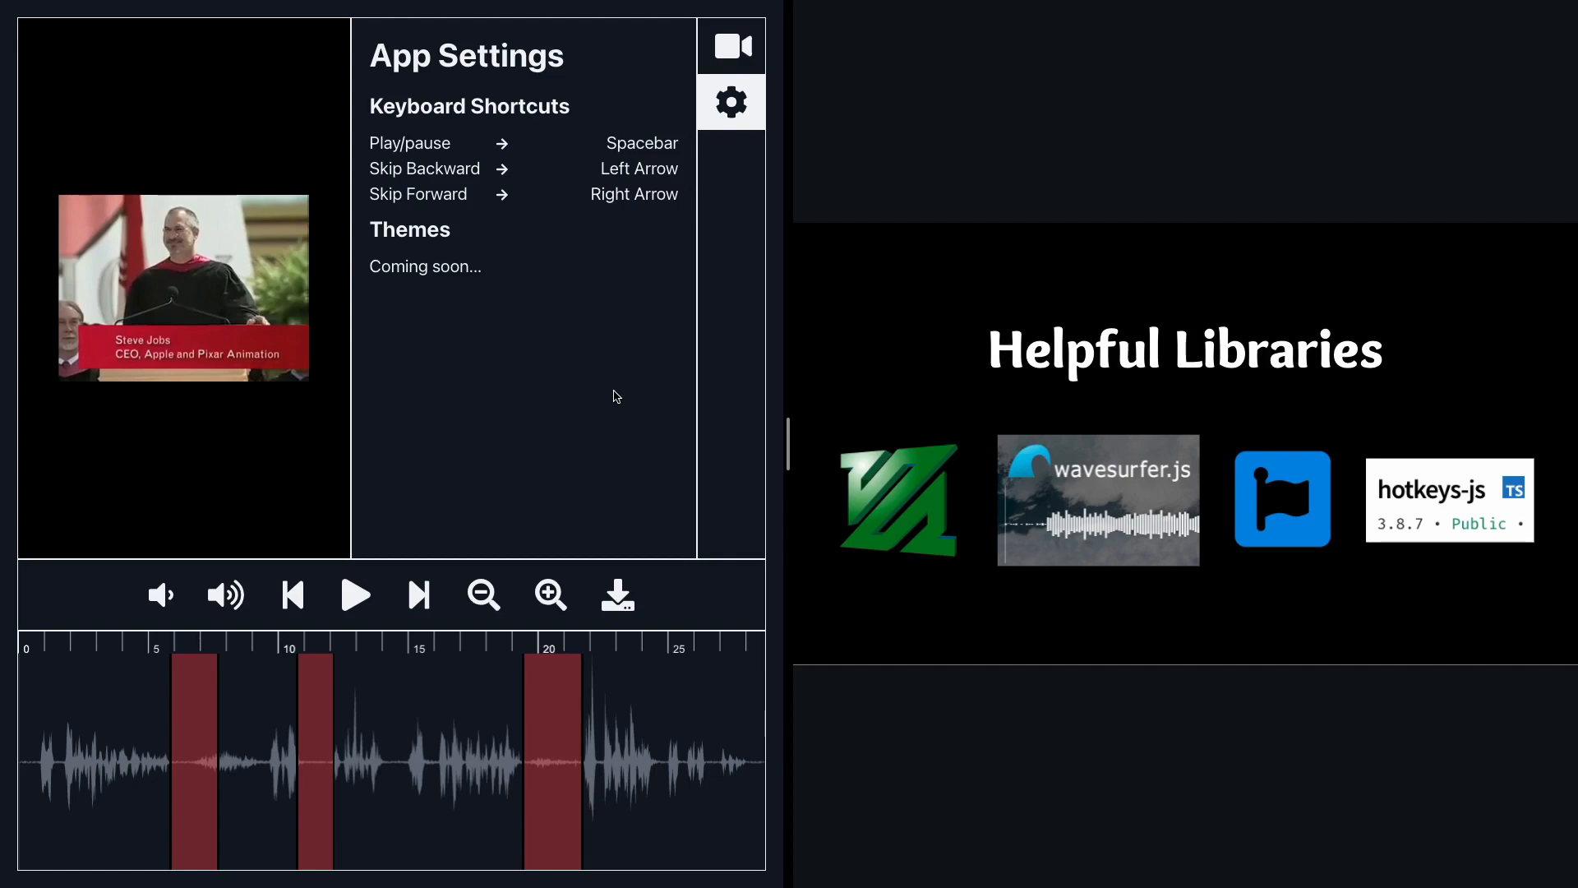
mouse_move(508, 492)
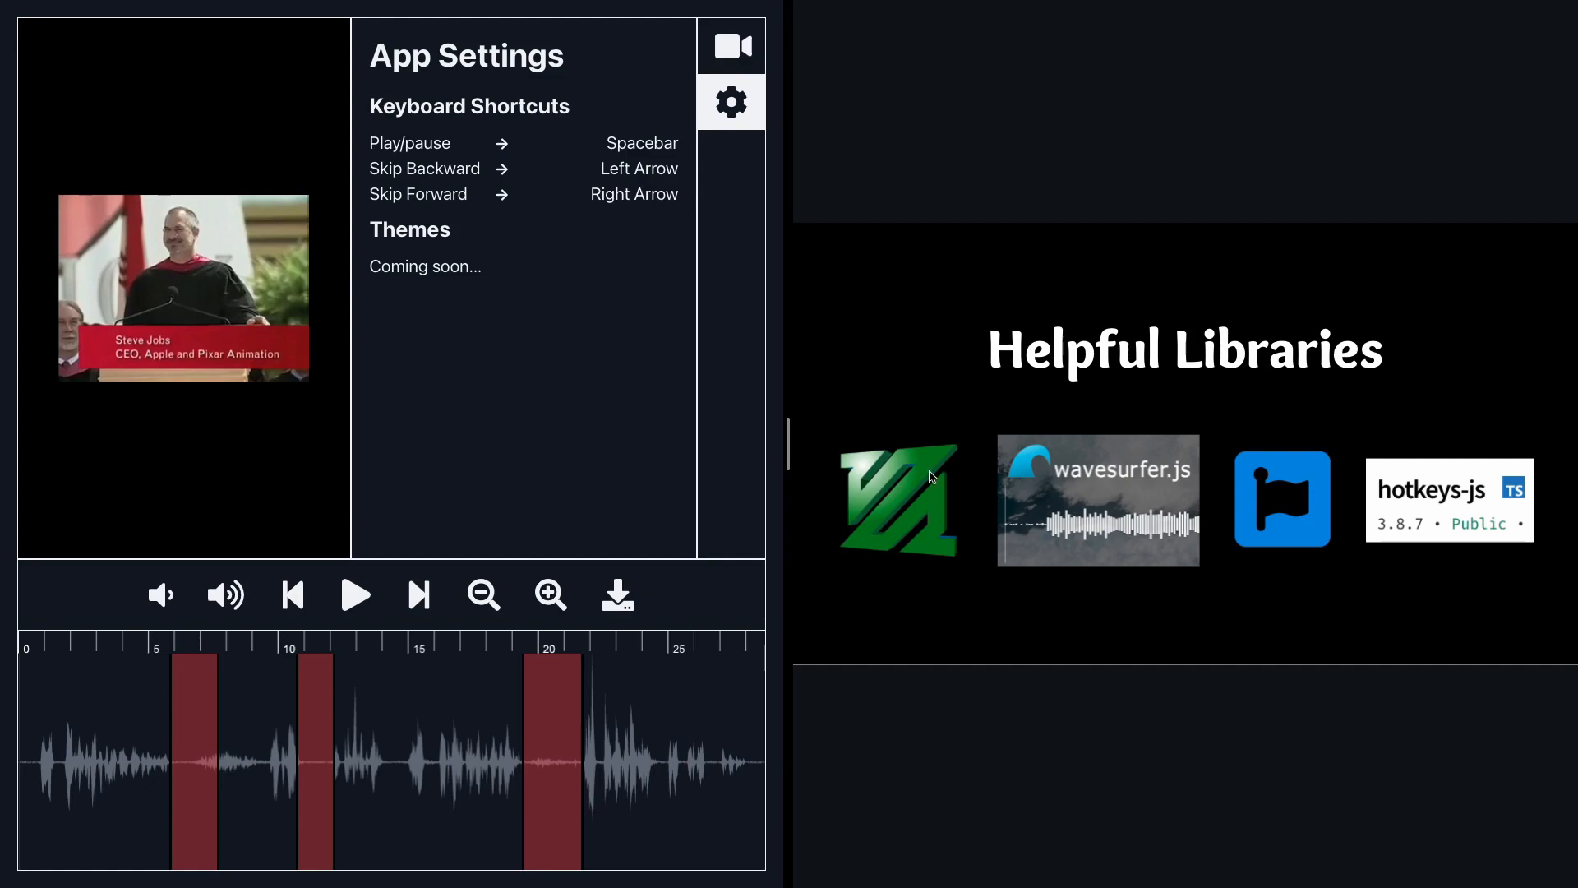
mouse_move(891, 495)
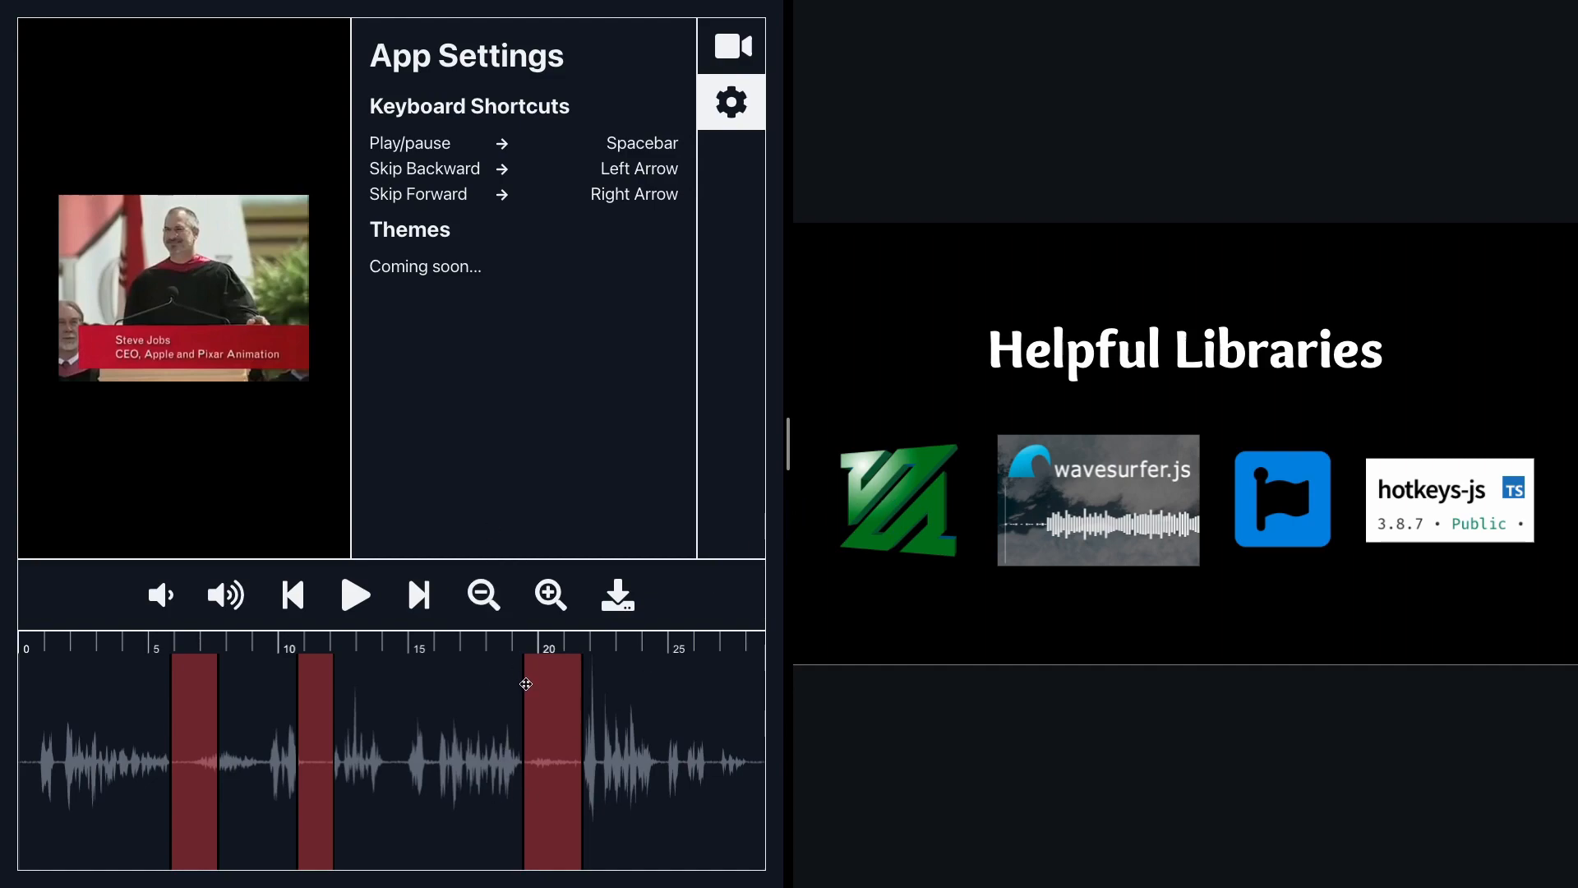
mouse_move(552, 705)
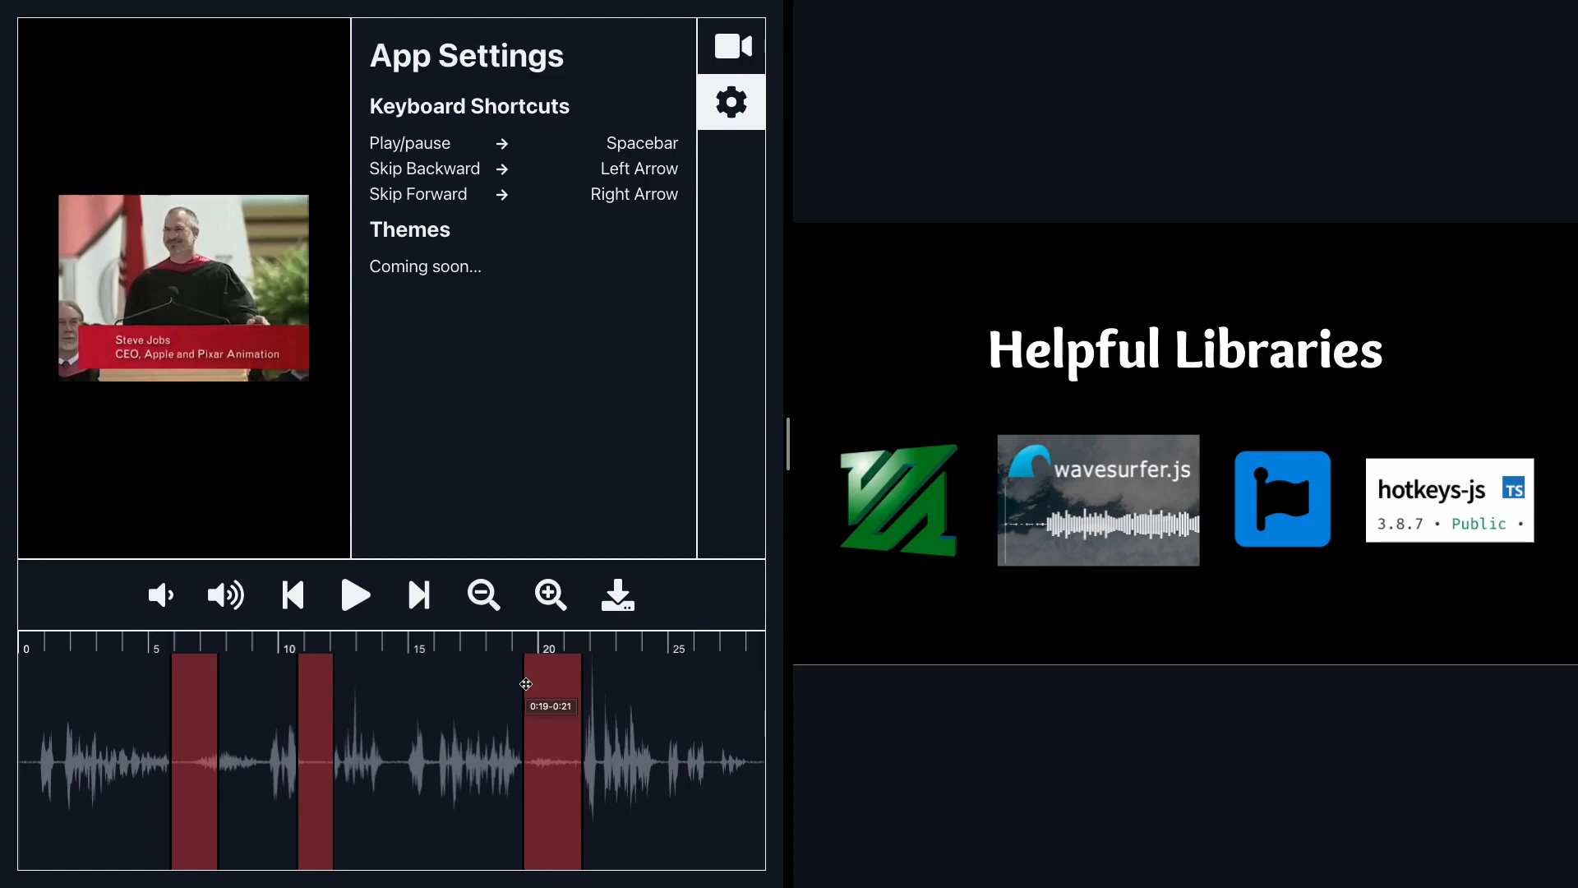
mouse_move(298, 689)
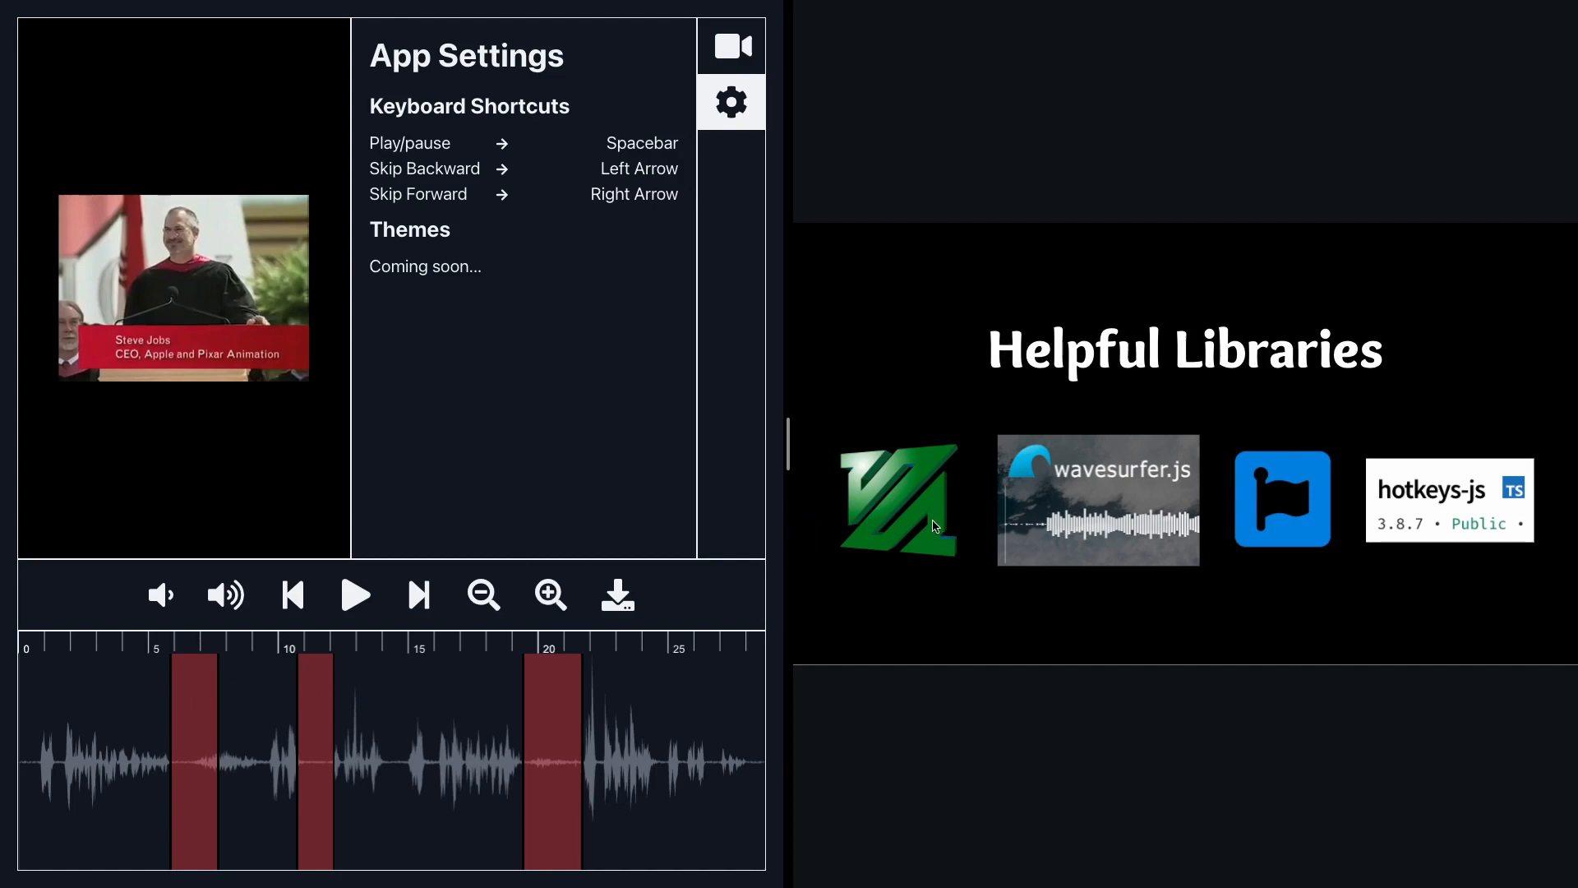
mouse_move(171, 715)
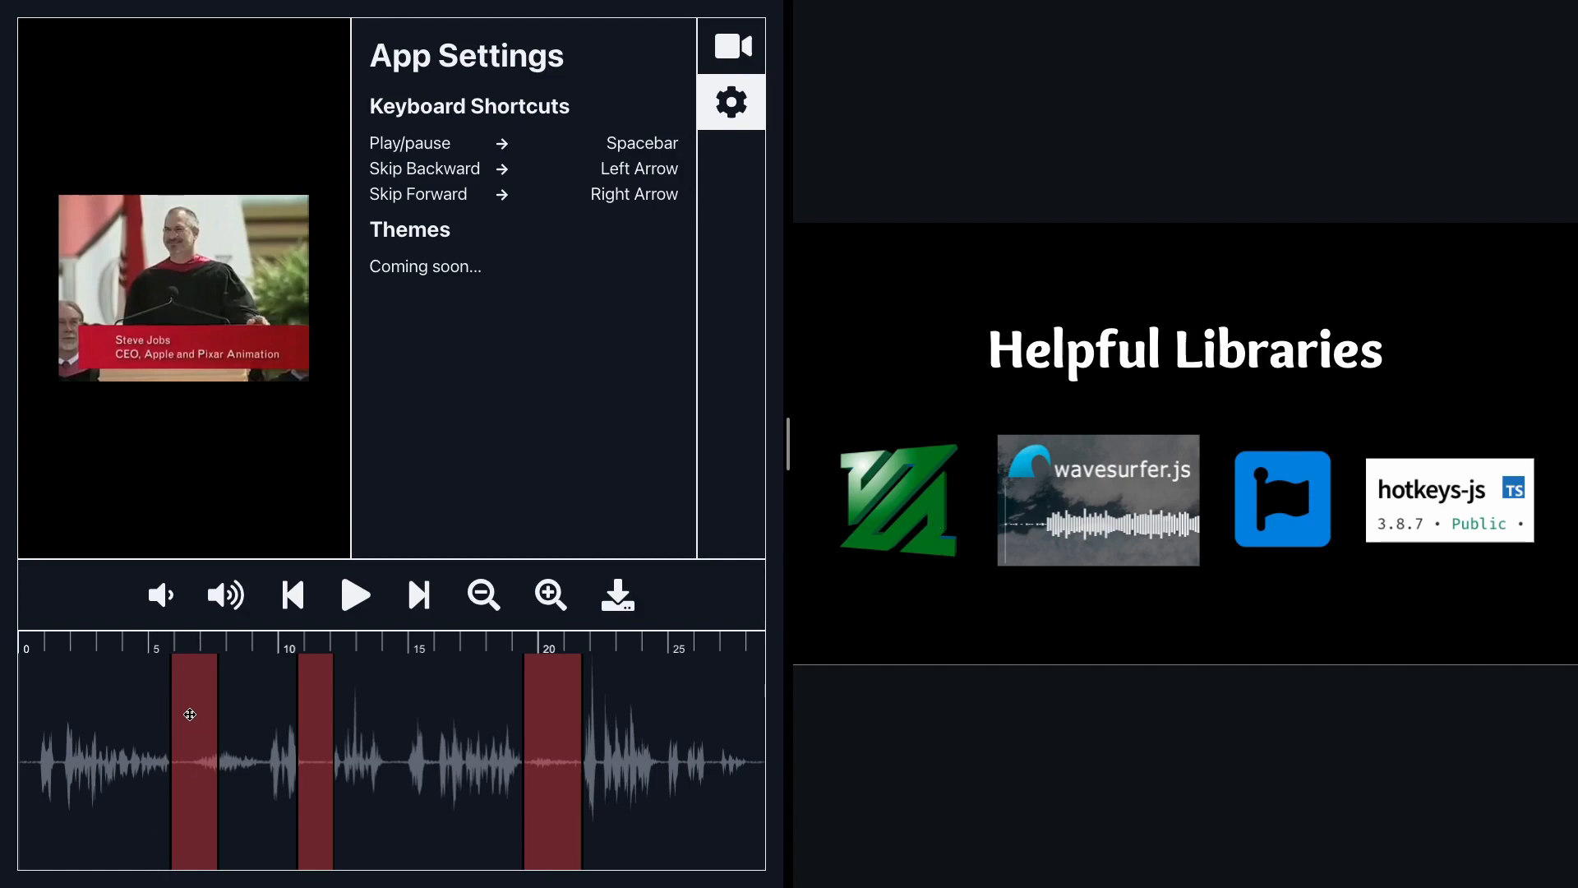
mouse_move(454, 717)
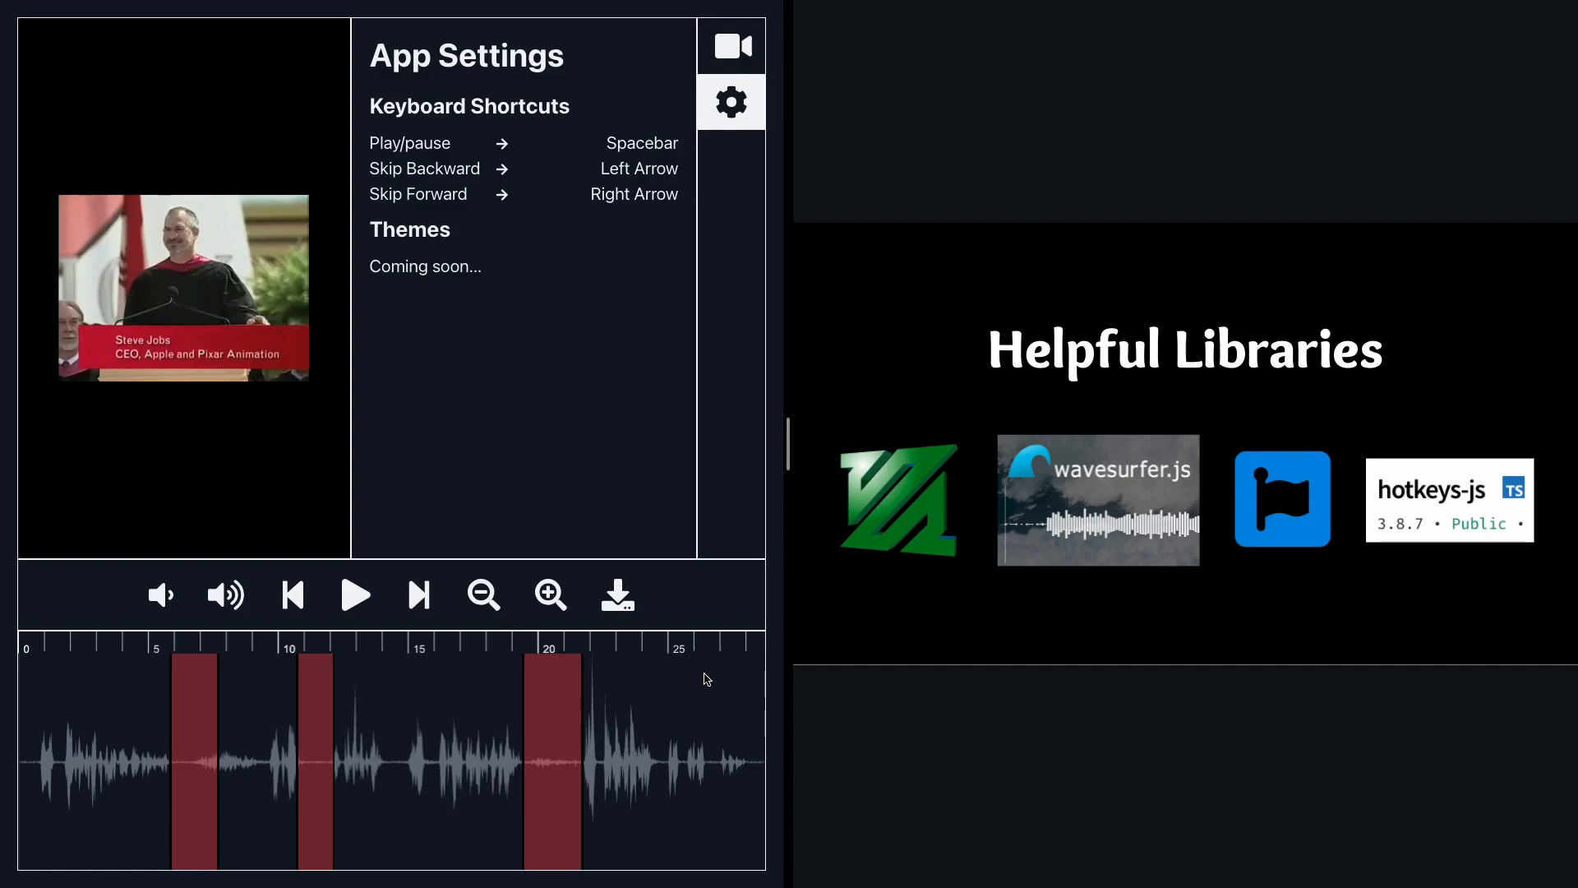
mouse_move(876, 502)
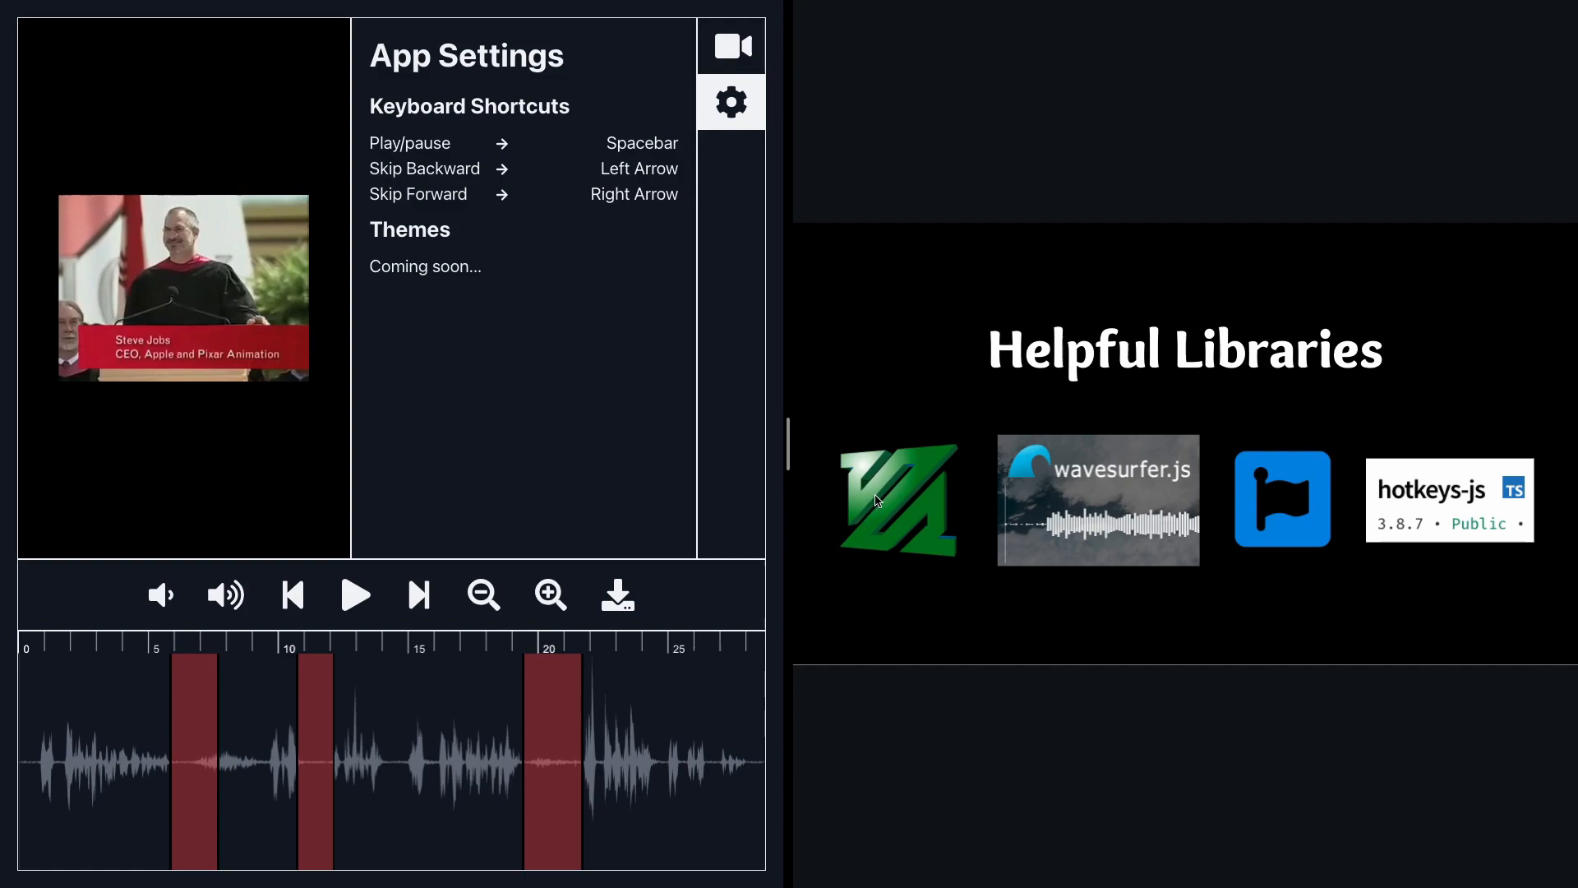
mouse_move(863, 444)
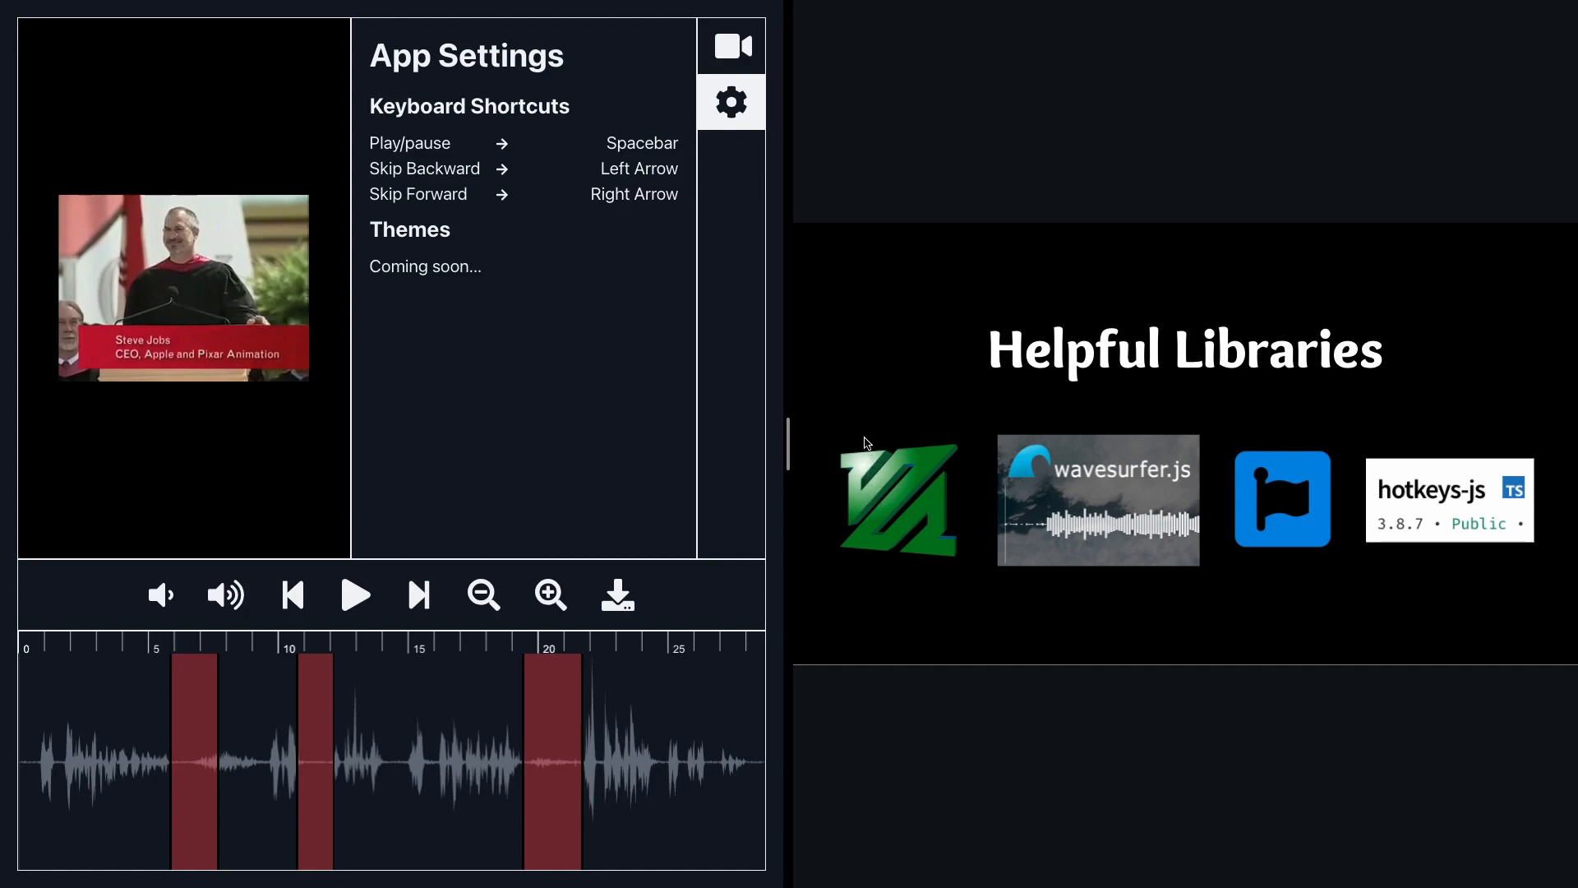
mouse_move(924, 440)
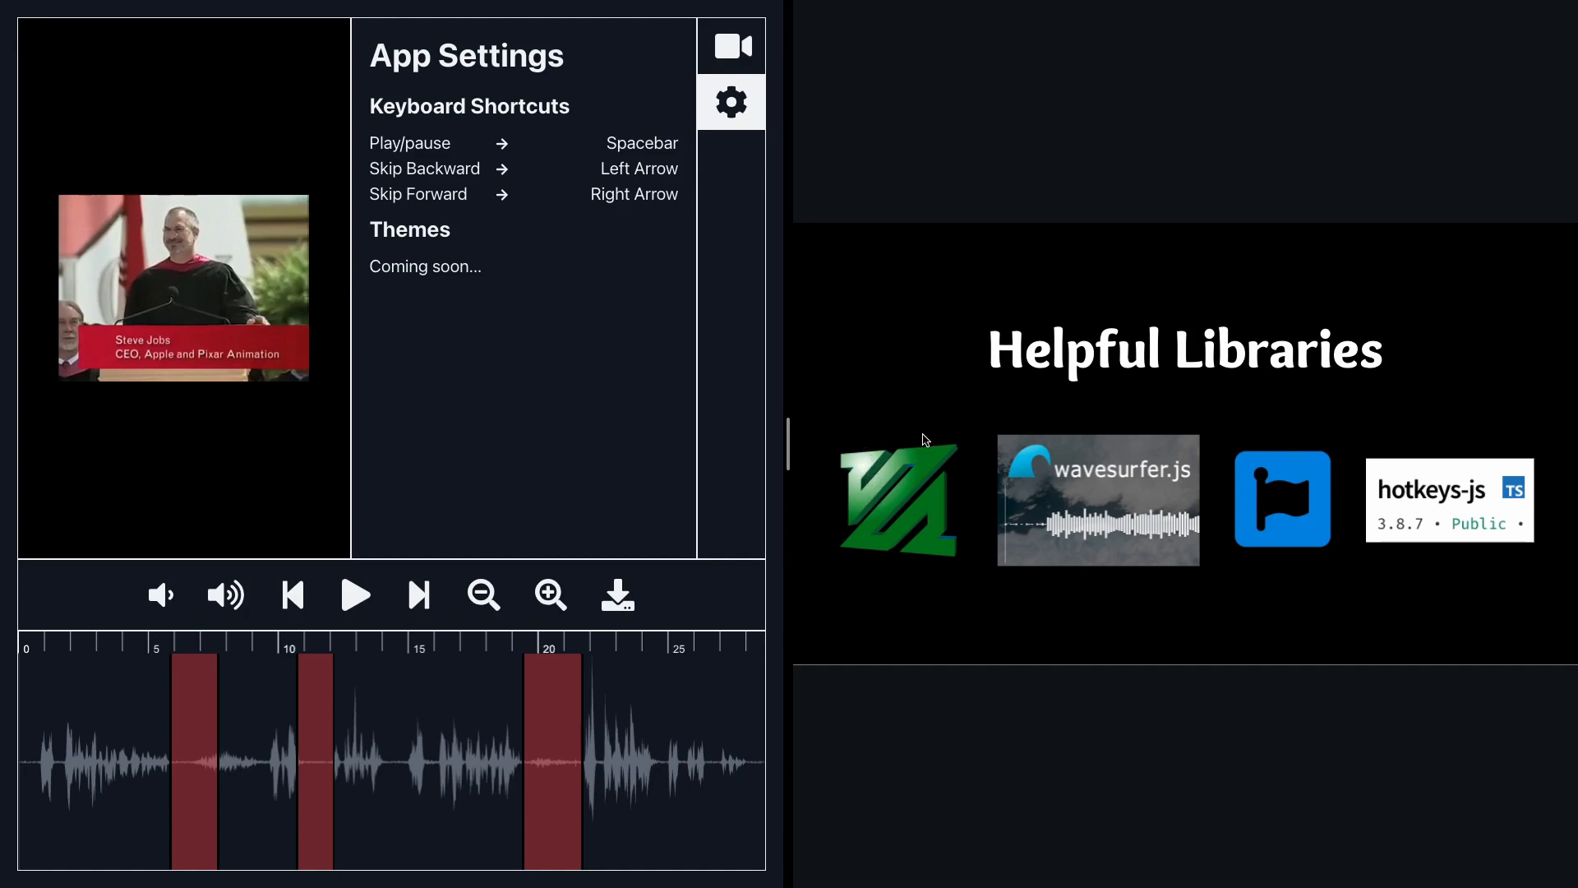
mouse_move(1076, 519)
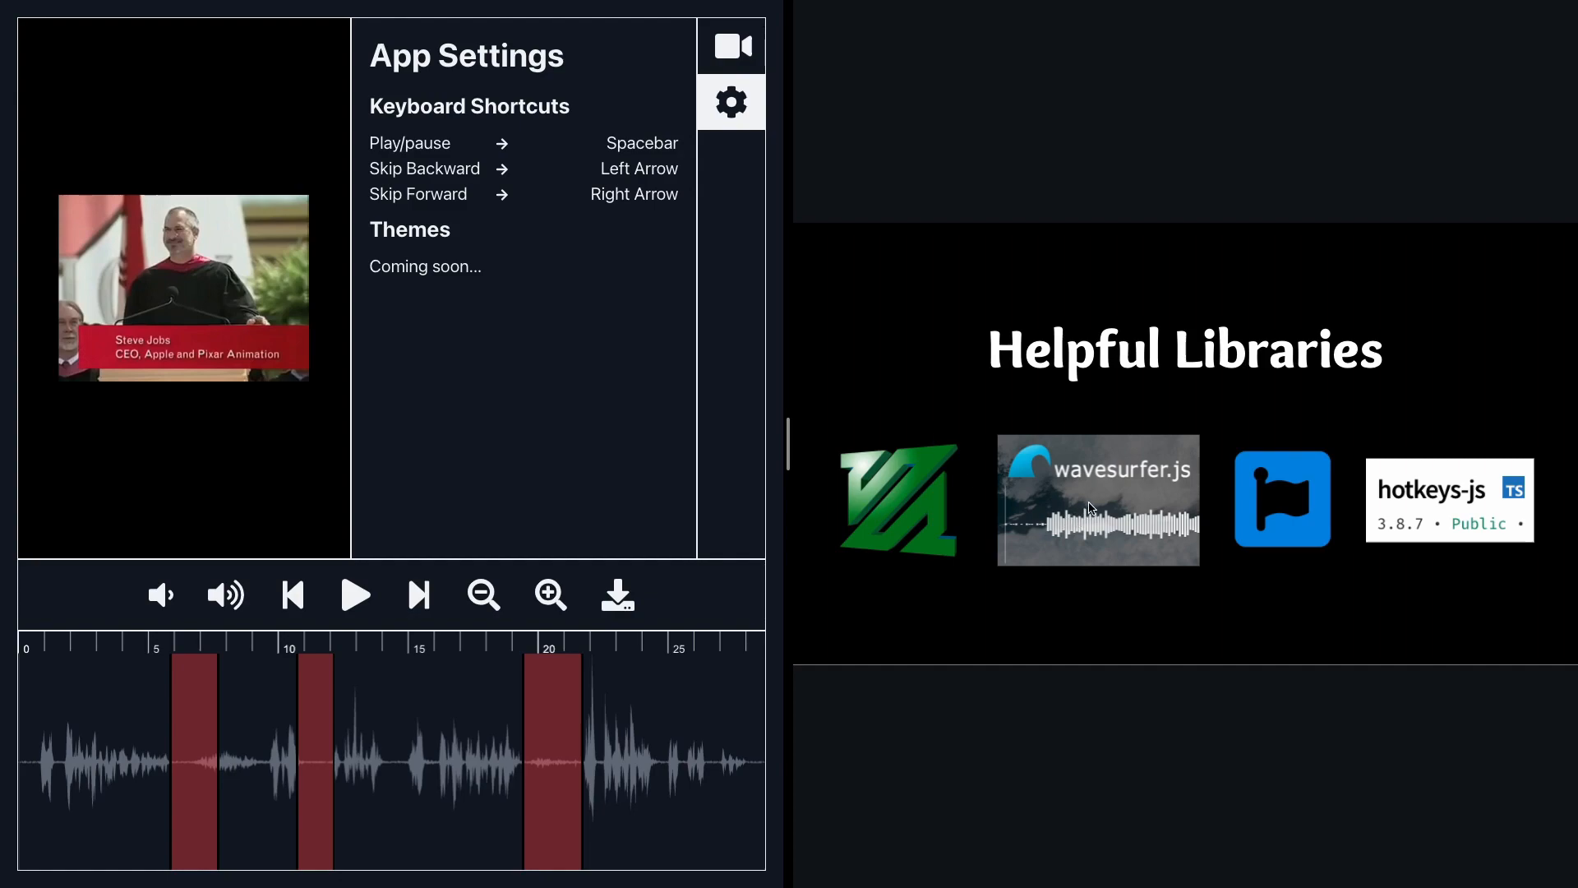
mouse_move(752, 544)
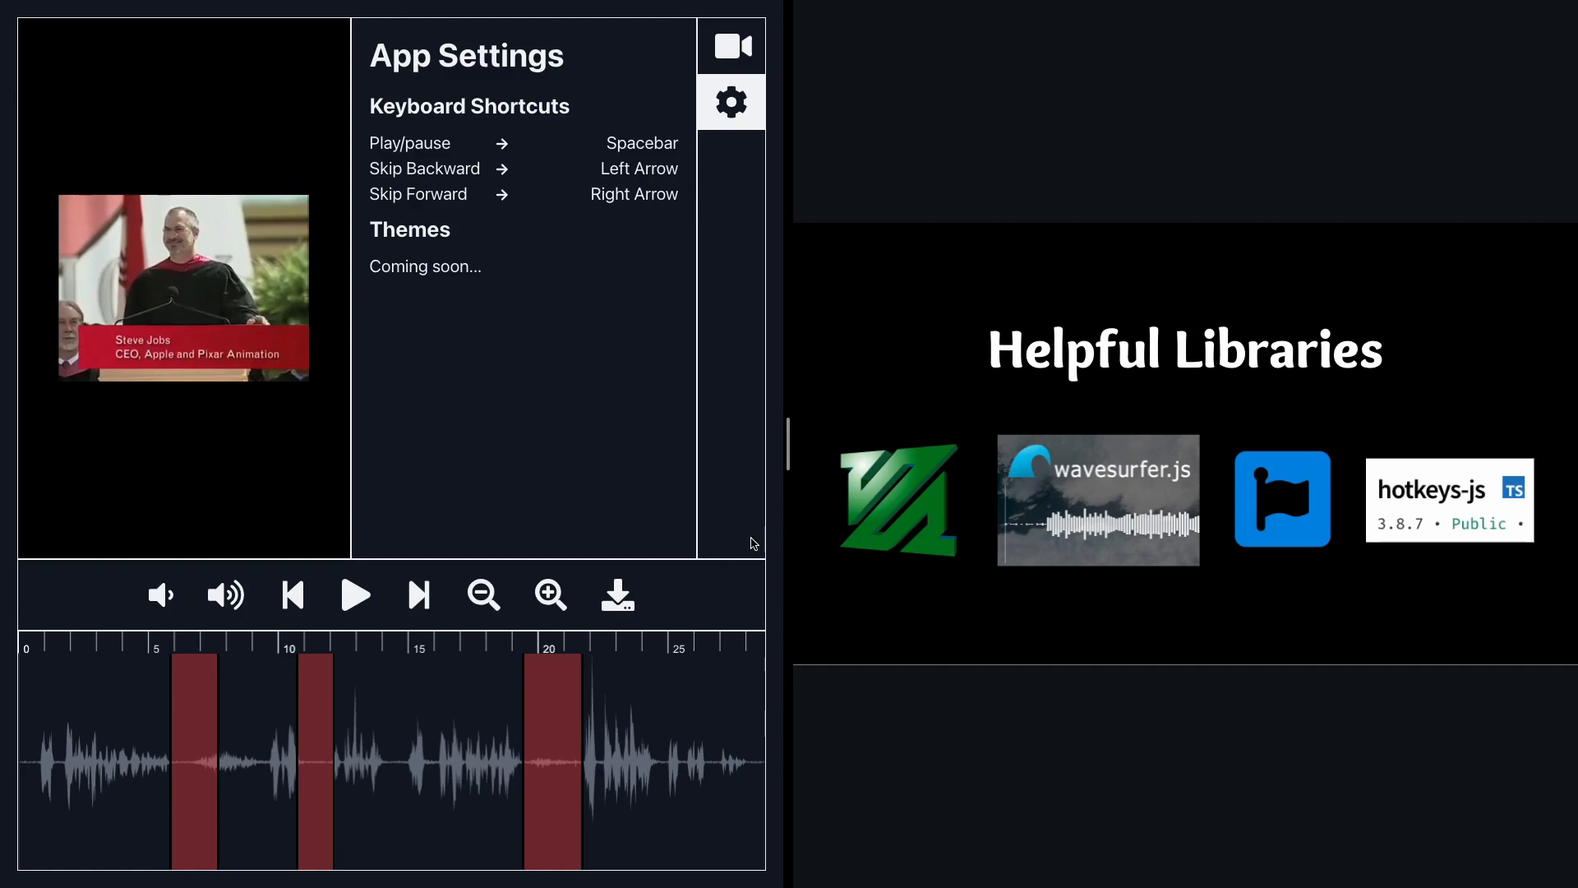
left_click(159, 595)
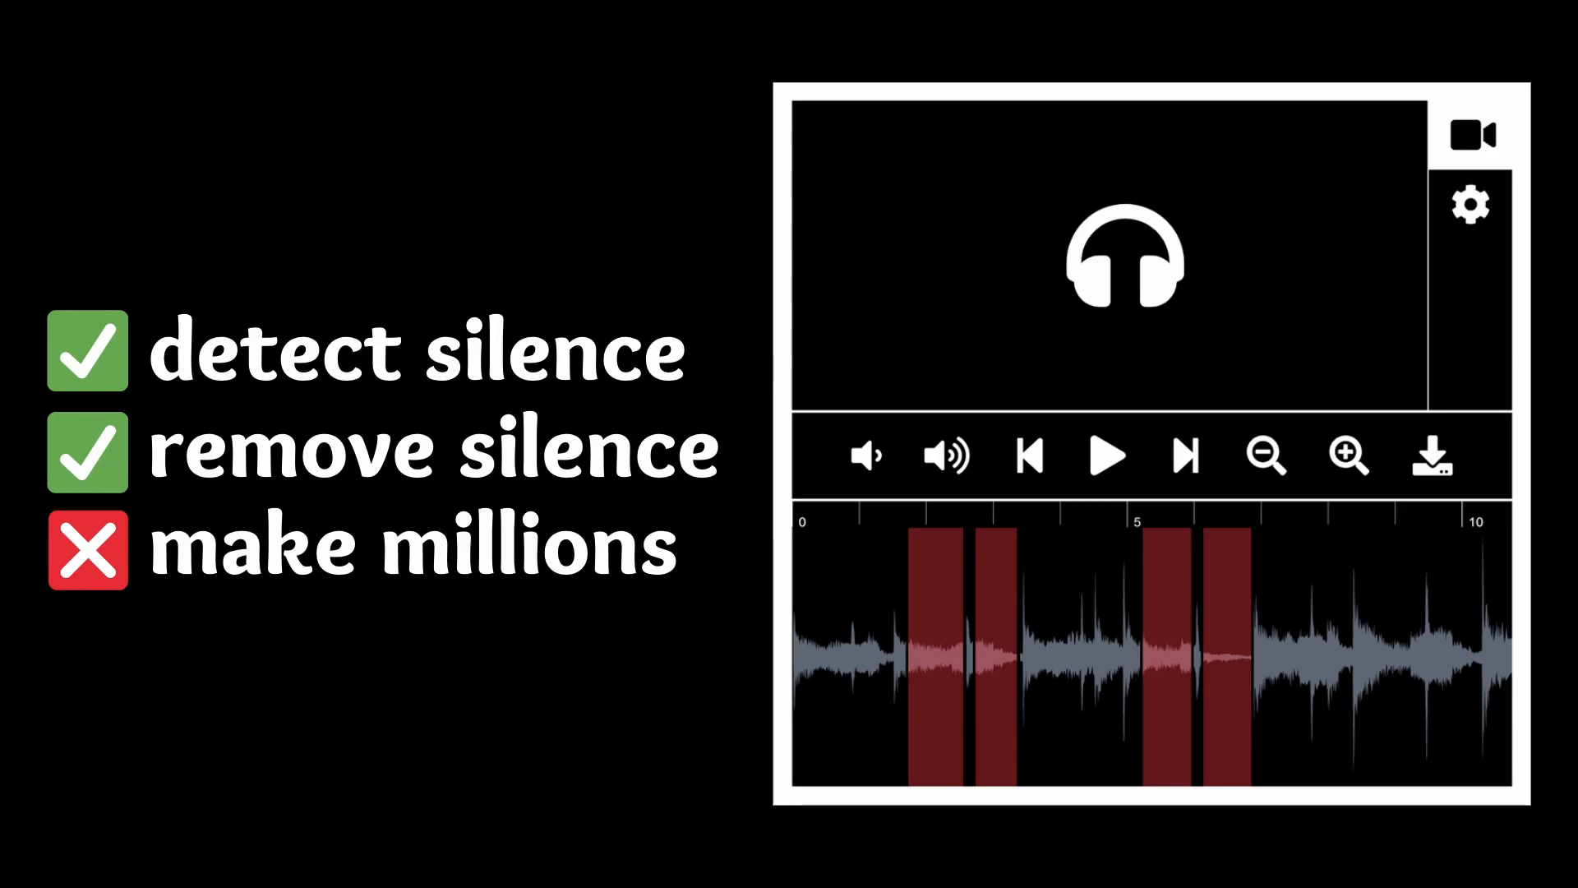
mouse_move(559, 408)
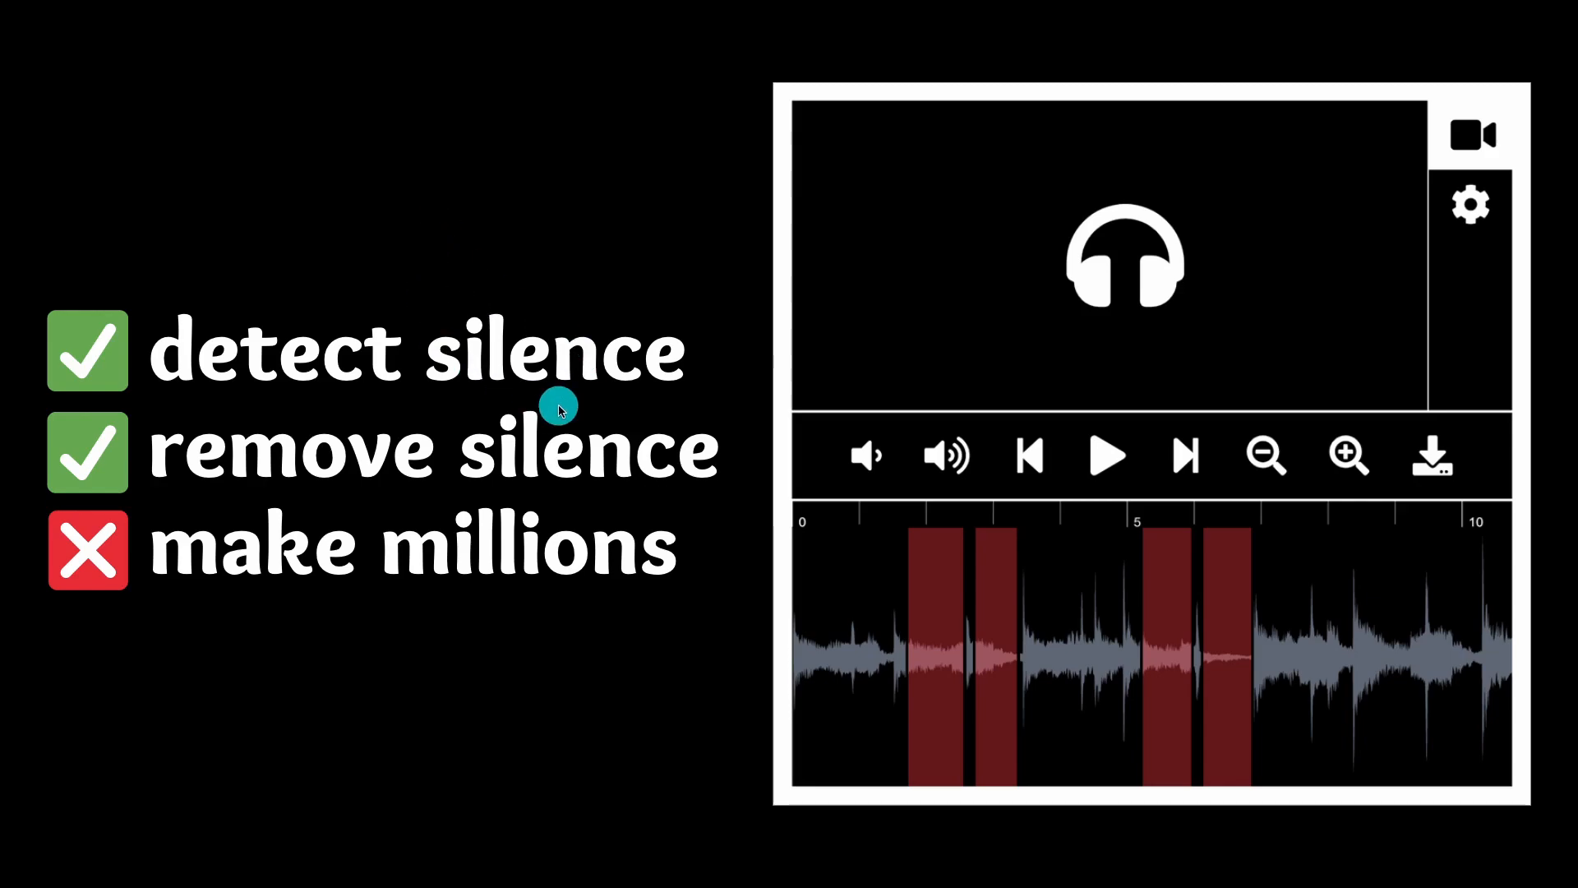